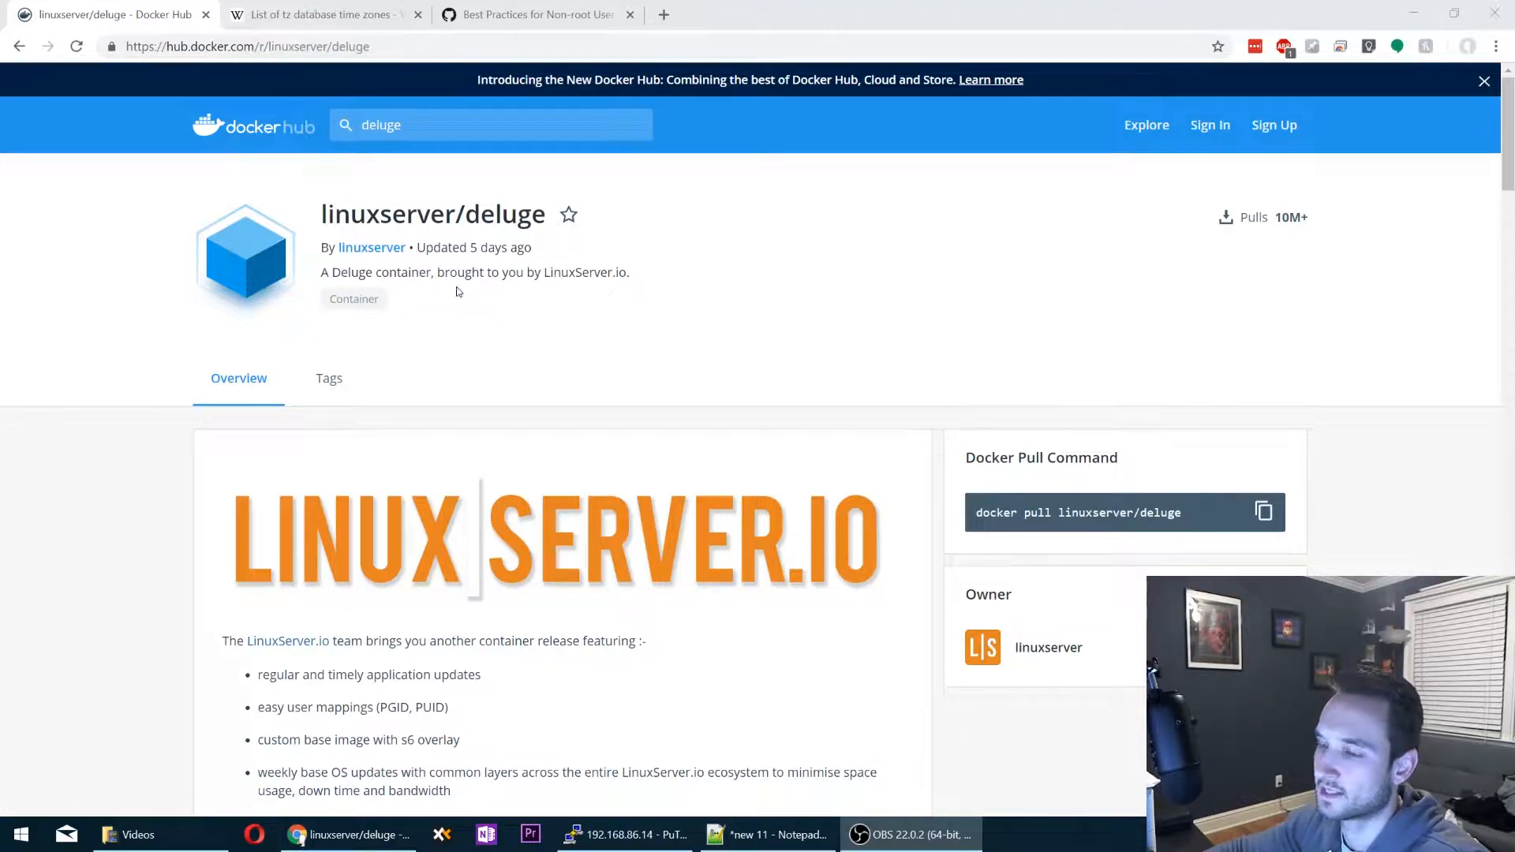
- Select the example docker create command for a deluge container in the Usage section
{"action": "scroll", "scroll_direction": "down", "scroll_amount": 3}
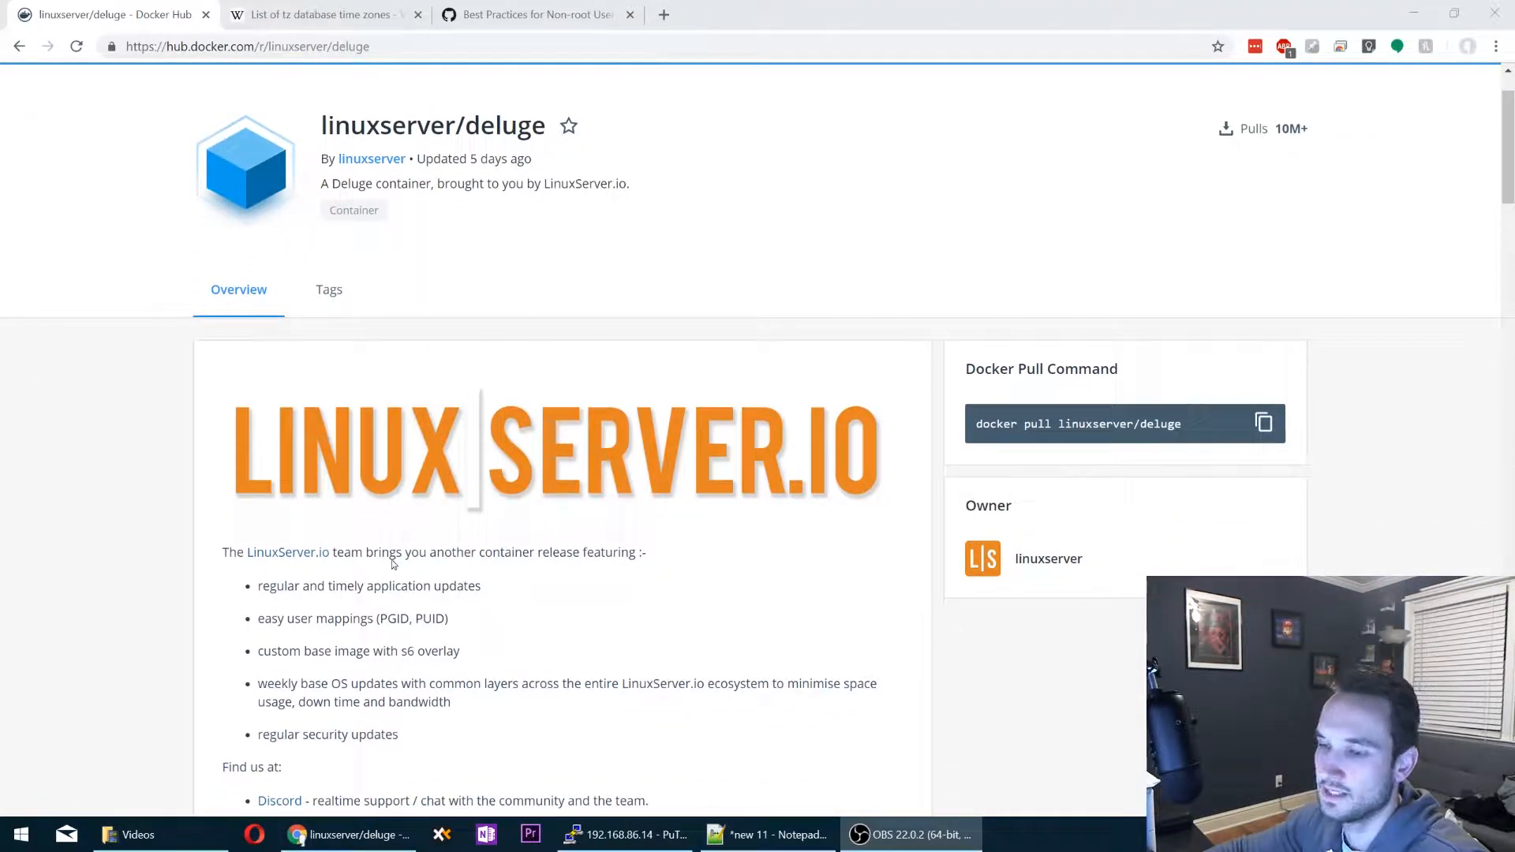
{"action": "mouse_move", "coordinate": [439, 407]}
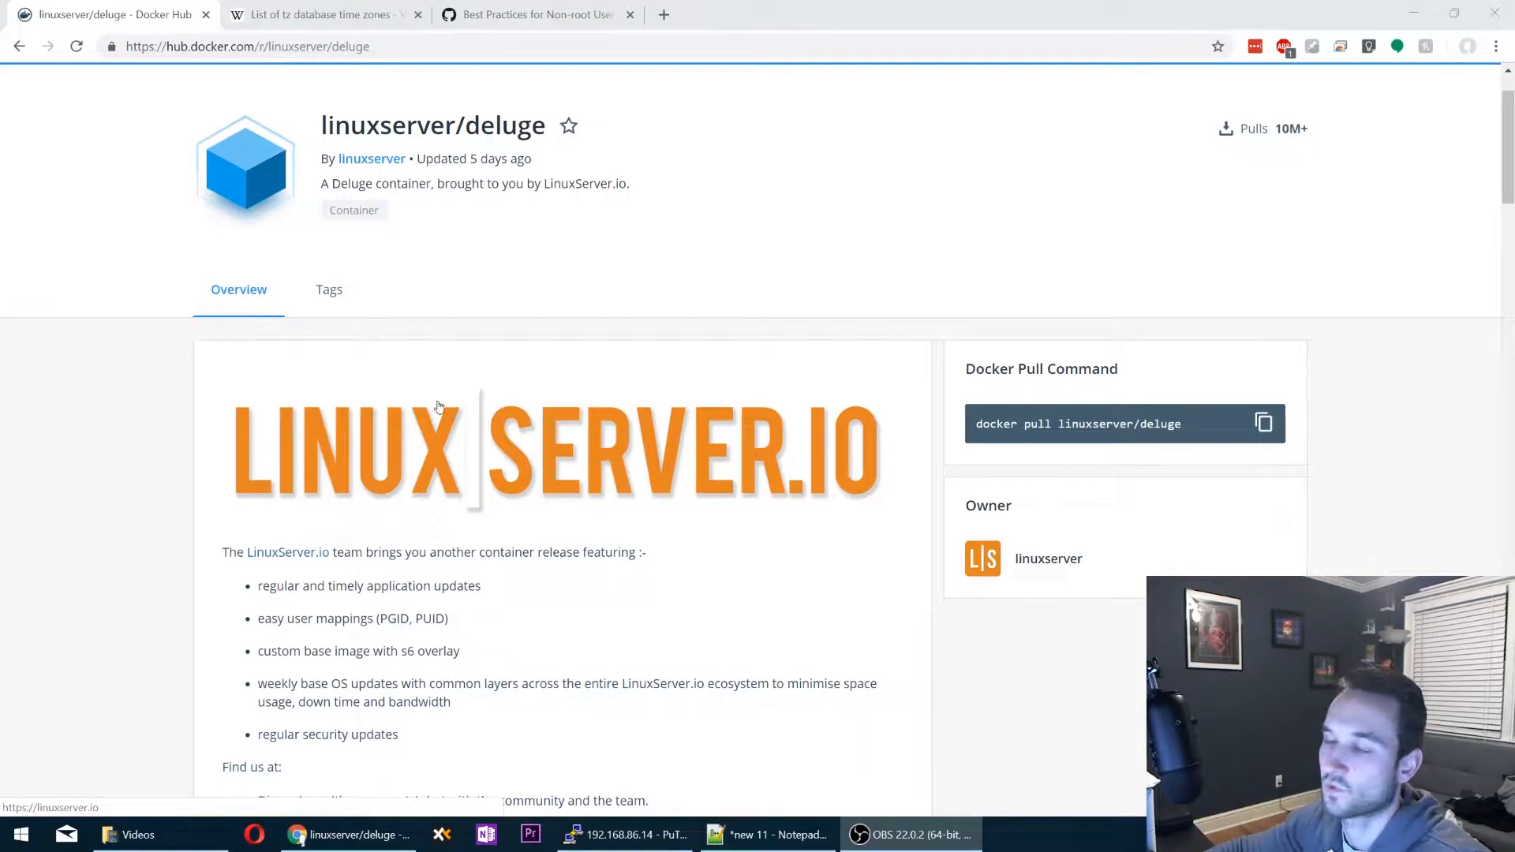
{"action": "scroll", "scroll_direction": "down", "scroll_amount": 3}
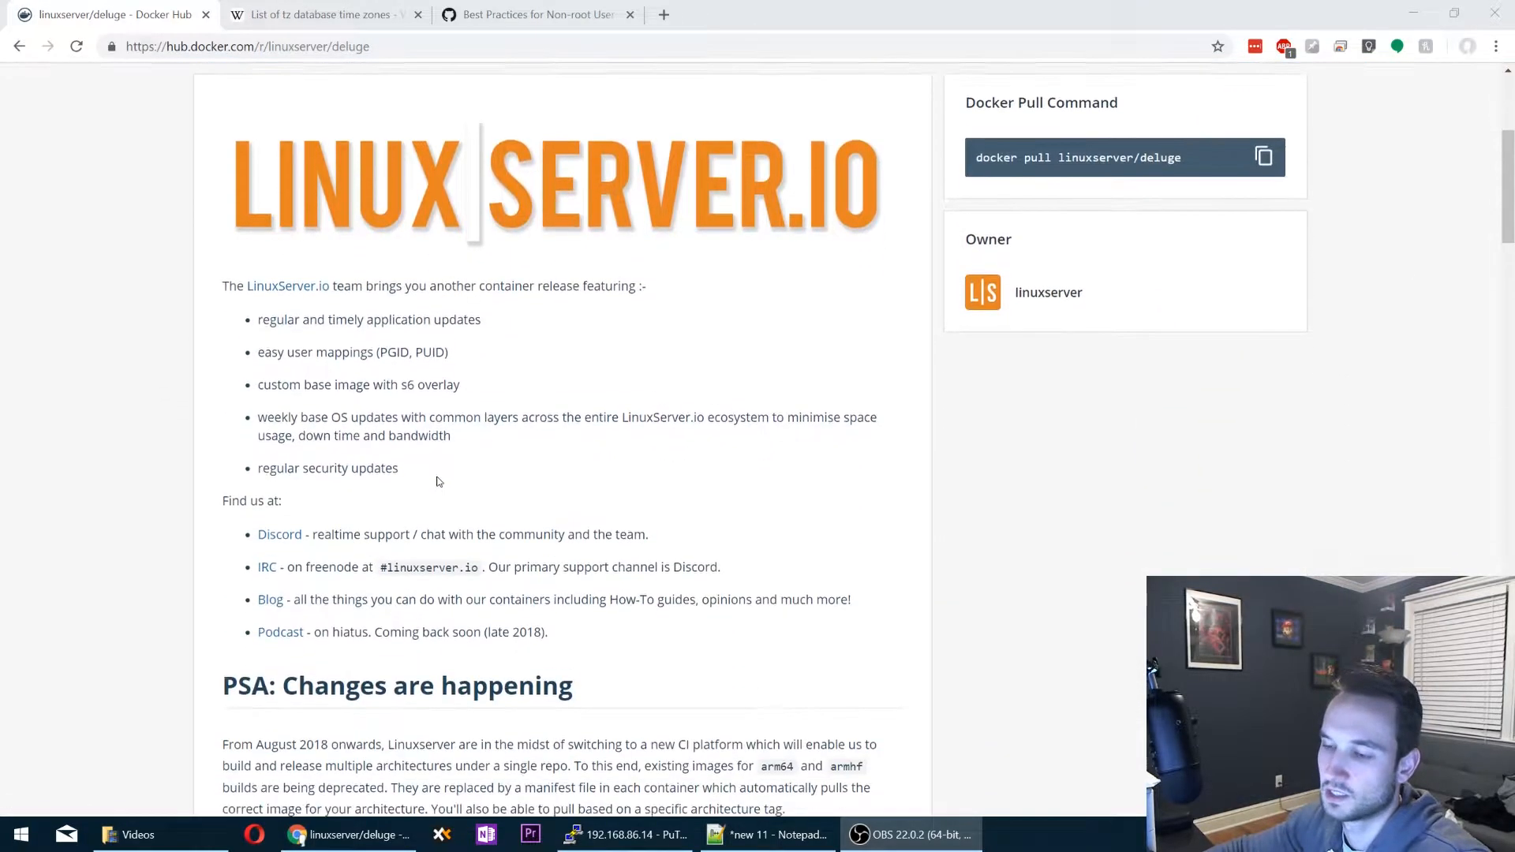
{"action": "scroll", "scroll_direction": "down", "scroll_amount": 3}
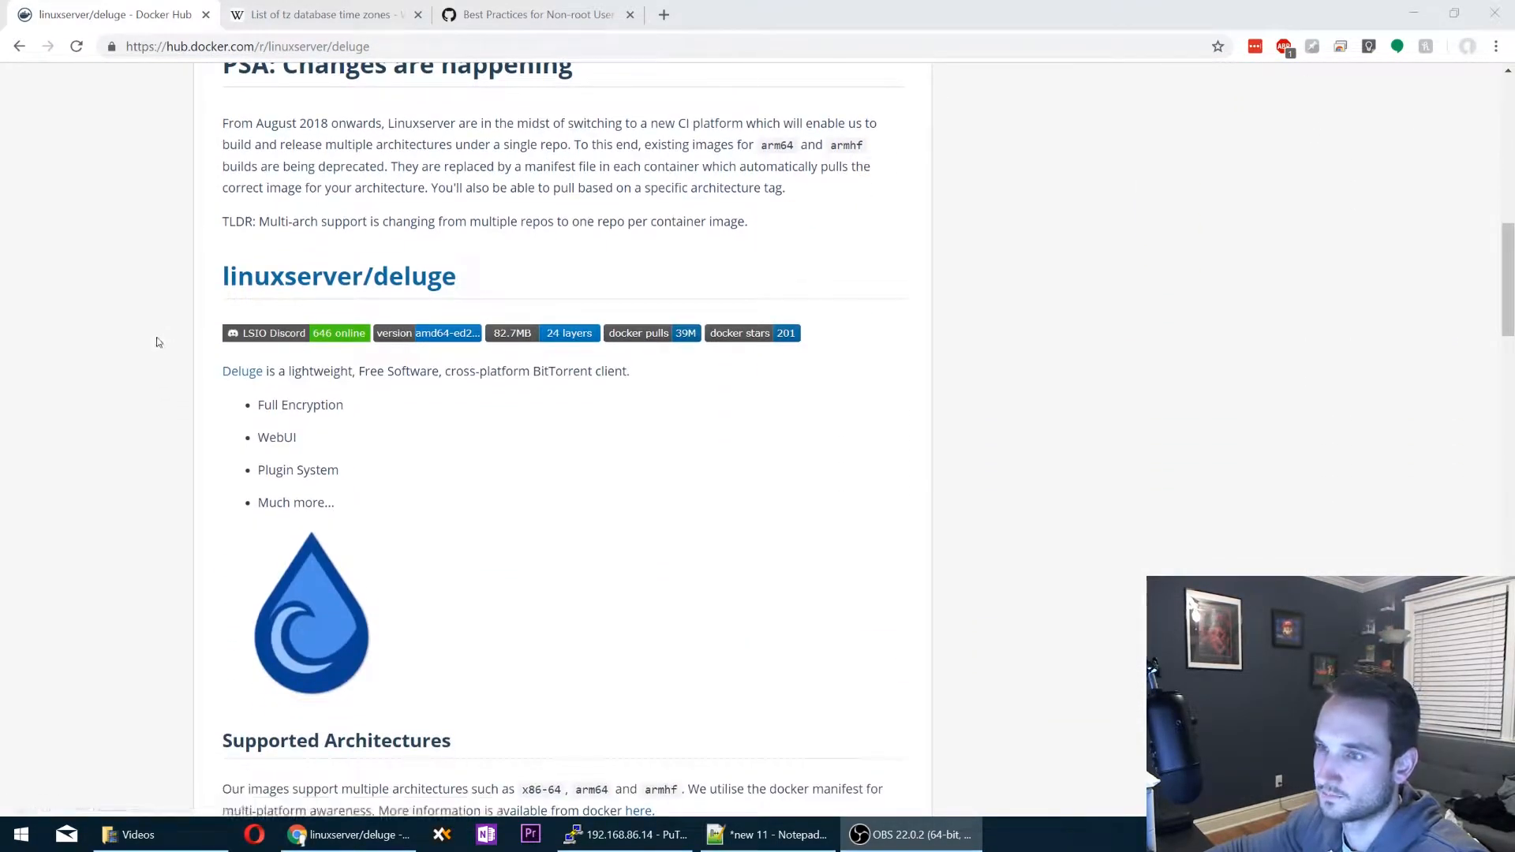
{"action": "scroll", "scroll_direction": "down", "scroll_amount": 3}
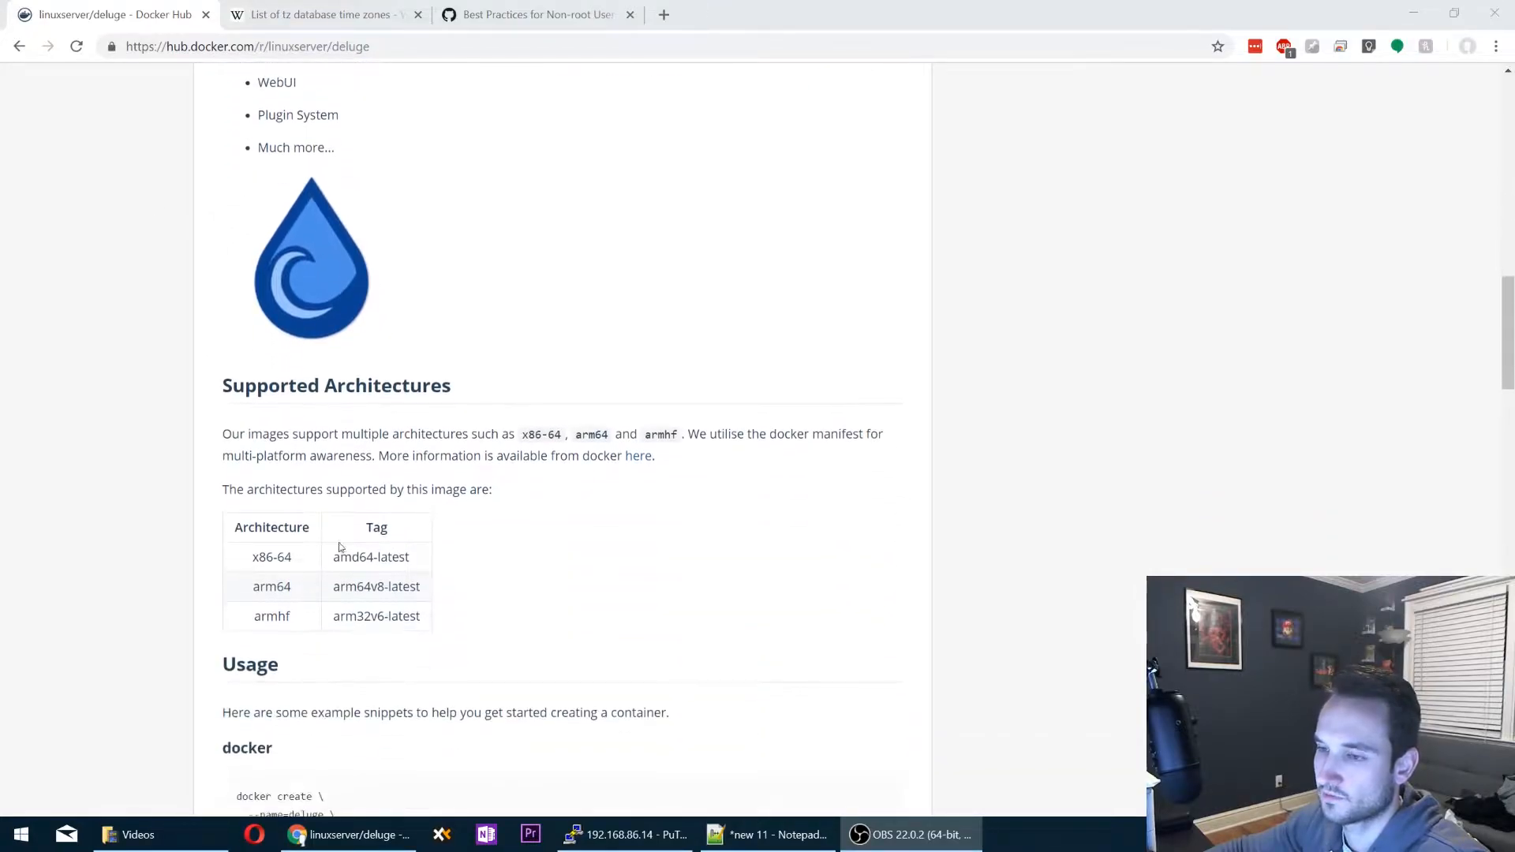
{"action": "scroll", "scroll_direction": "down", "scroll_amount": 3}
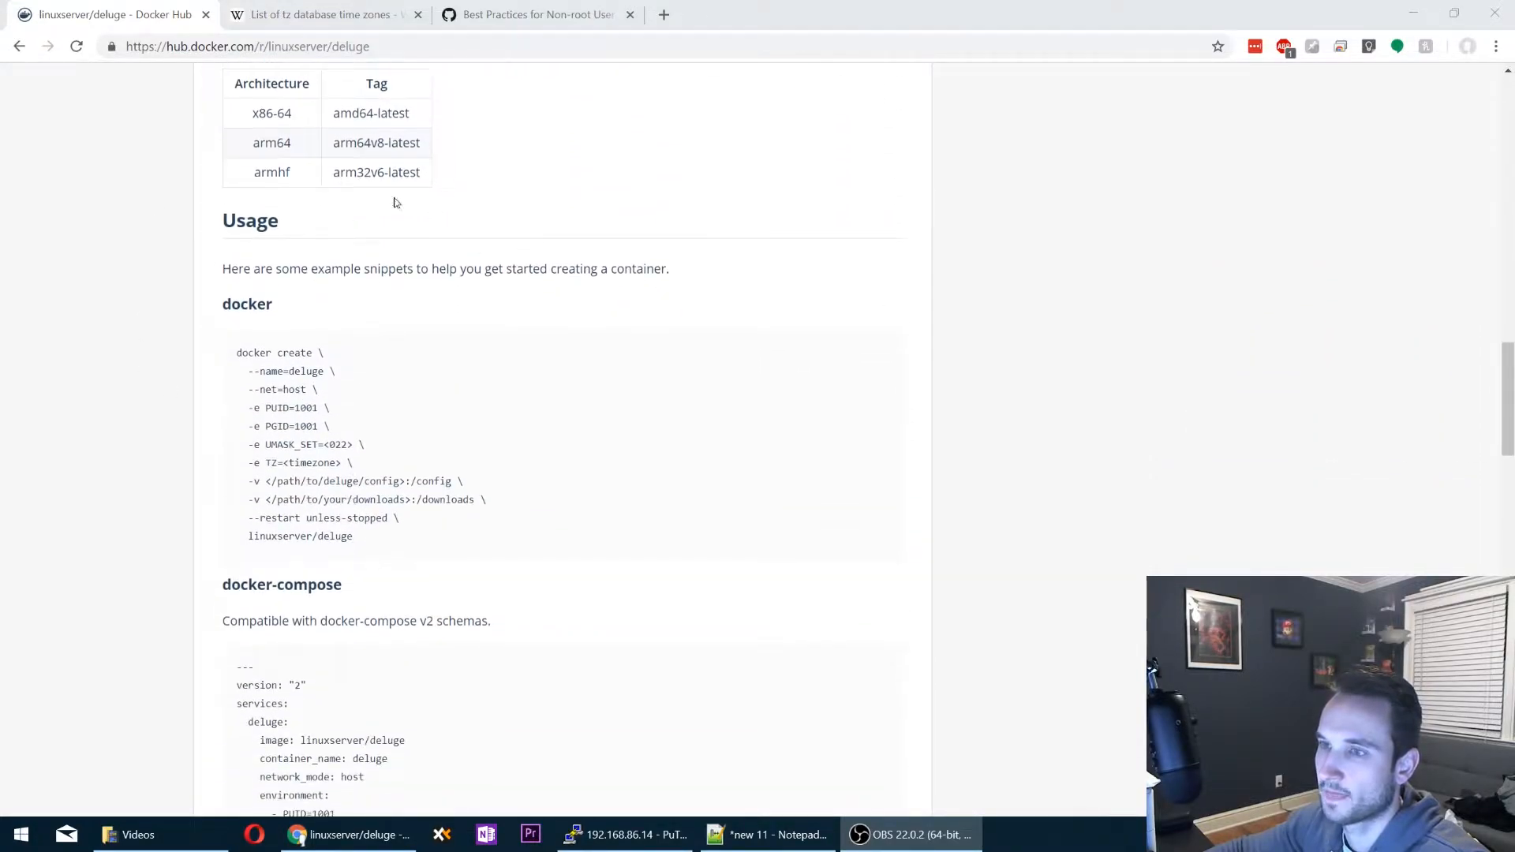
{"action": "left_click_drag", "start_coordinate": [237, 352], "coordinate": [352, 536]}
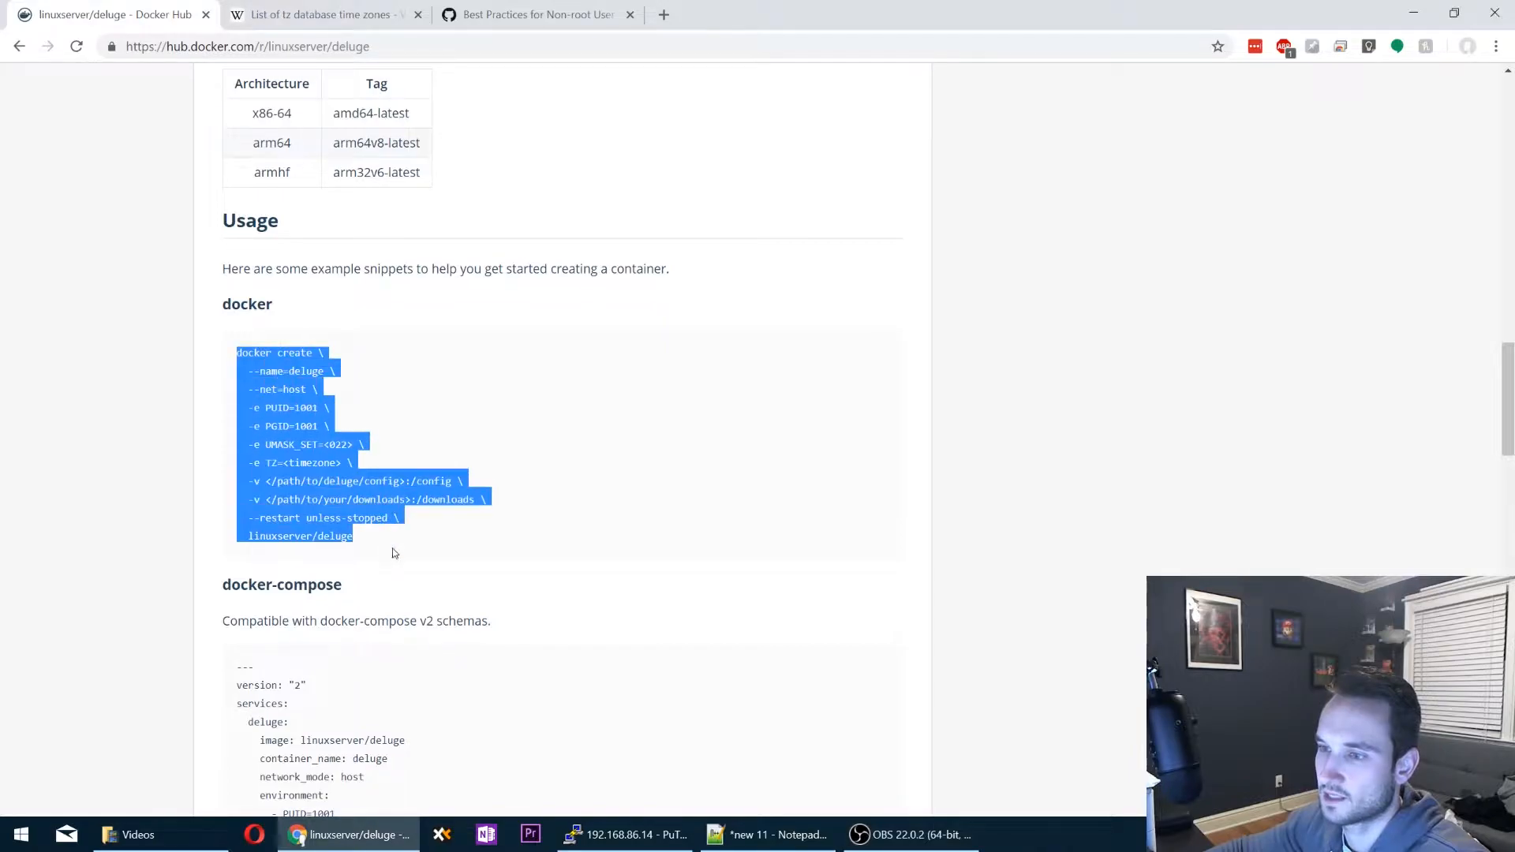
{"action": "scroll", "scroll_direction": "down", "scroll_amount": 3}
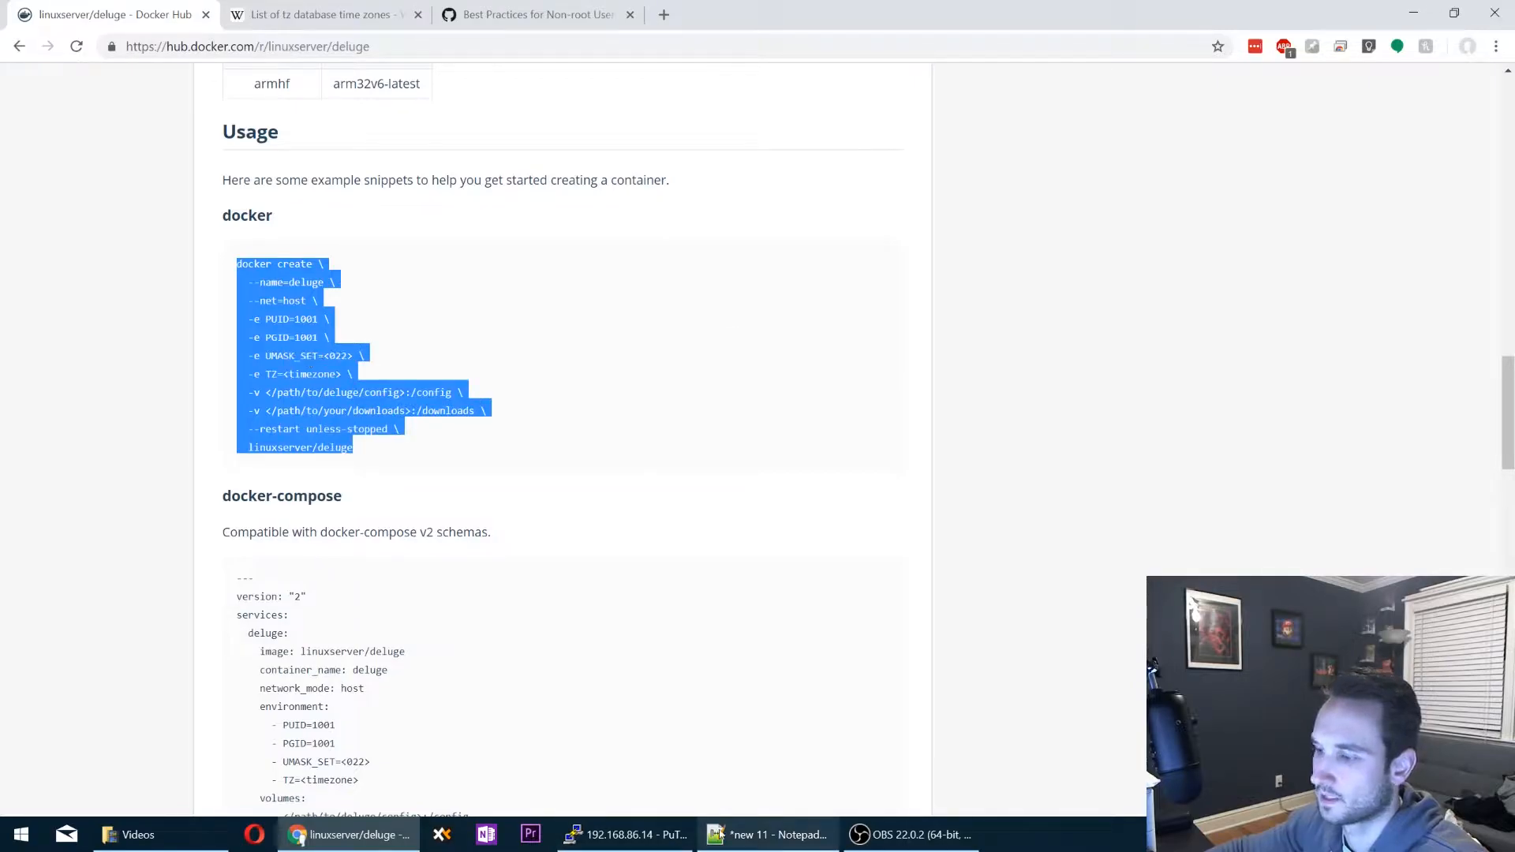
- Bring the 'new 11' notes with the docker create and addgroup/adduser commands to the front
{"action": "left_click", "coordinate": [774, 833]}
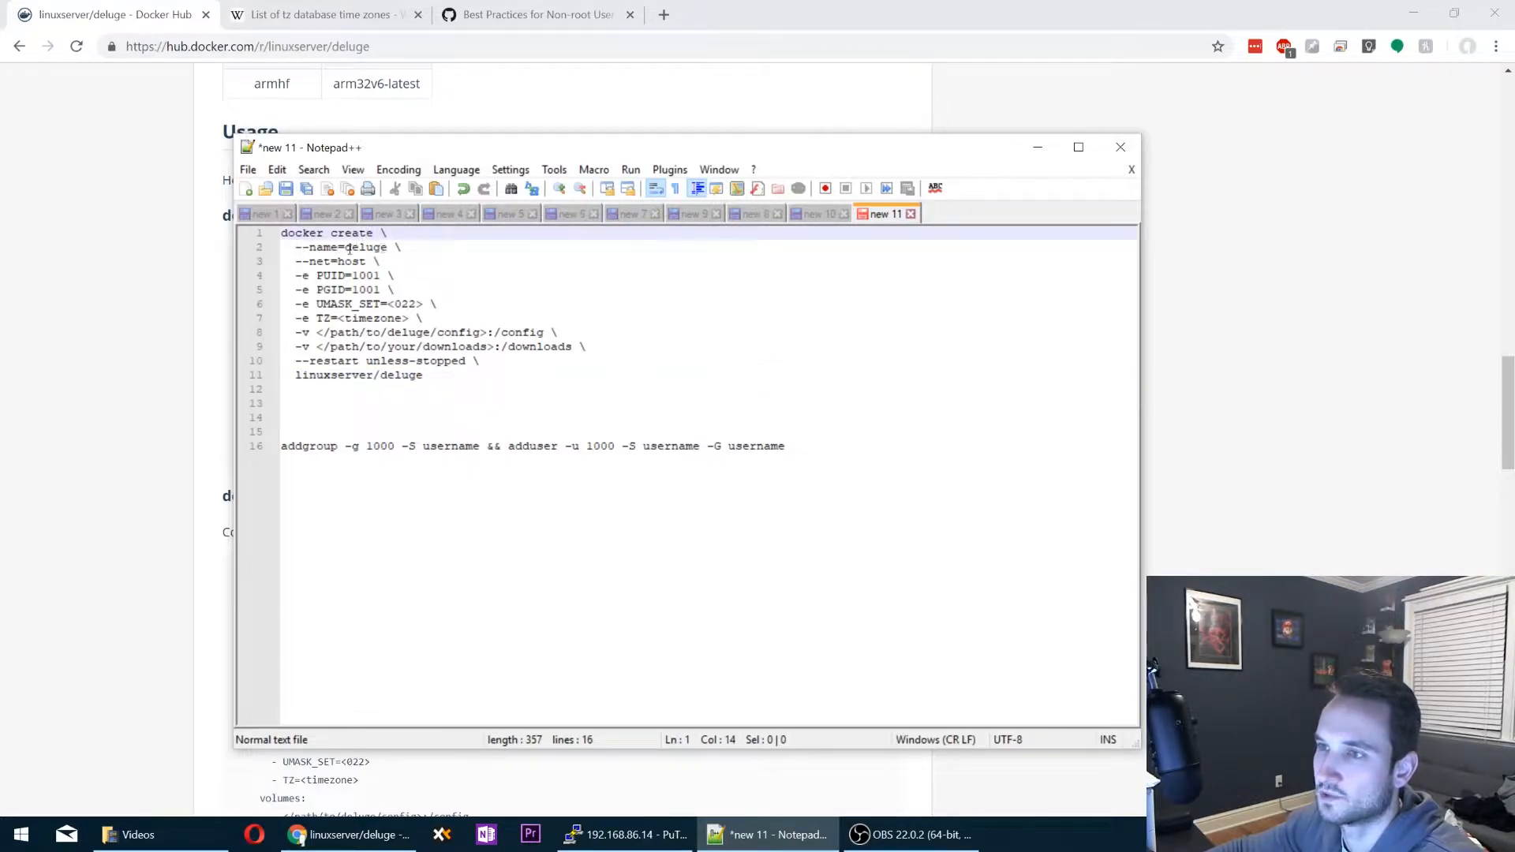
{"action": "left_click", "coordinate": [372, 262]}
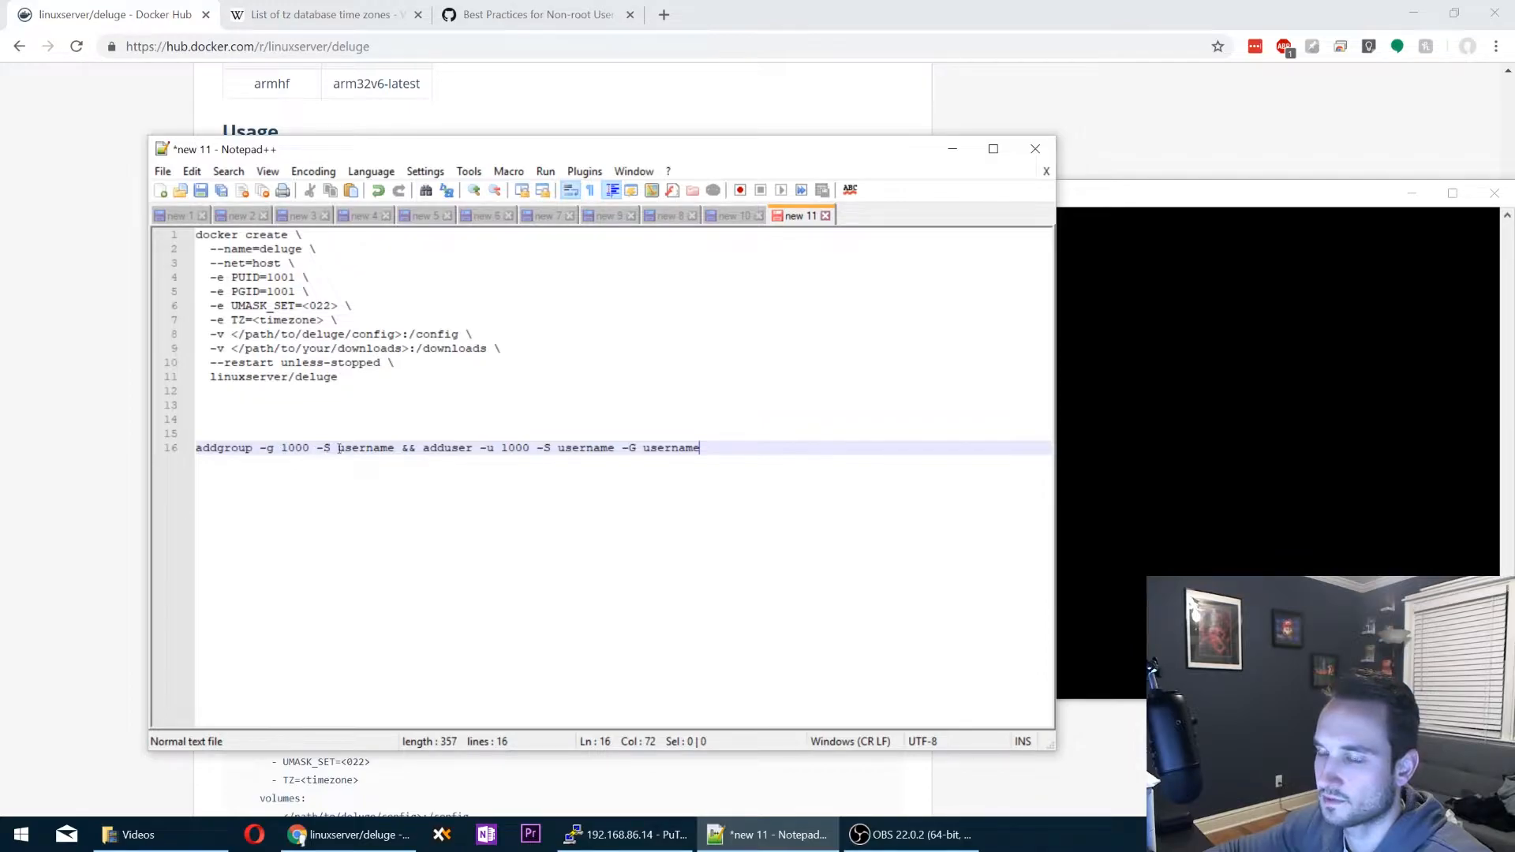
- Replace each 'username' placeholder in the addgroup/adduser line with nik
{"action": "double_click", "coordinate": [365, 448]}
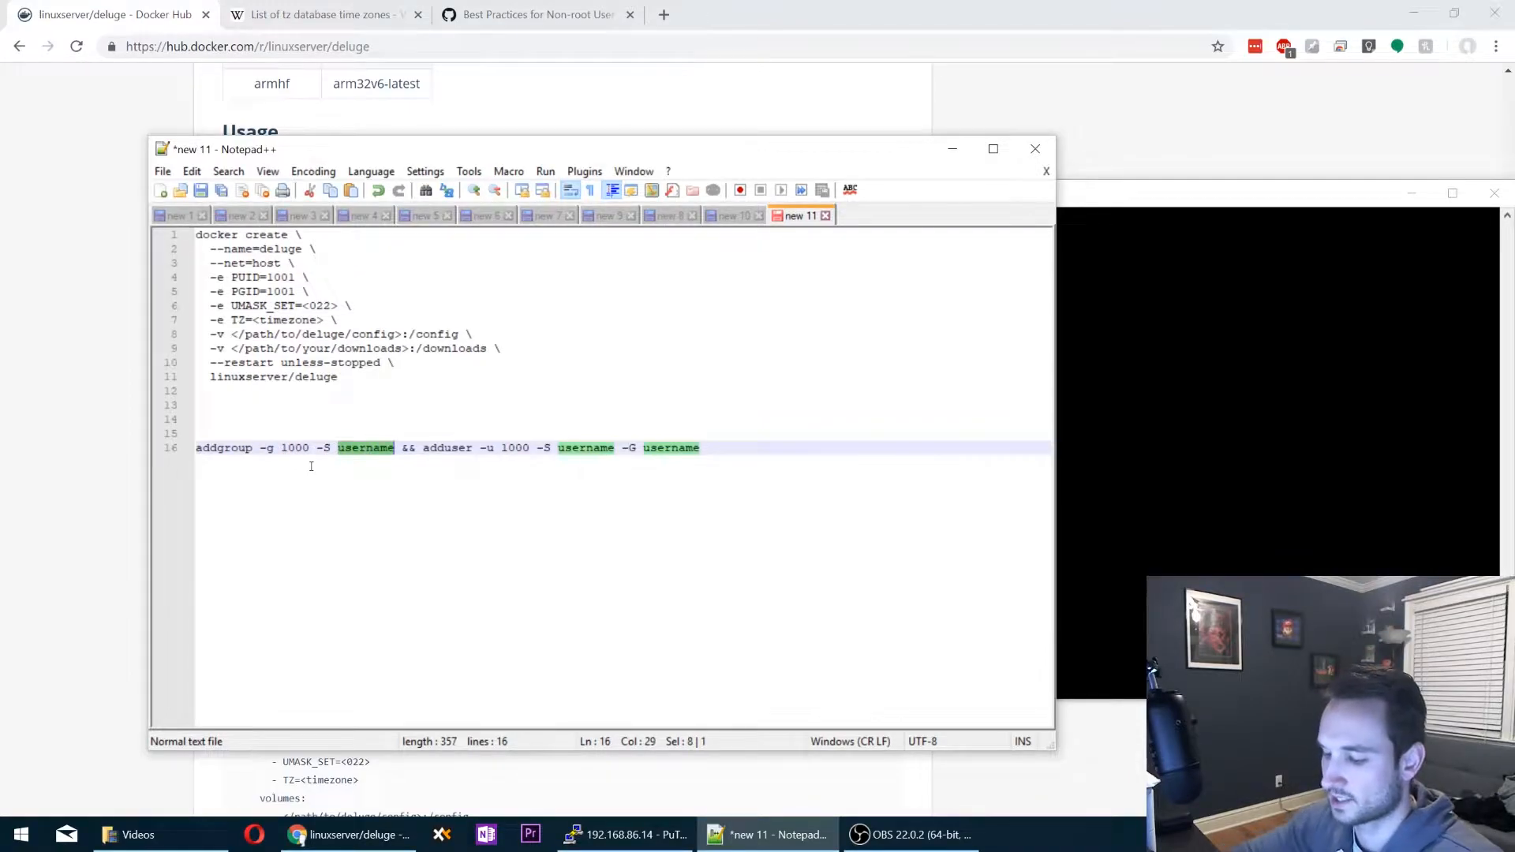
{"action": "type", "text": "Nik"}
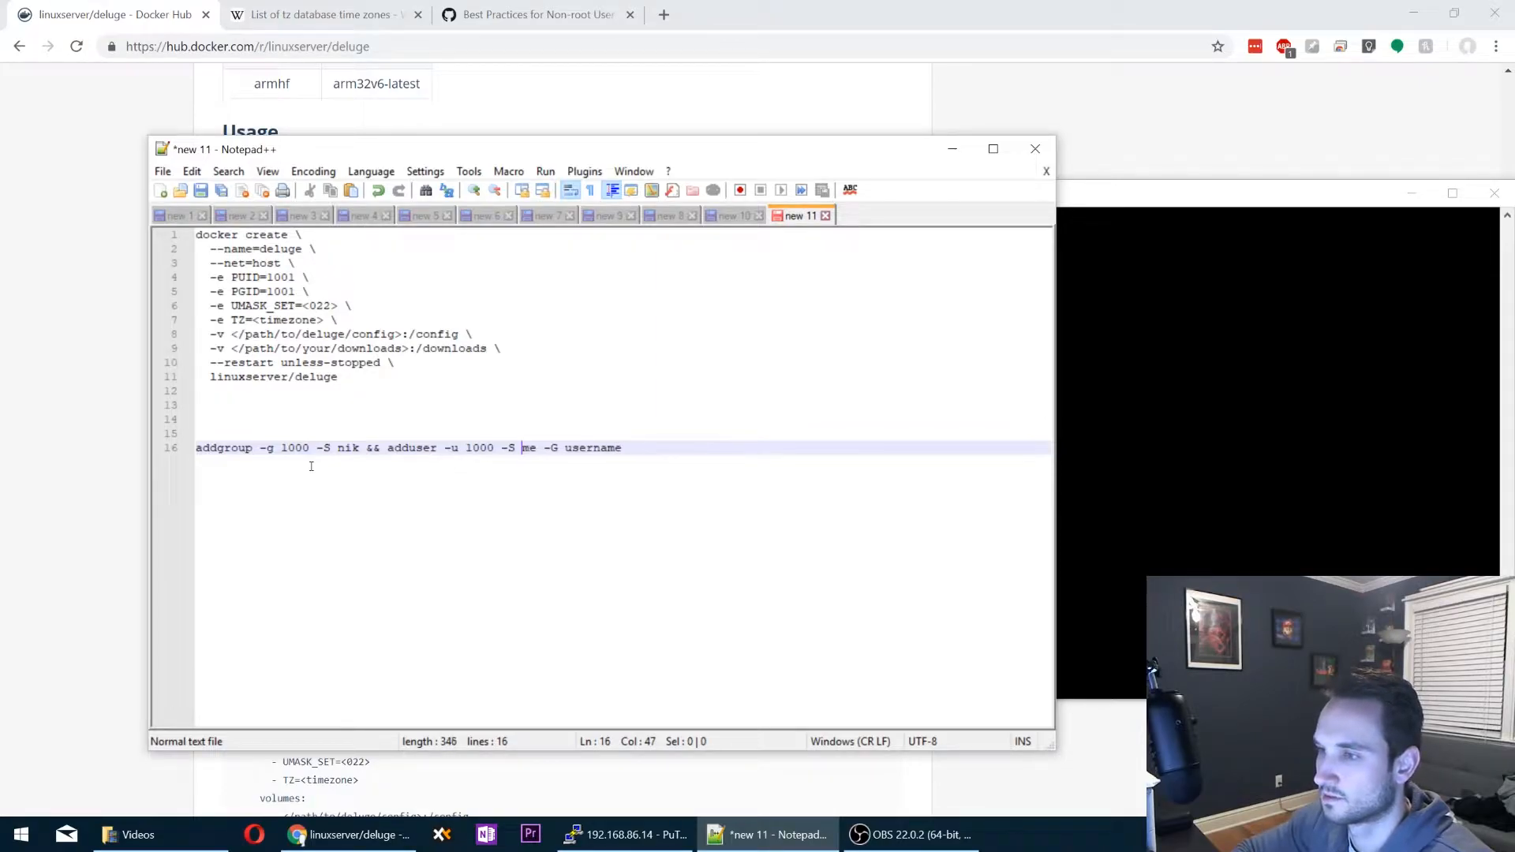
{"action": "type", "text": "nik"}
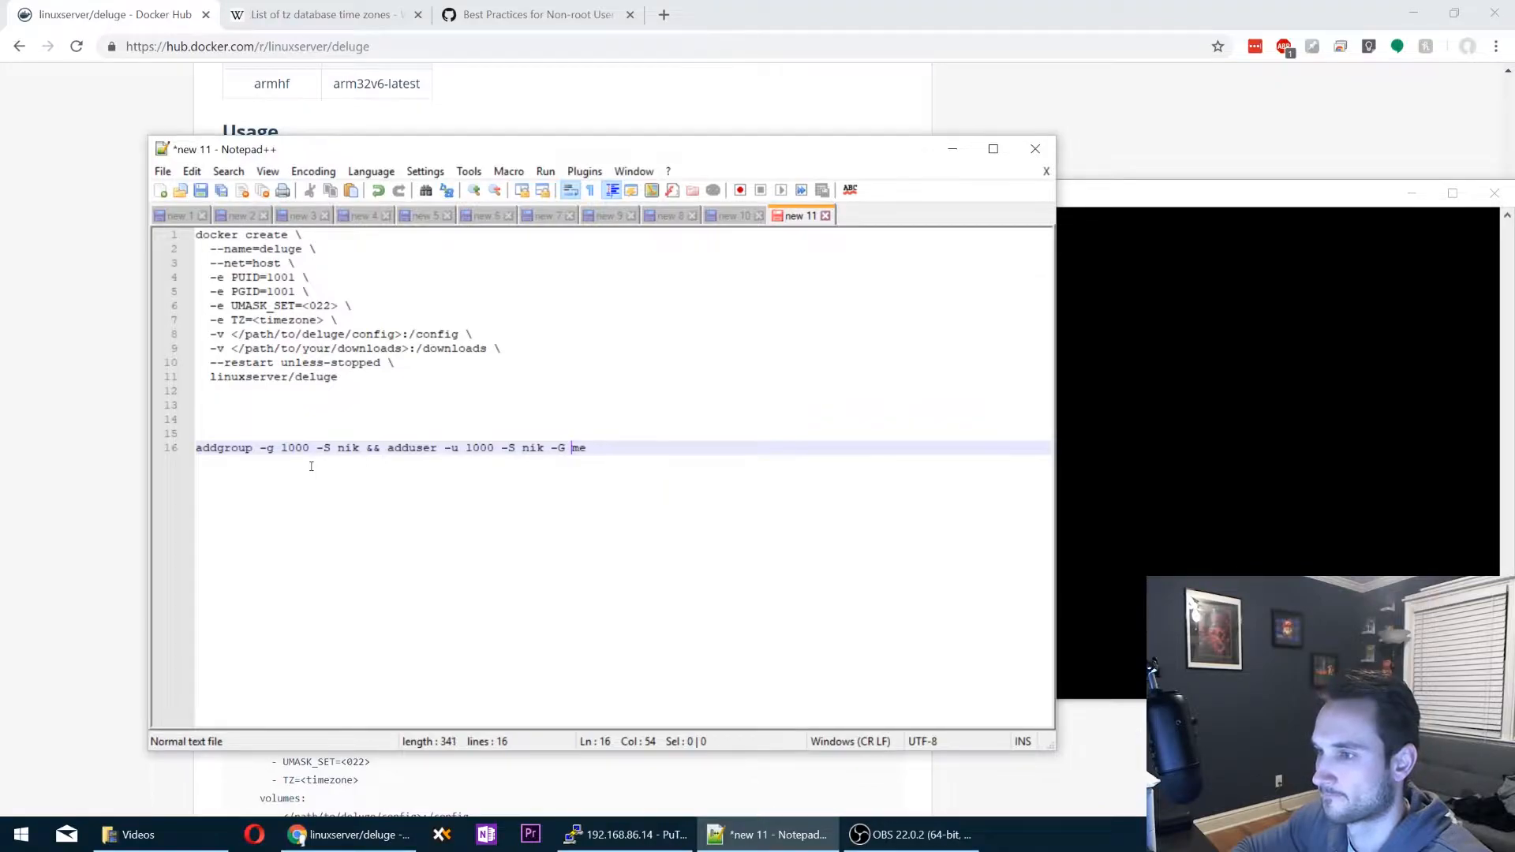
{"action": "type", "text": "ik"}
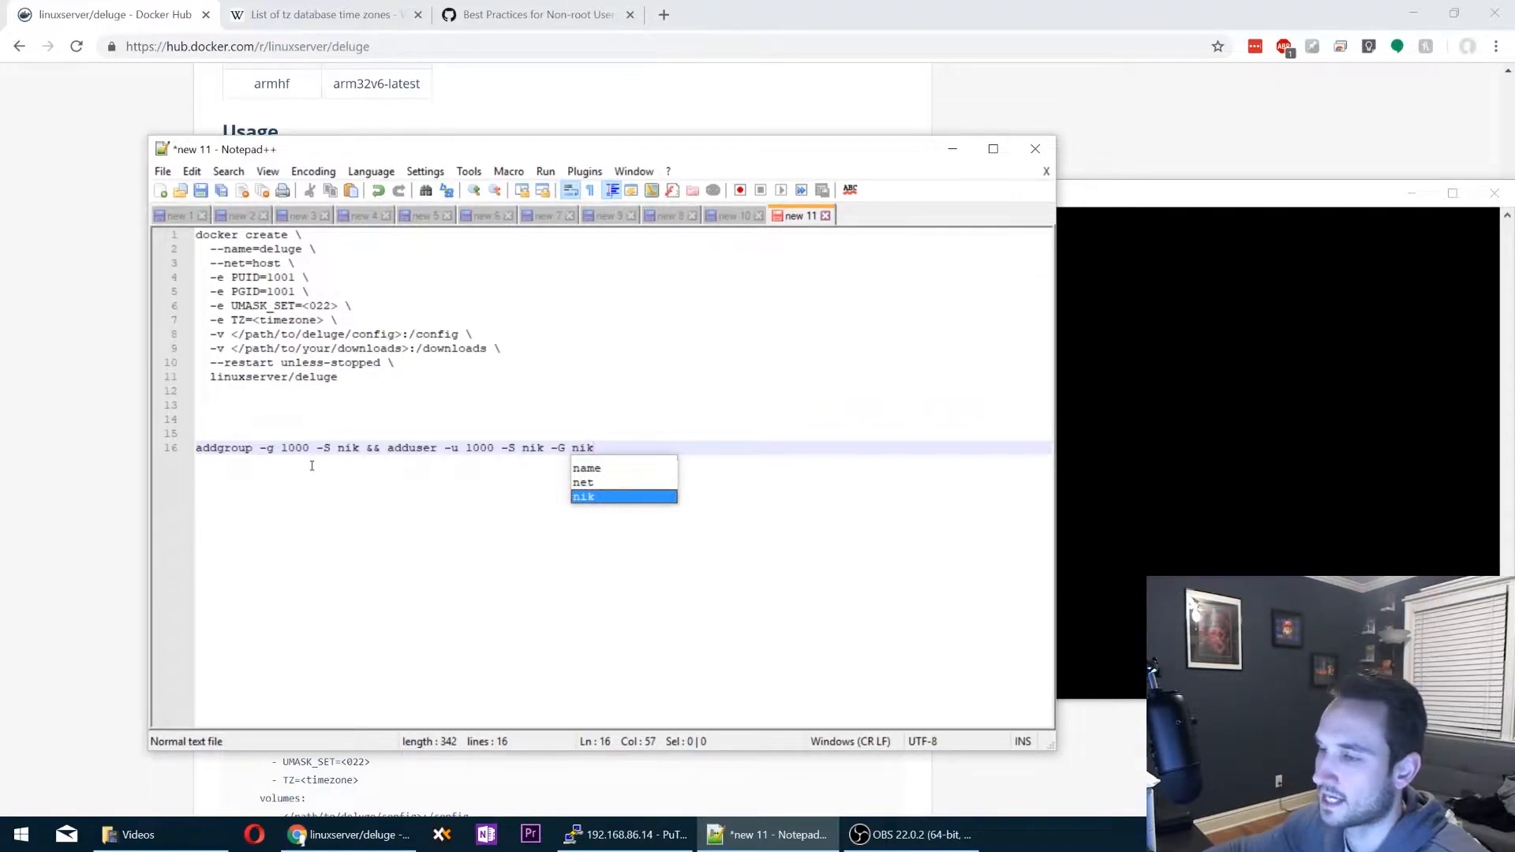
{"action": "key", "text": "Escape"}
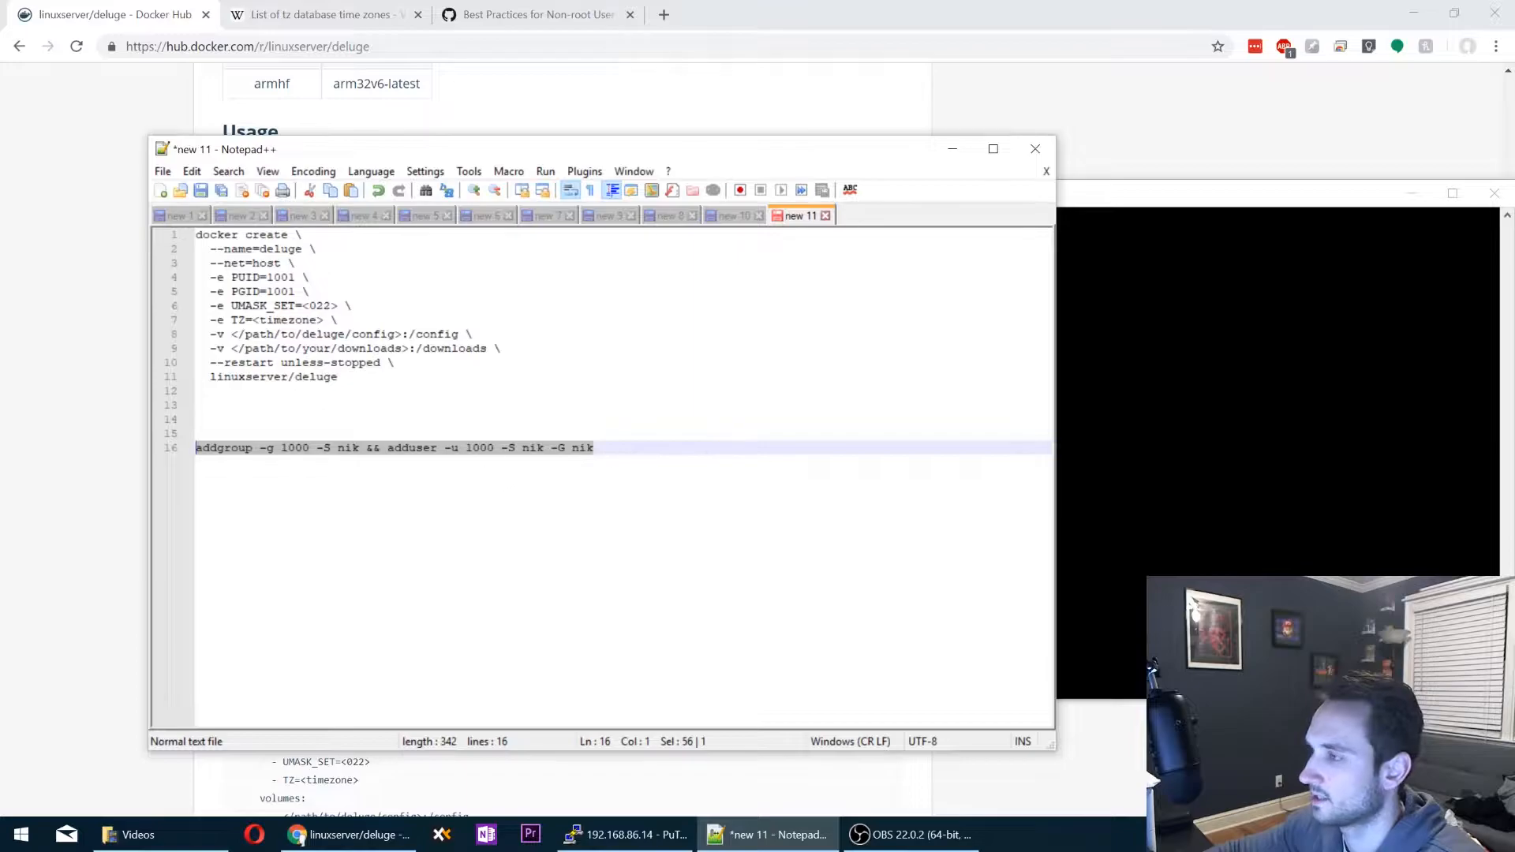
- Run the addgroup/adduser command for nik in the server session, then query it with id nik
{"action": "left_click", "coordinate": [622, 833]}
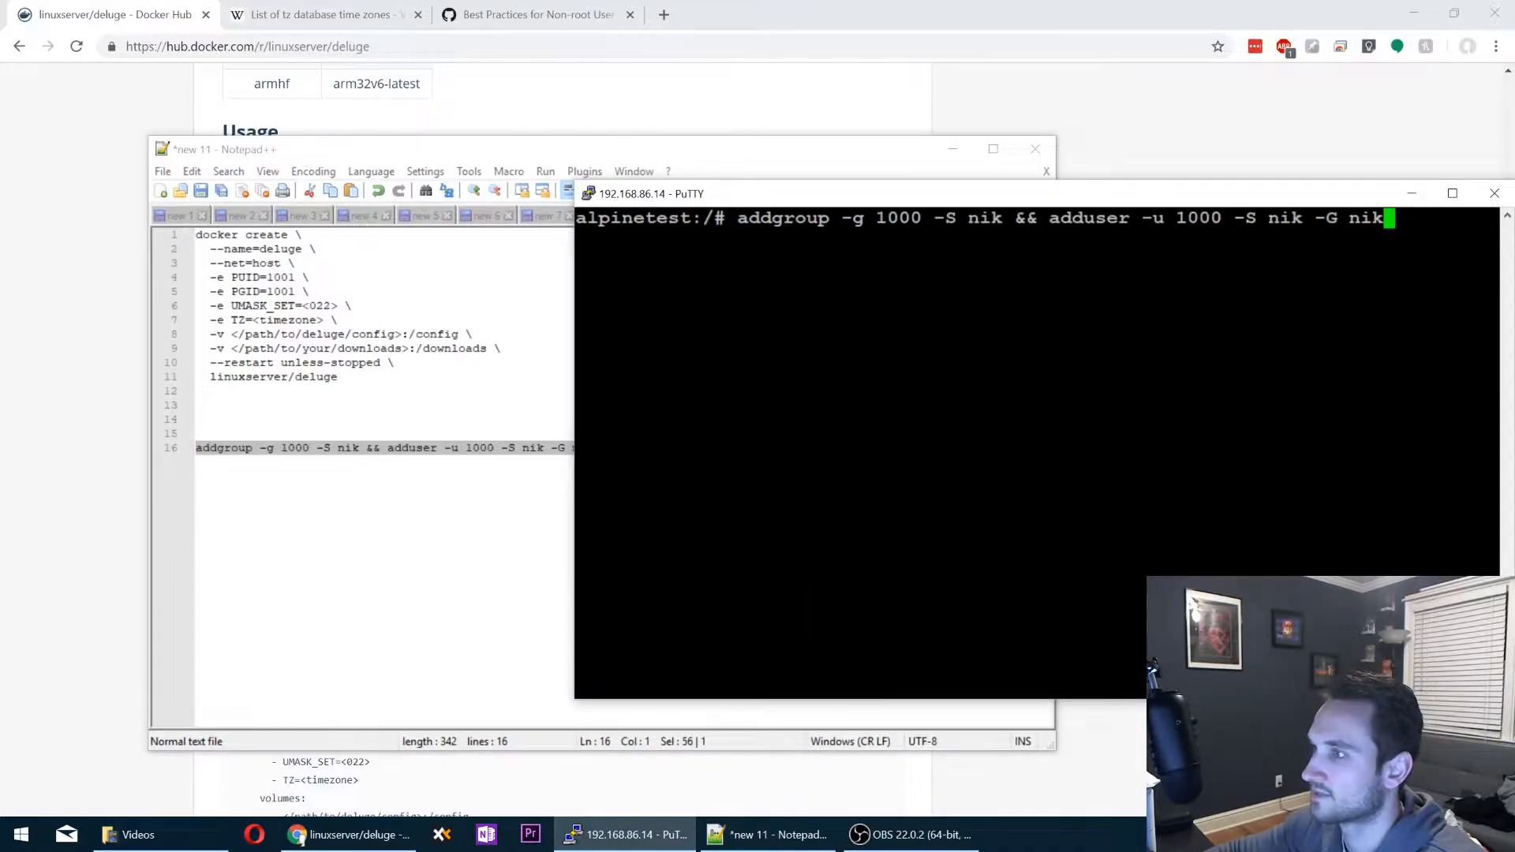
{"action": "left_click_drag", "start_coordinate": [657, 192], "coordinate": [368, 178]}
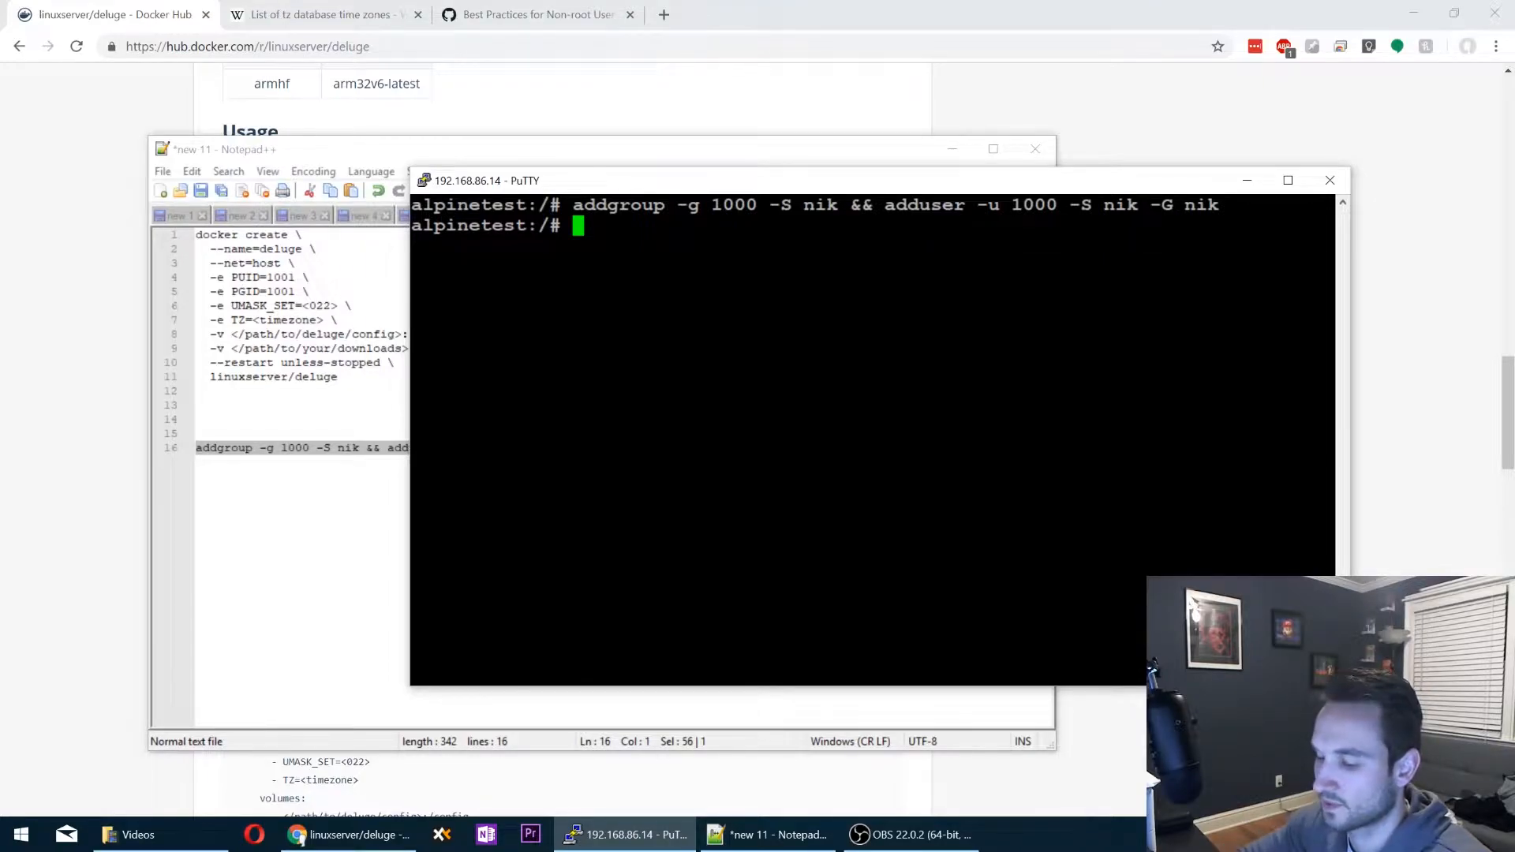
{"action": "type", "text": "id nik"}
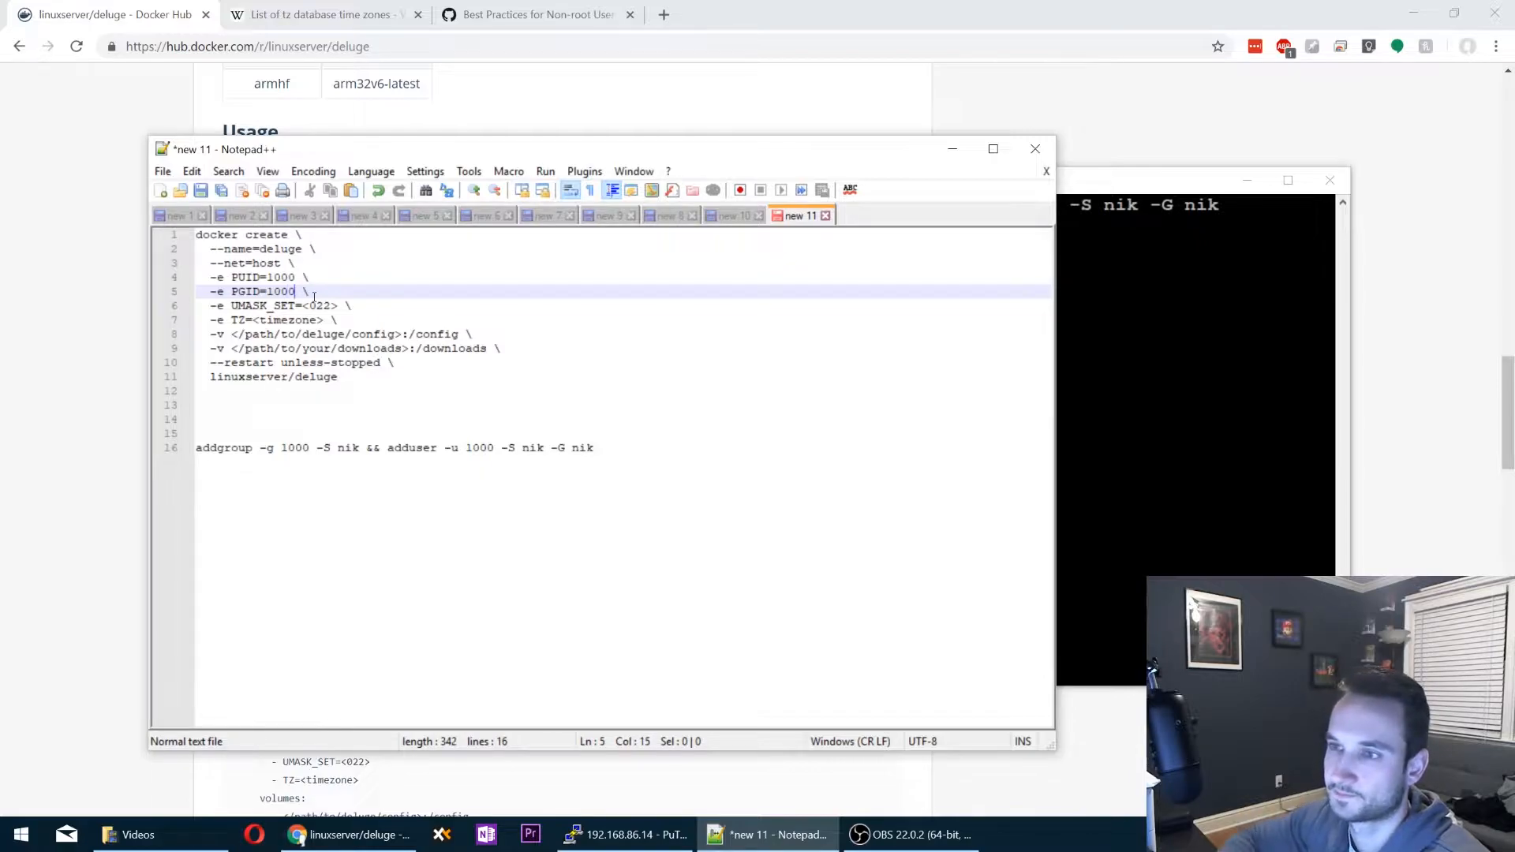
- Set the TZ value on line 7 of the deluge command to America/New_York
{"action": "left_click", "coordinate": [351, 306]}
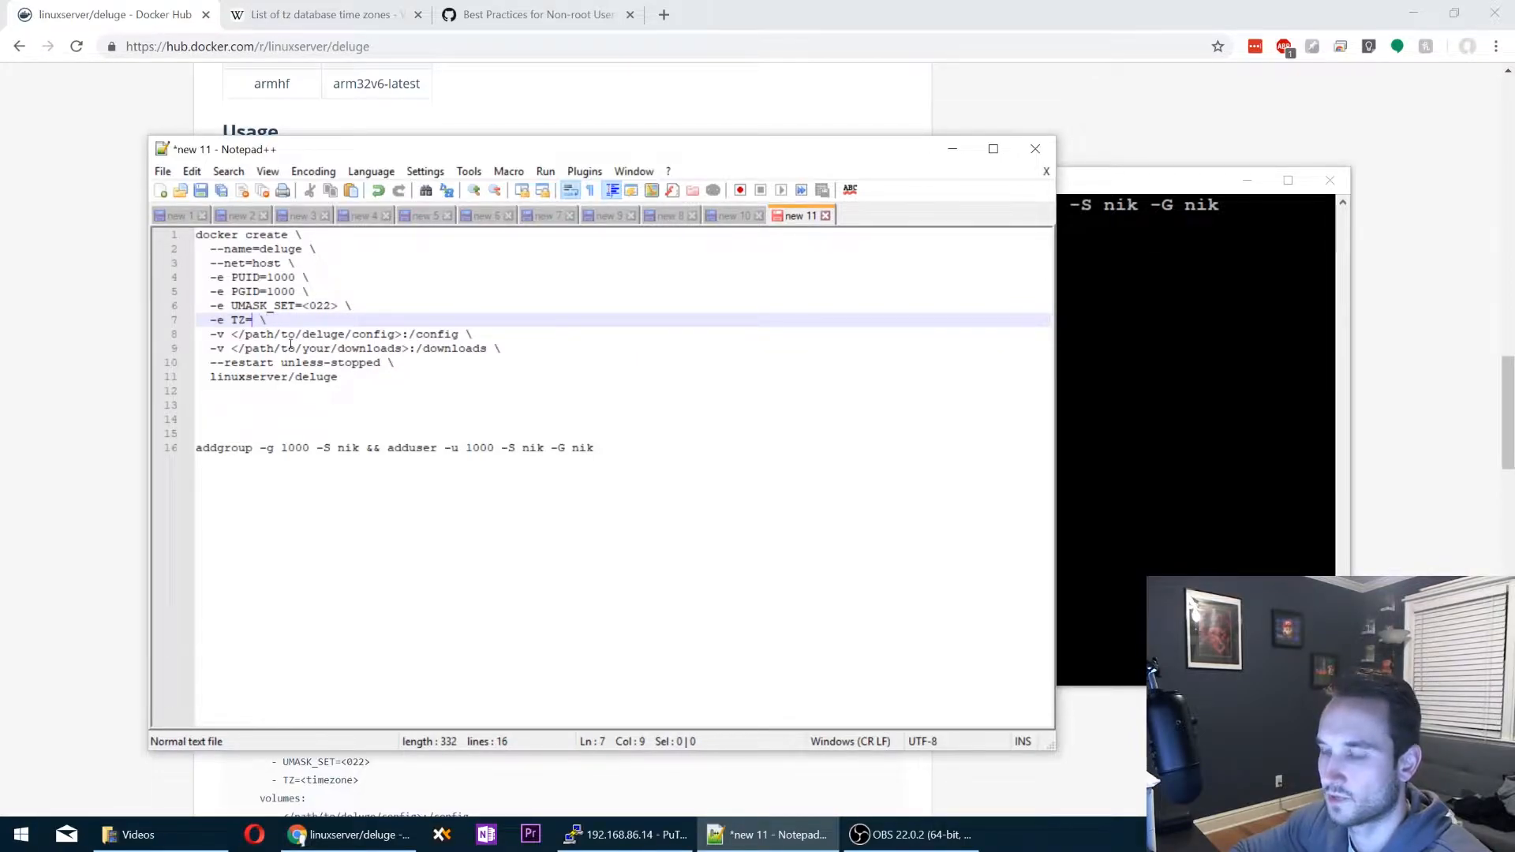
{"action": "type", "text": "Ameri"}
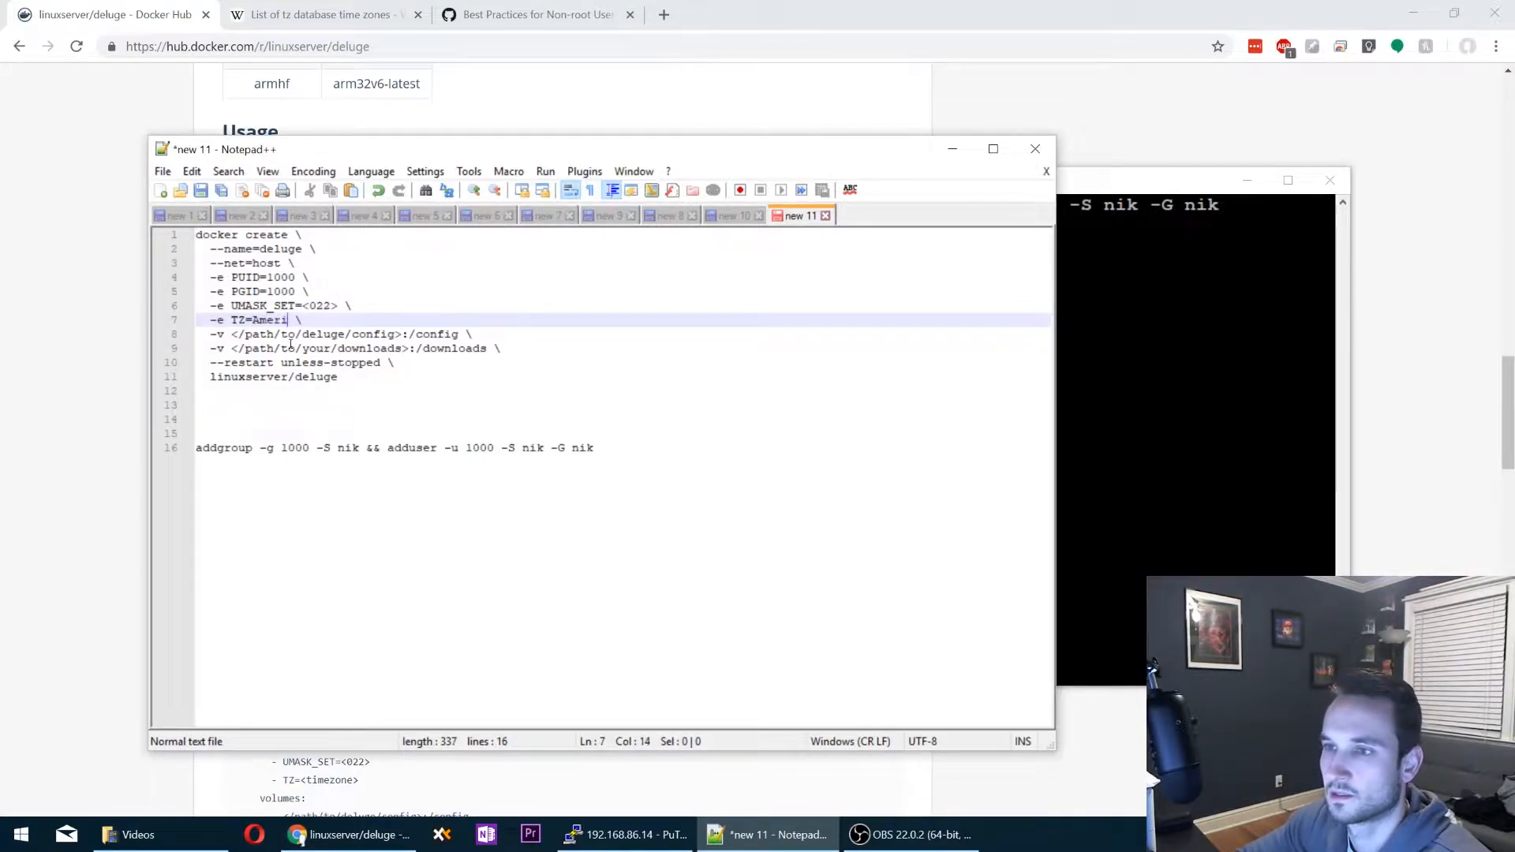
{"action": "type", "text": "ca/"}
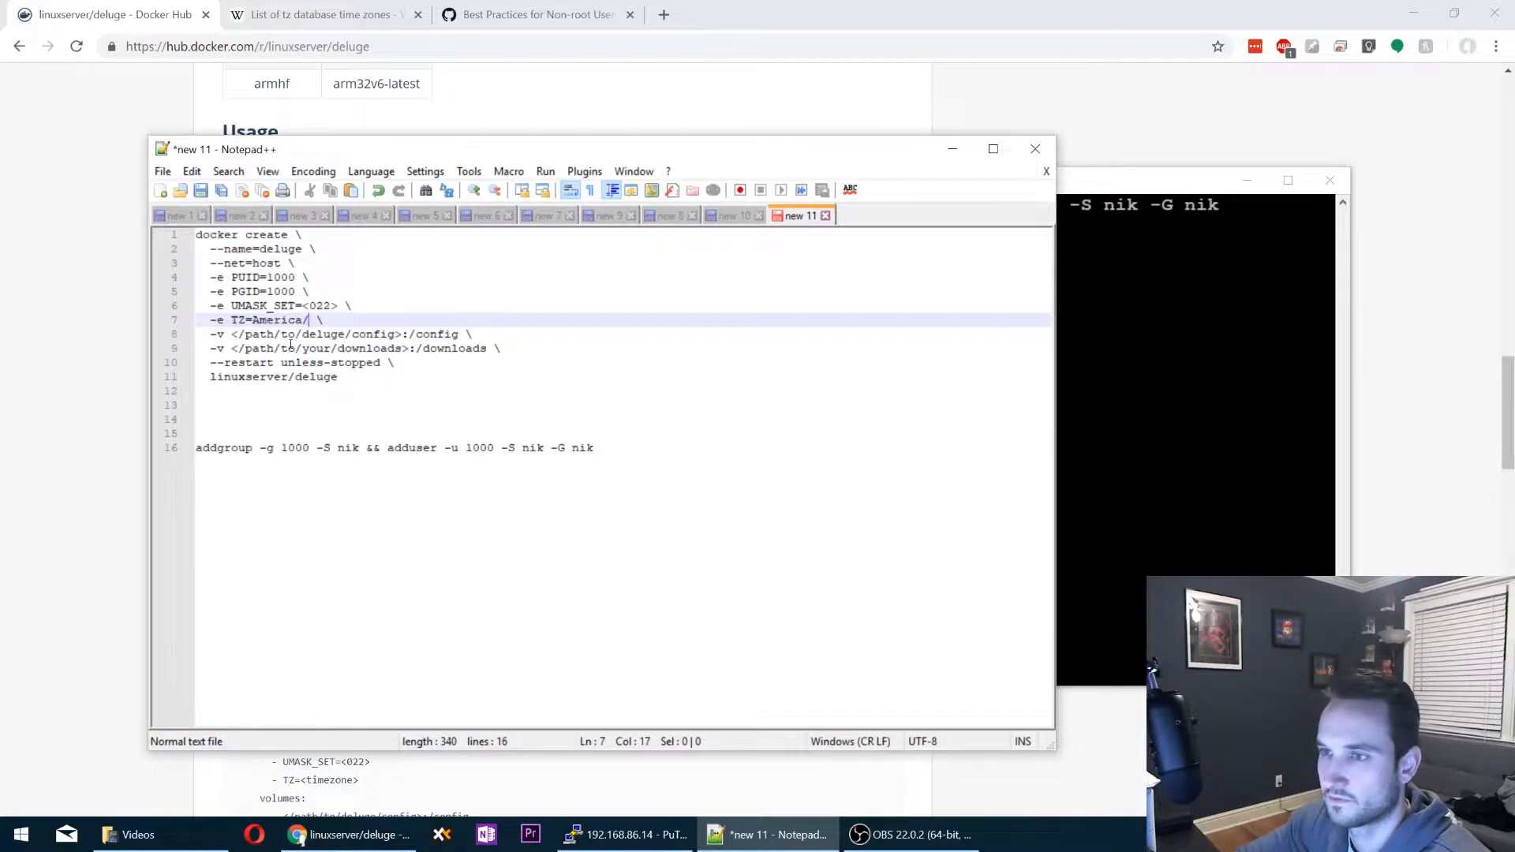
{"action": "type", "text": "New_"}
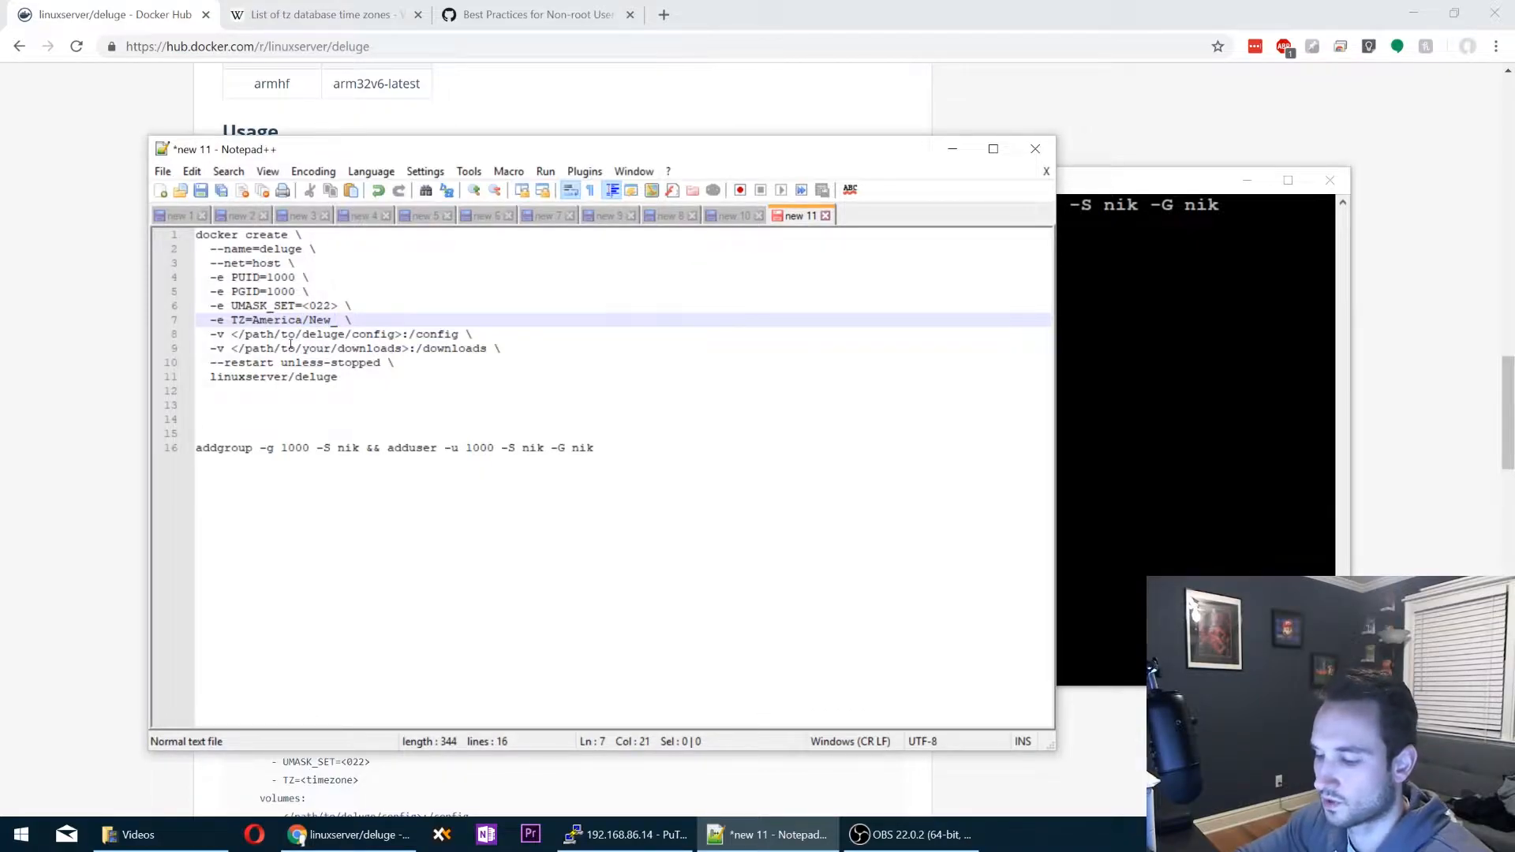
{"action": "type", "text": "York"}
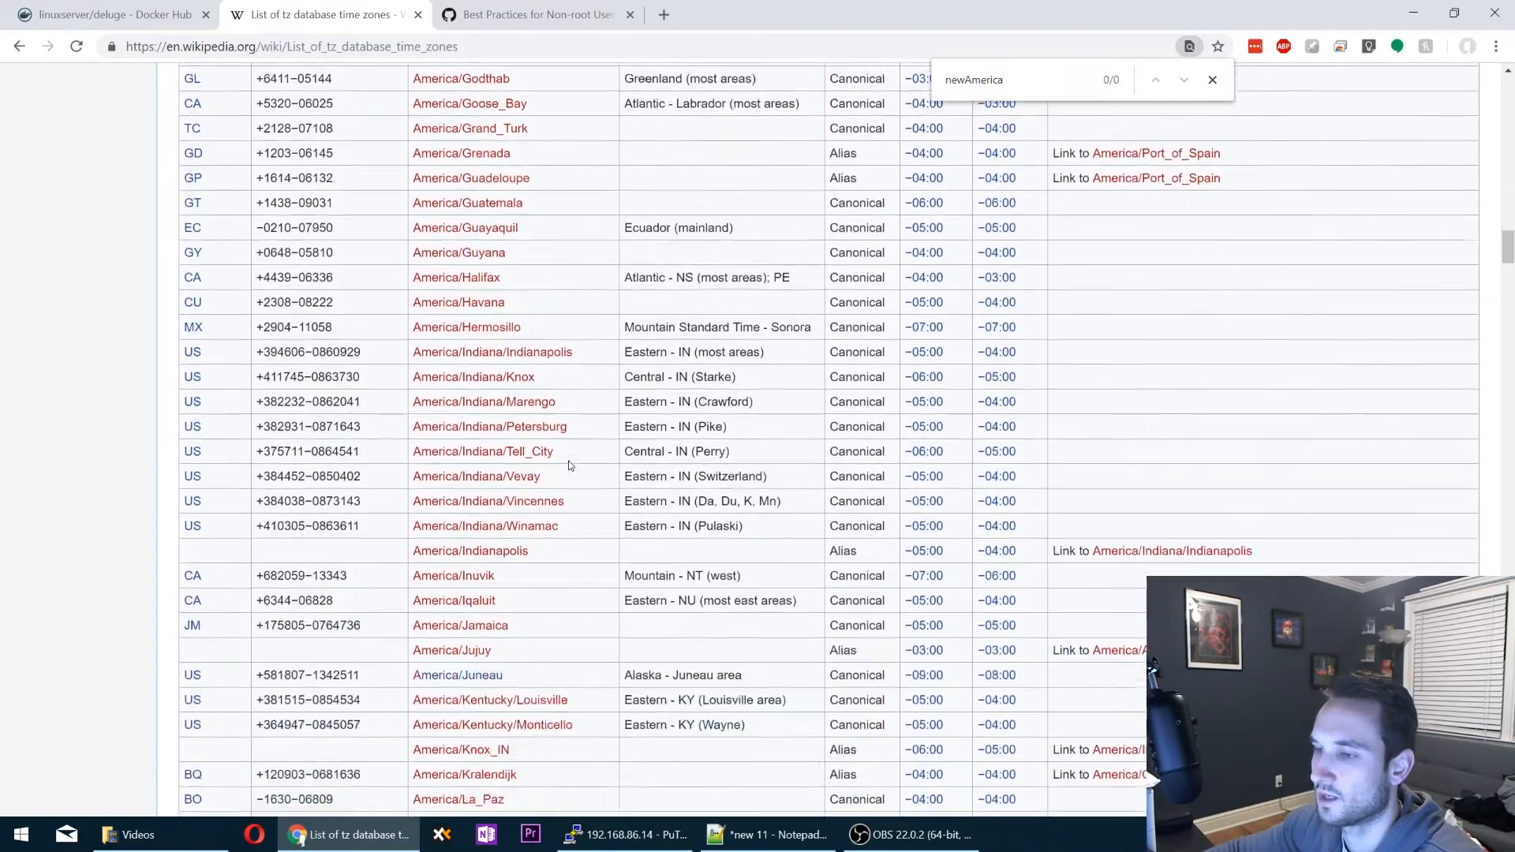
- Return from the time zone list to the Deluge page, then back to the drafted docker create command
{"action": "scroll", "scroll_direction": "down", "scroll_amount": 3}
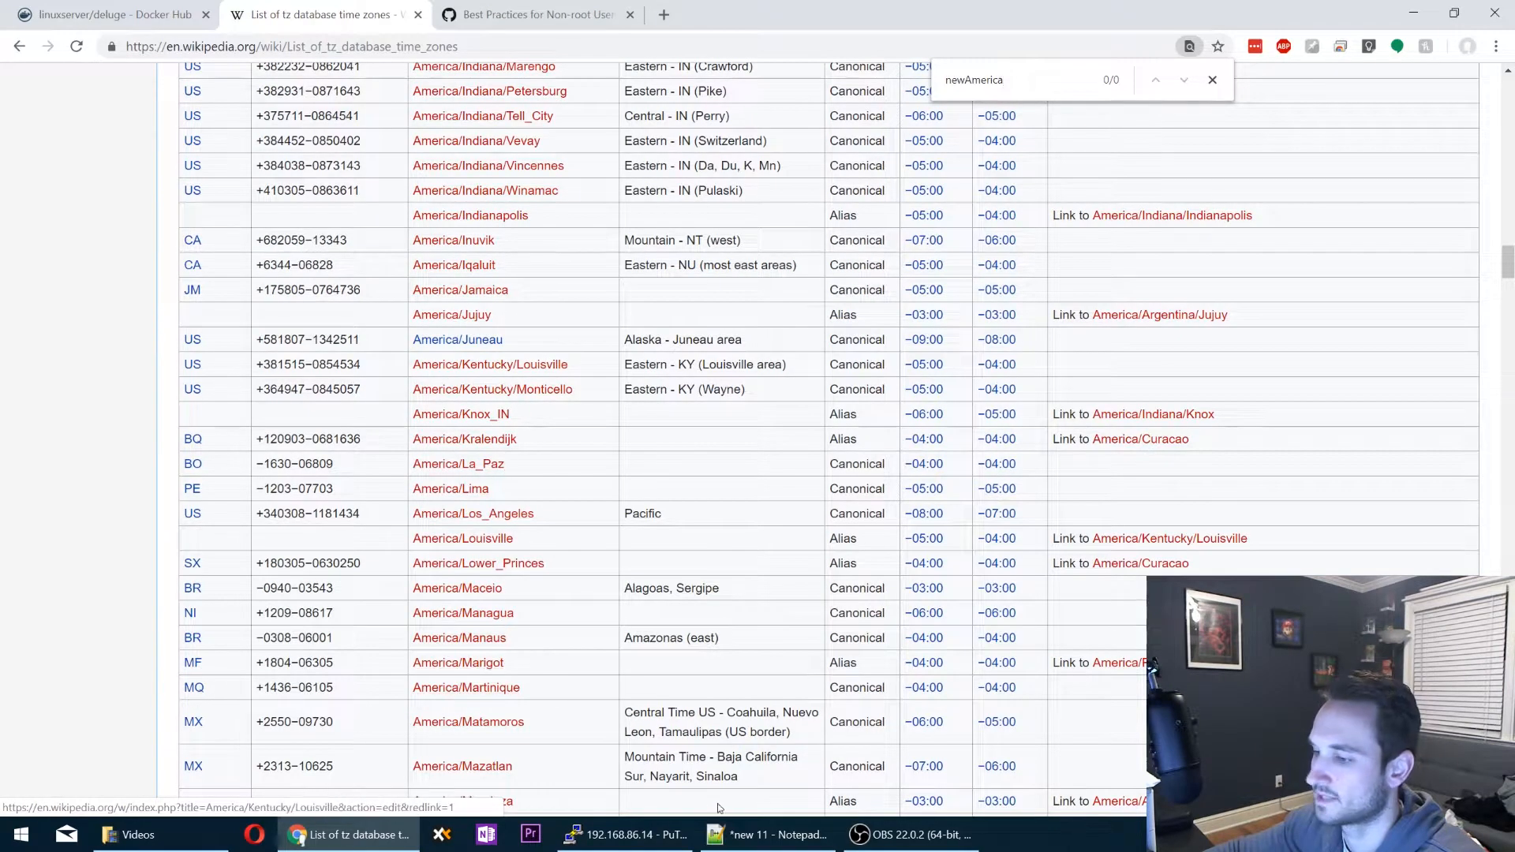
{"action": "left_click", "coordinate": [110, 16]}
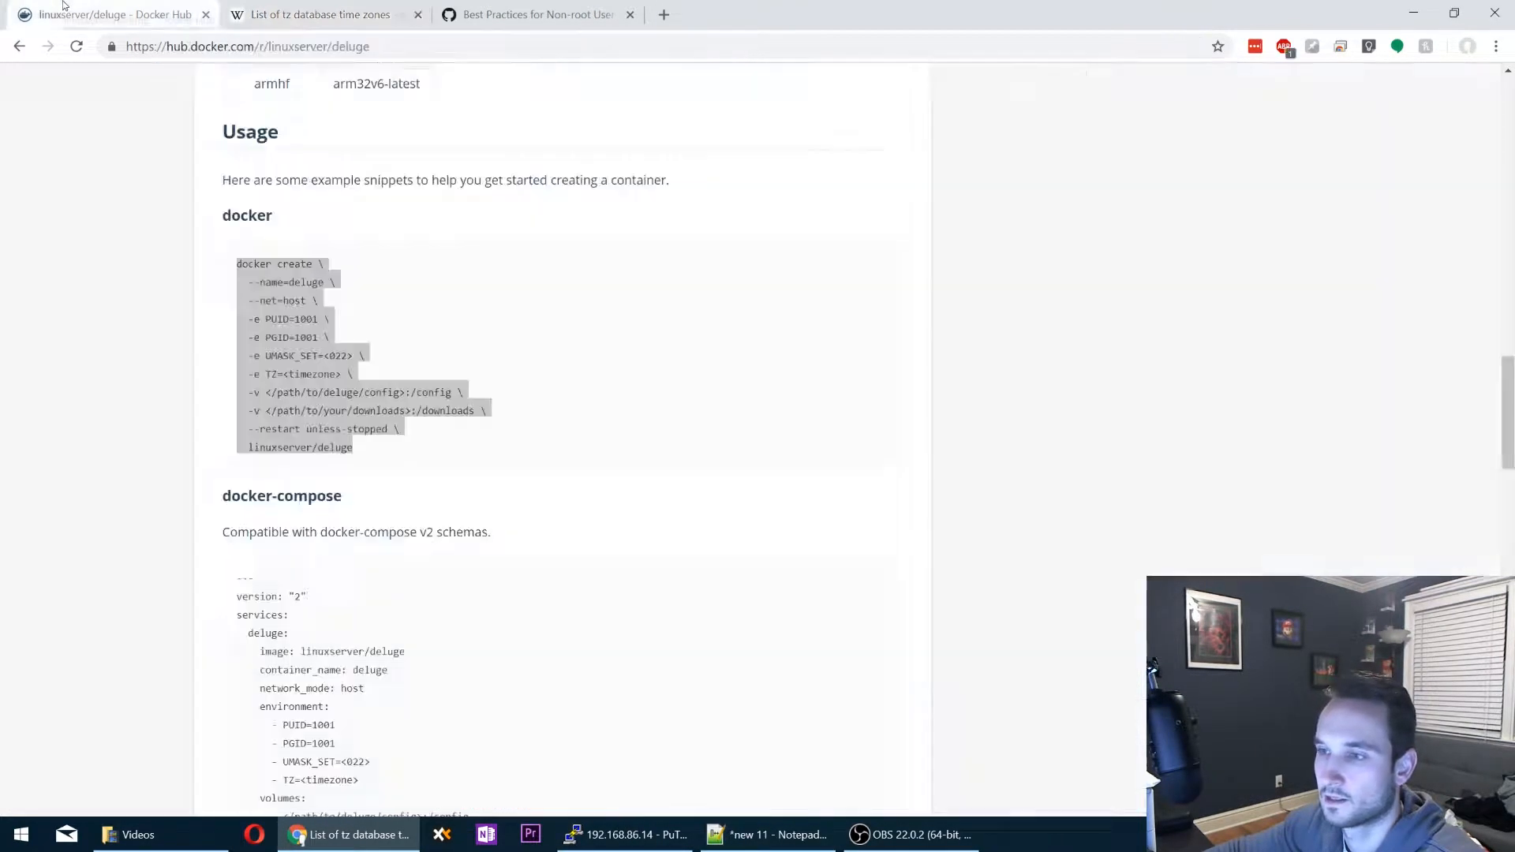
{"action": "left_click", "coordinate": [772, 833]}
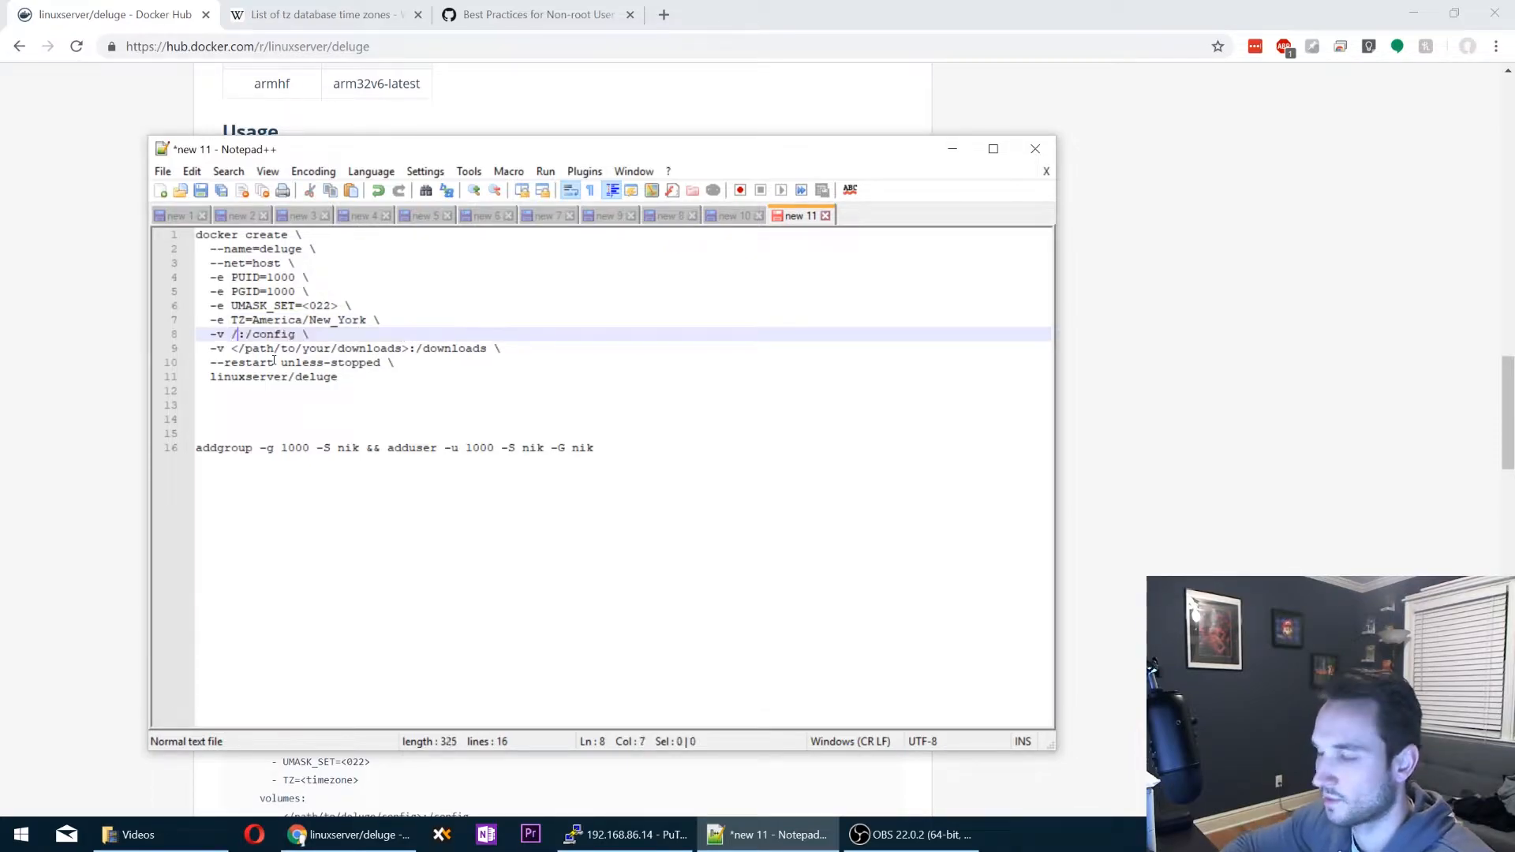
- Point the config volume at /home/docker/deluge/config
{"action": "type", "text": "hd"}
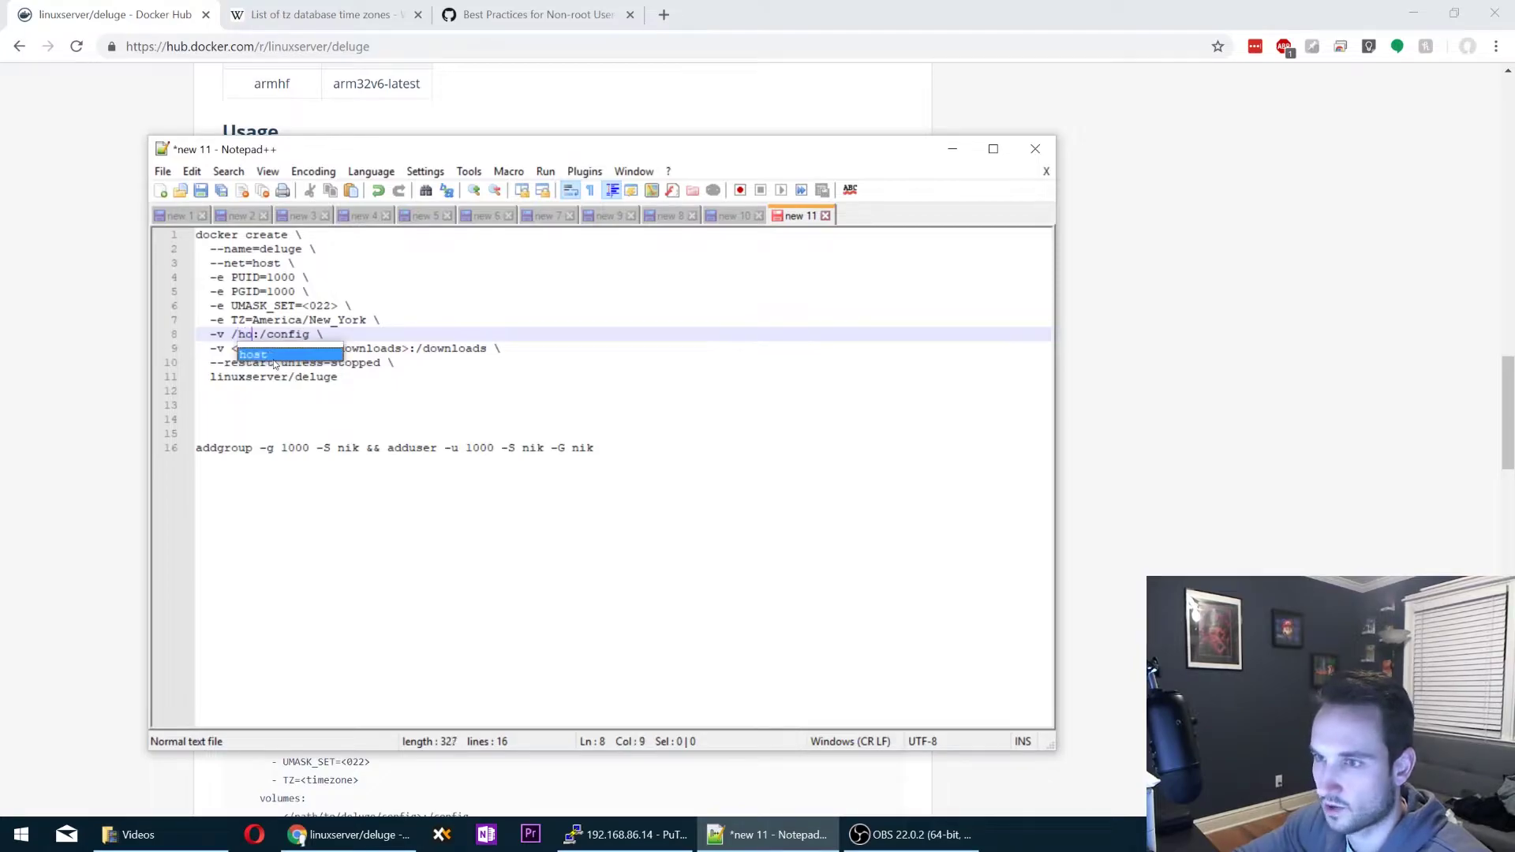
{"action": "type", "text": "ome"}
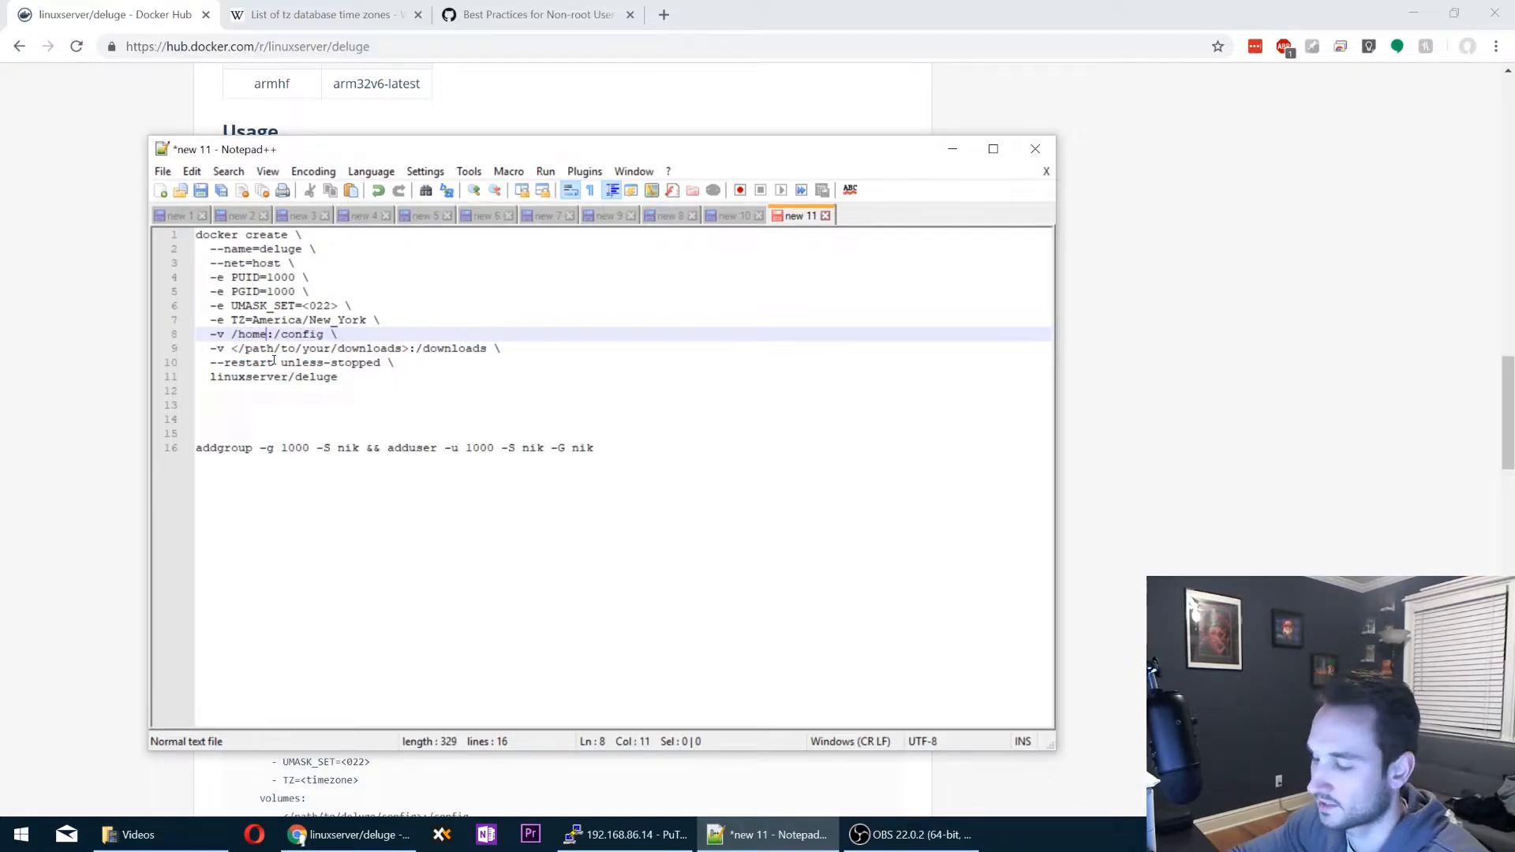
{"action": "type", "text": "/"}
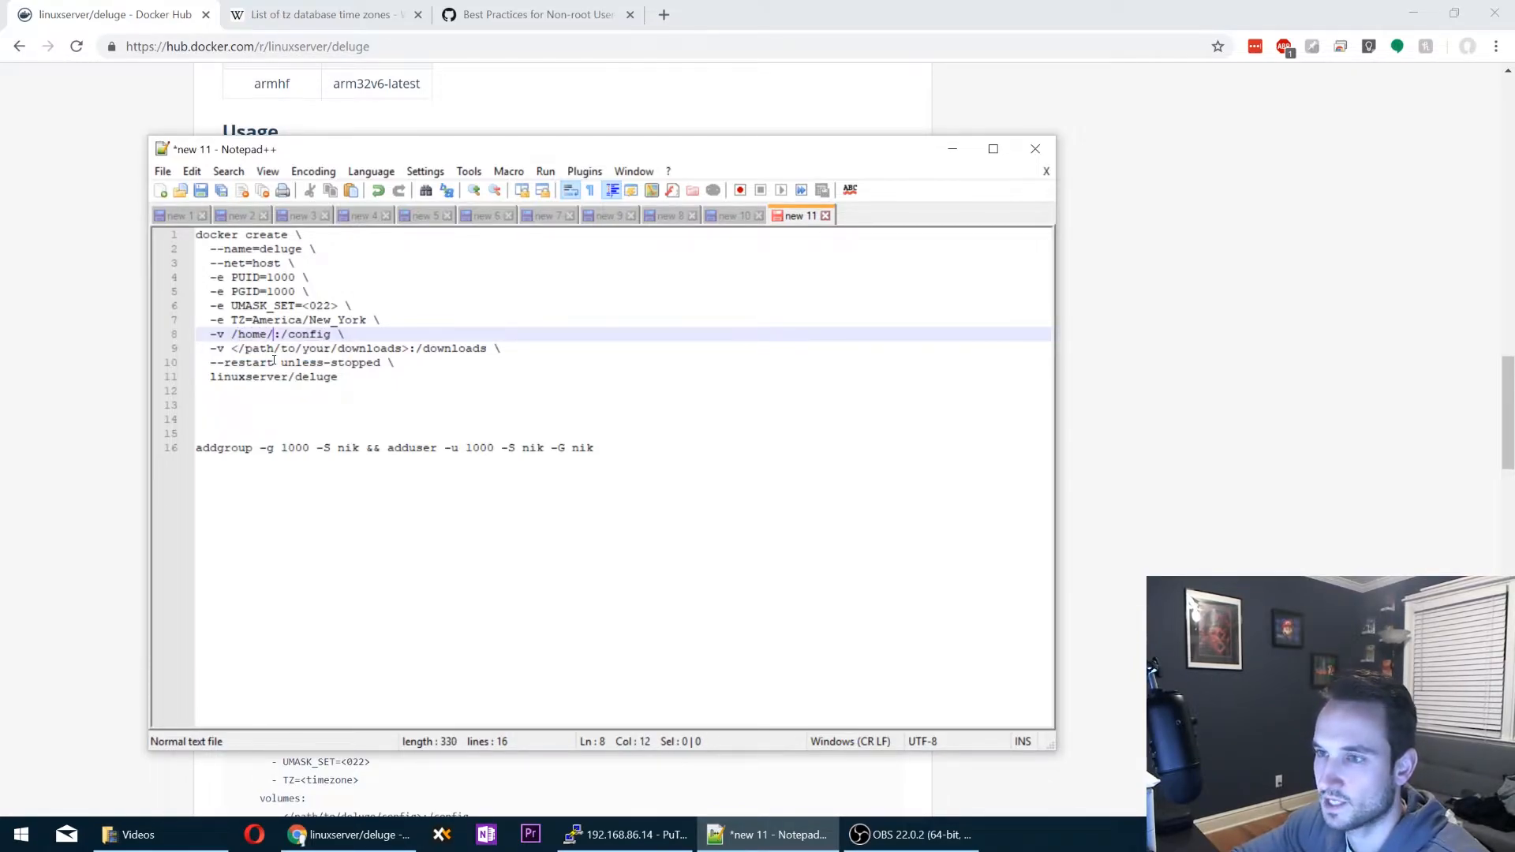
{"action": "type", "text": "docker/deluge/c"}
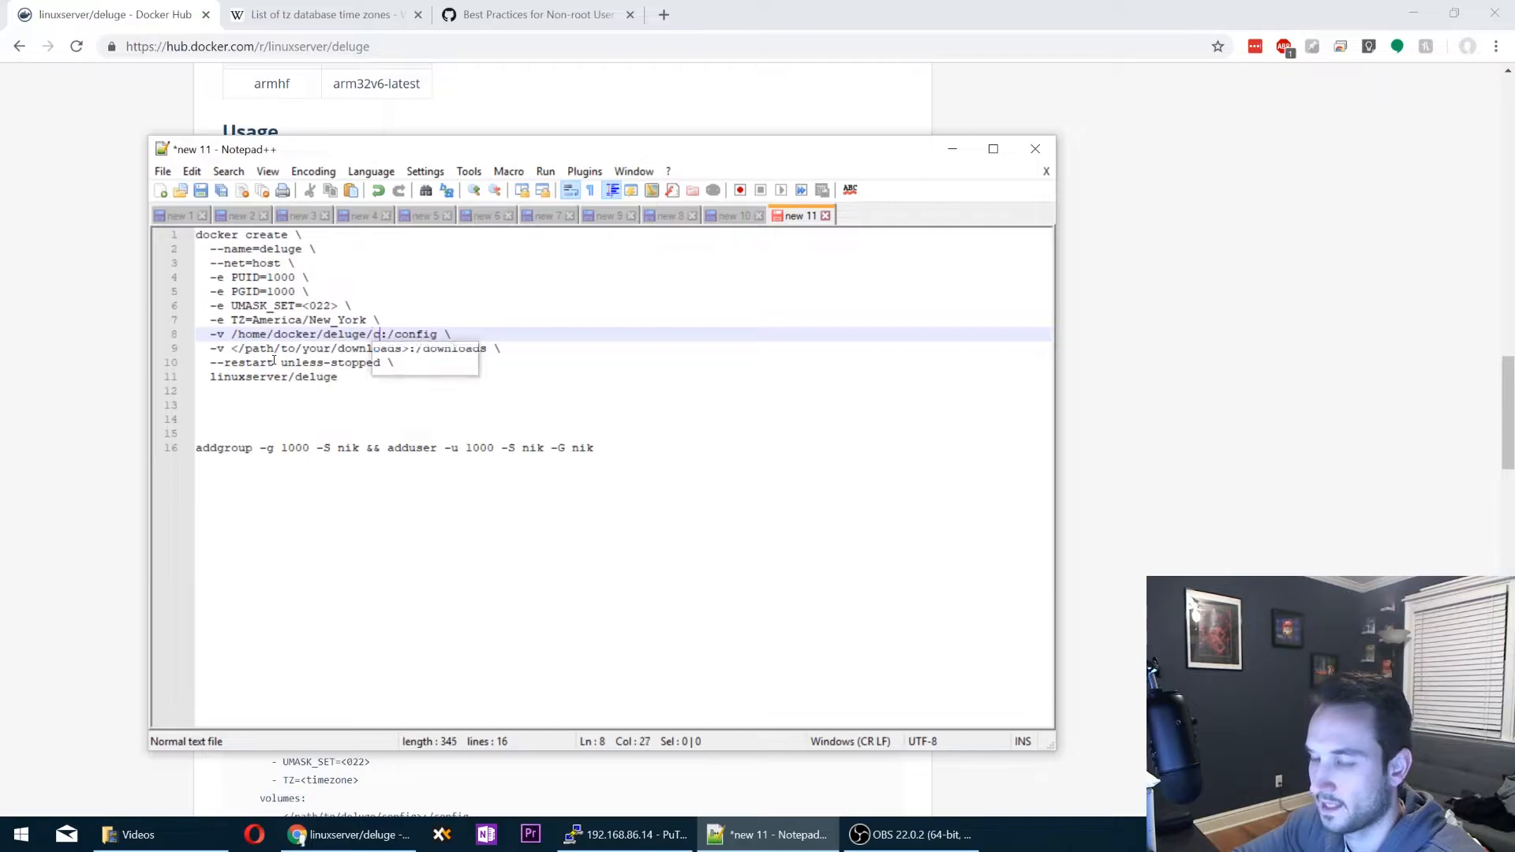
{"action": "type", "text": "onfig"}
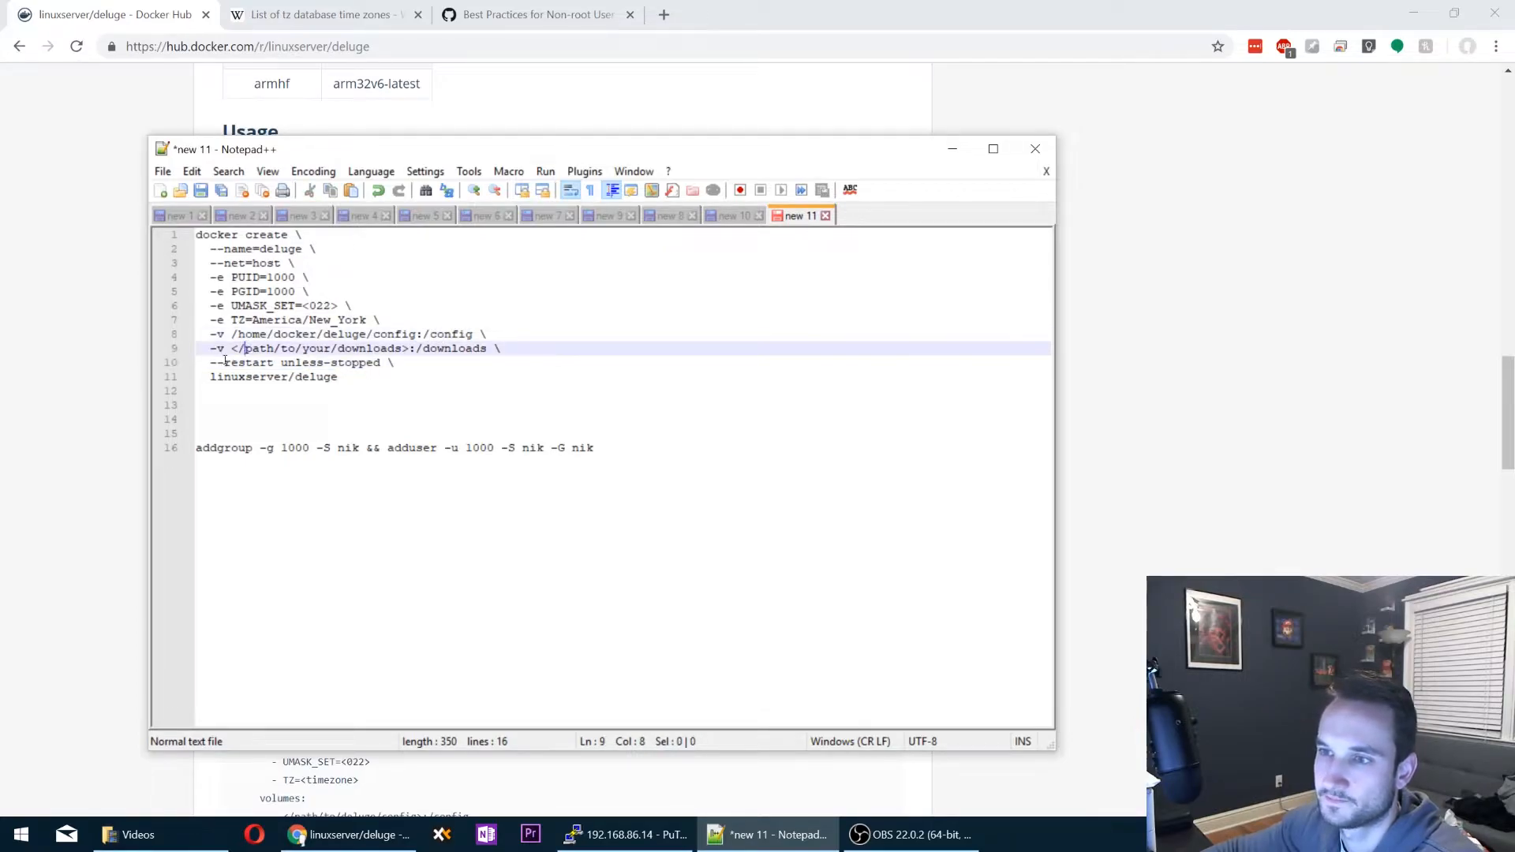
- Point the downloads volume at /home/docker/deluge/downloads
{"action": "left_click_drag", "start_coordinate": [234, 347], "coordinate": [407, 348]}
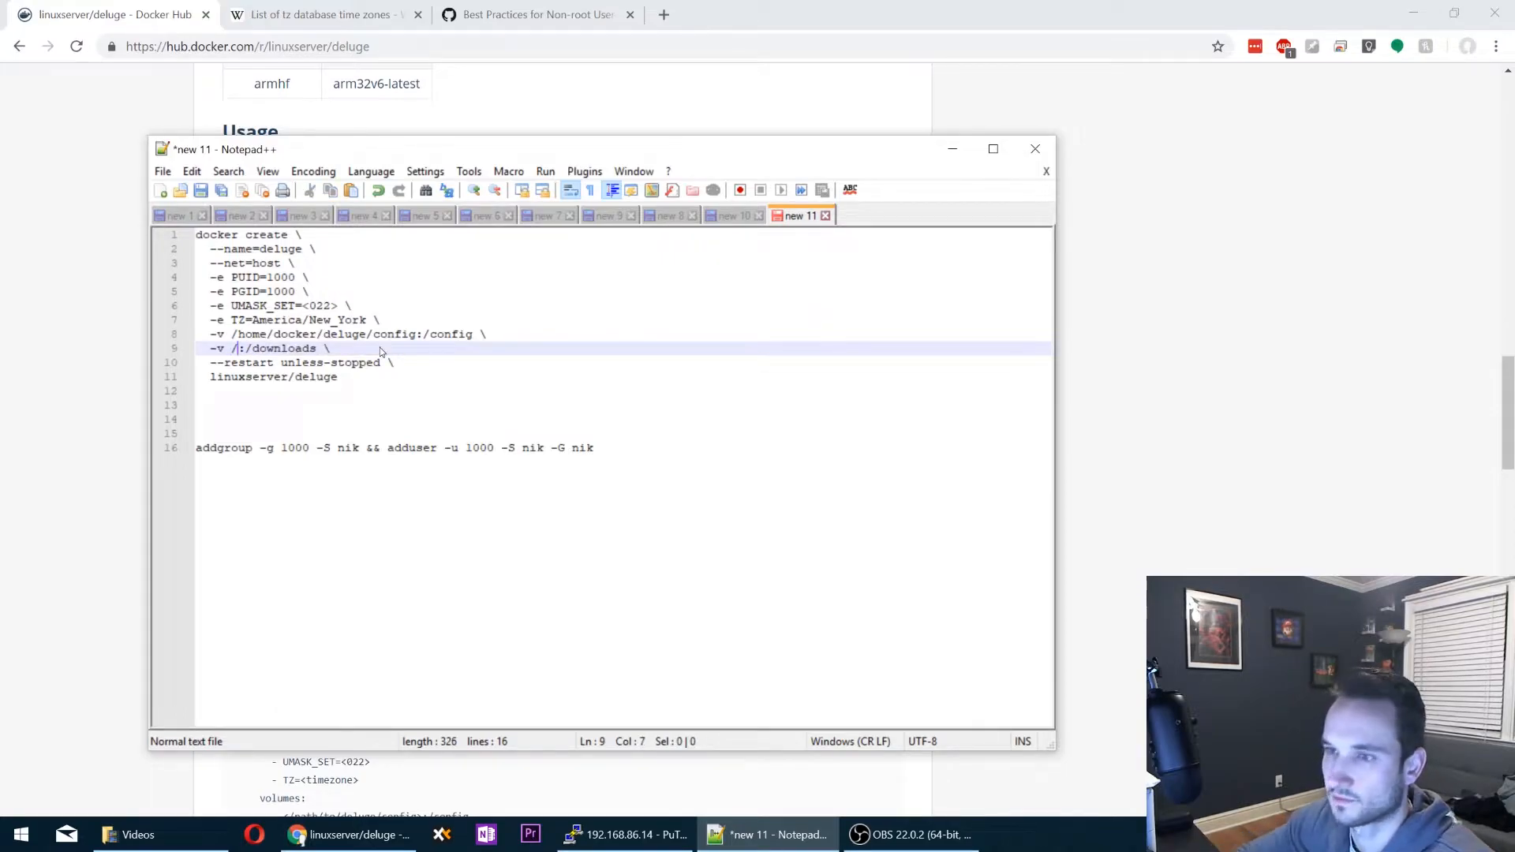
{"action": "type", "text": "home/docker"}
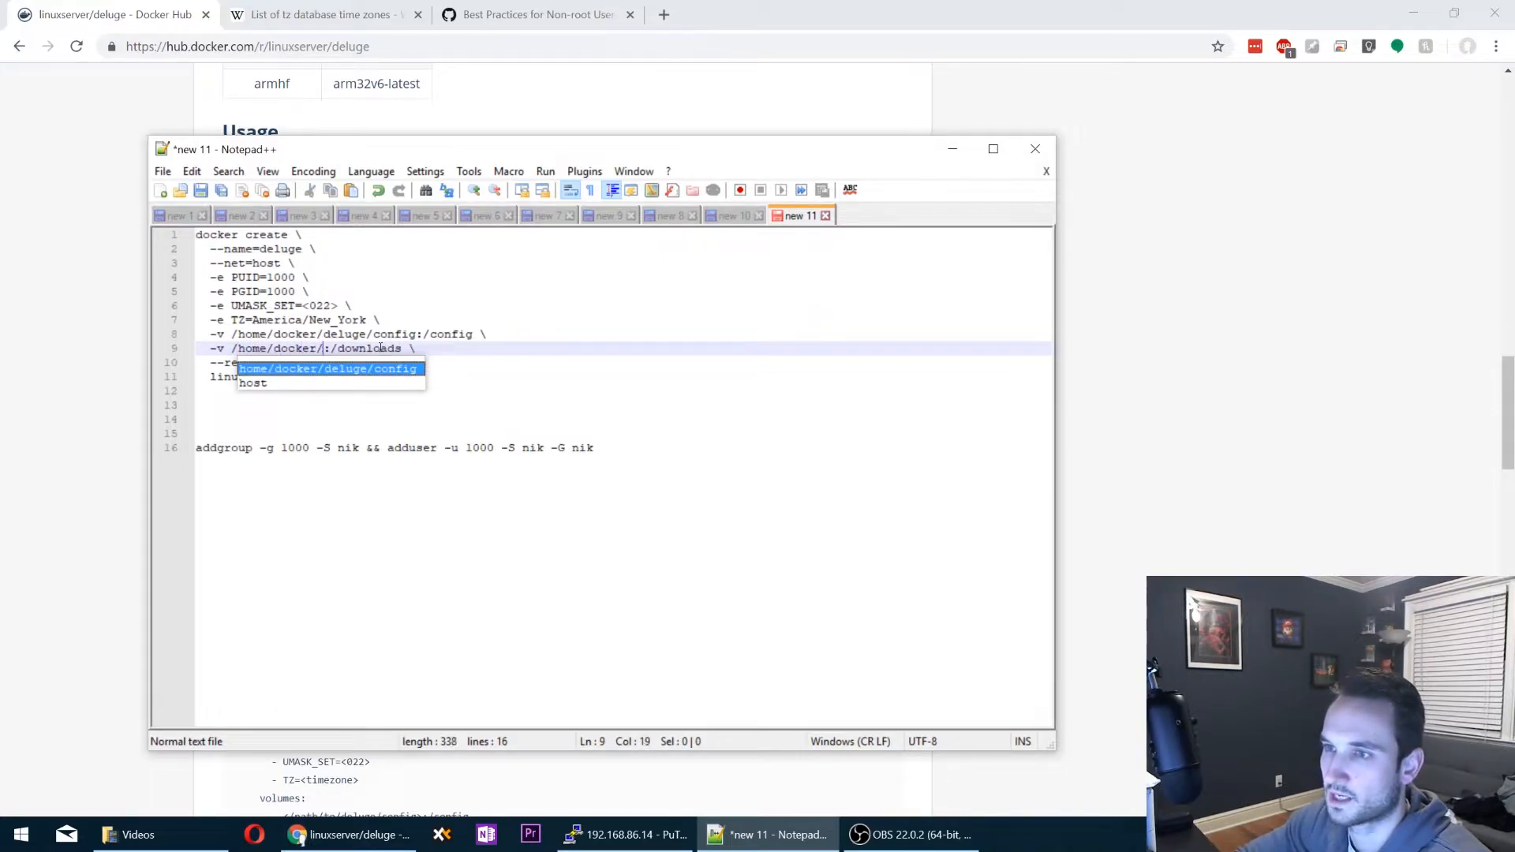
{"action": "type", "text": "deluge/"}
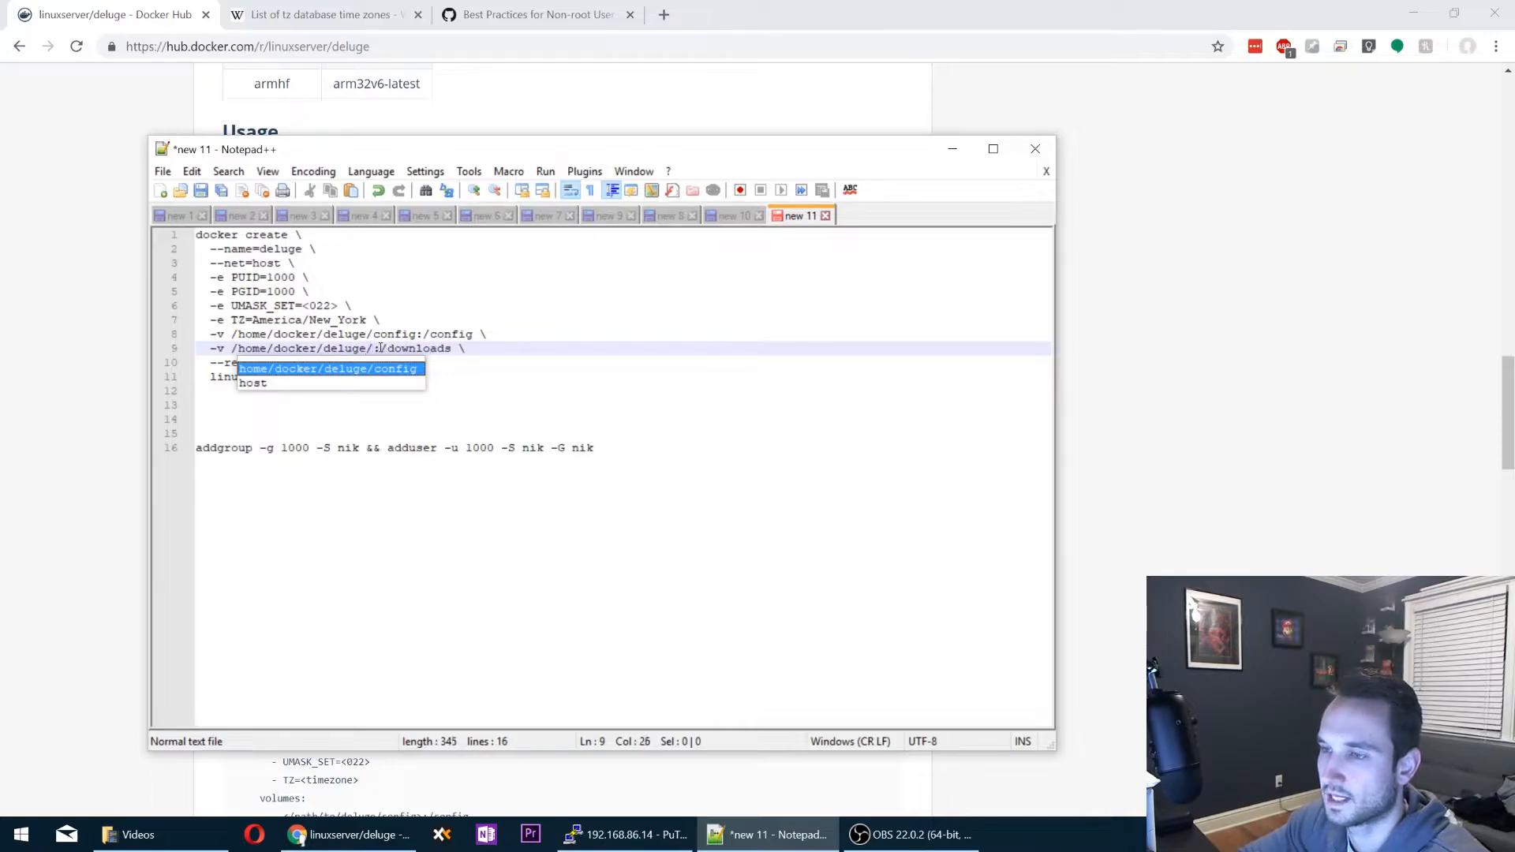
{"action": "type", "text": "downloads"}
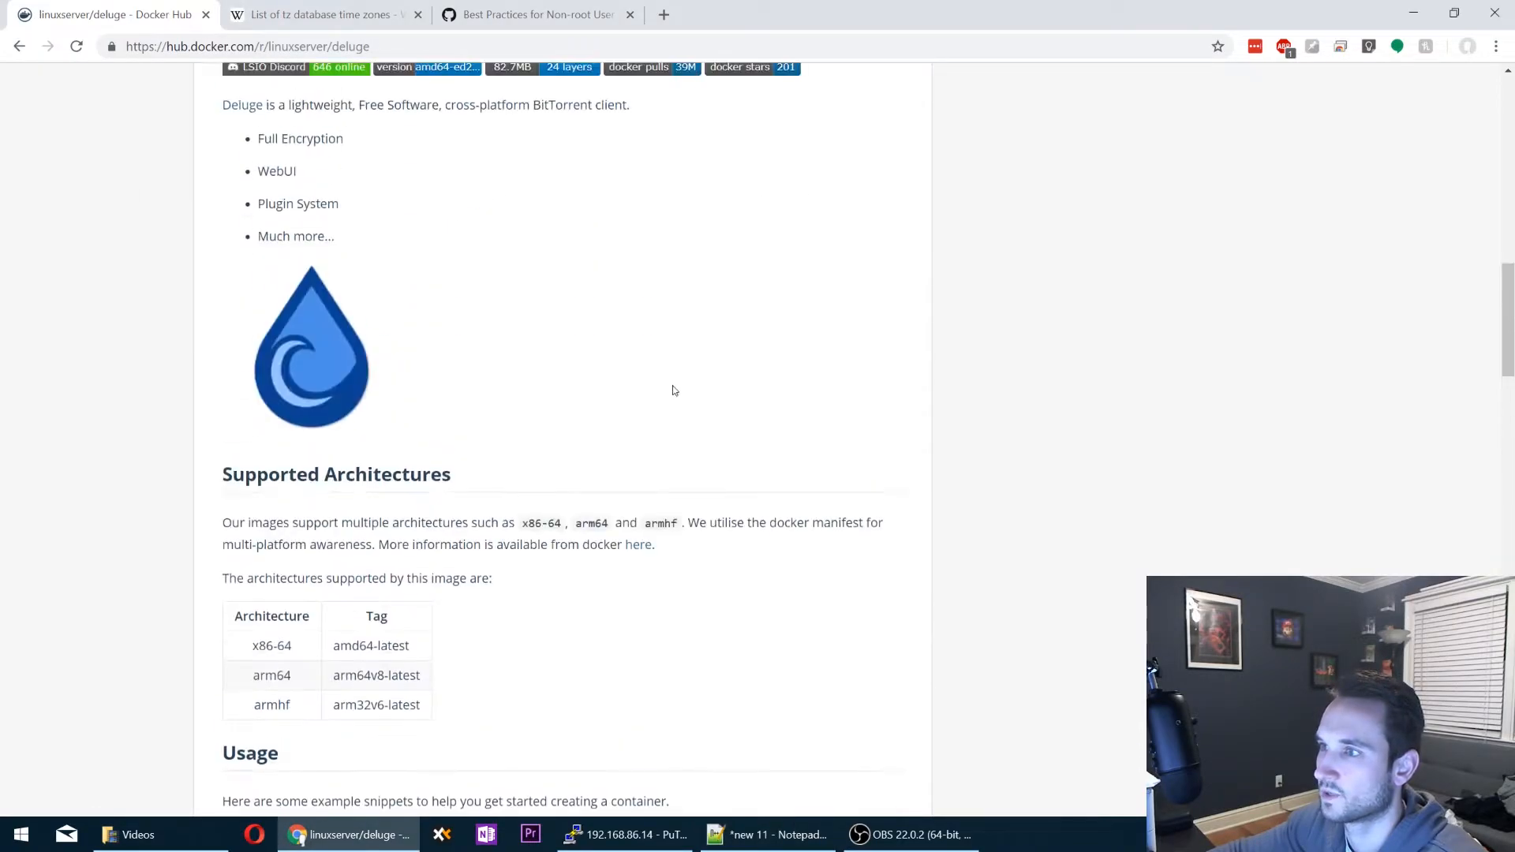
- Dismiss the Docker Hub announcement and copy the docker pull linuxserver/deluge command
{"action": "scroll", "scroll_direction": "up", "scroll_amount": 3}
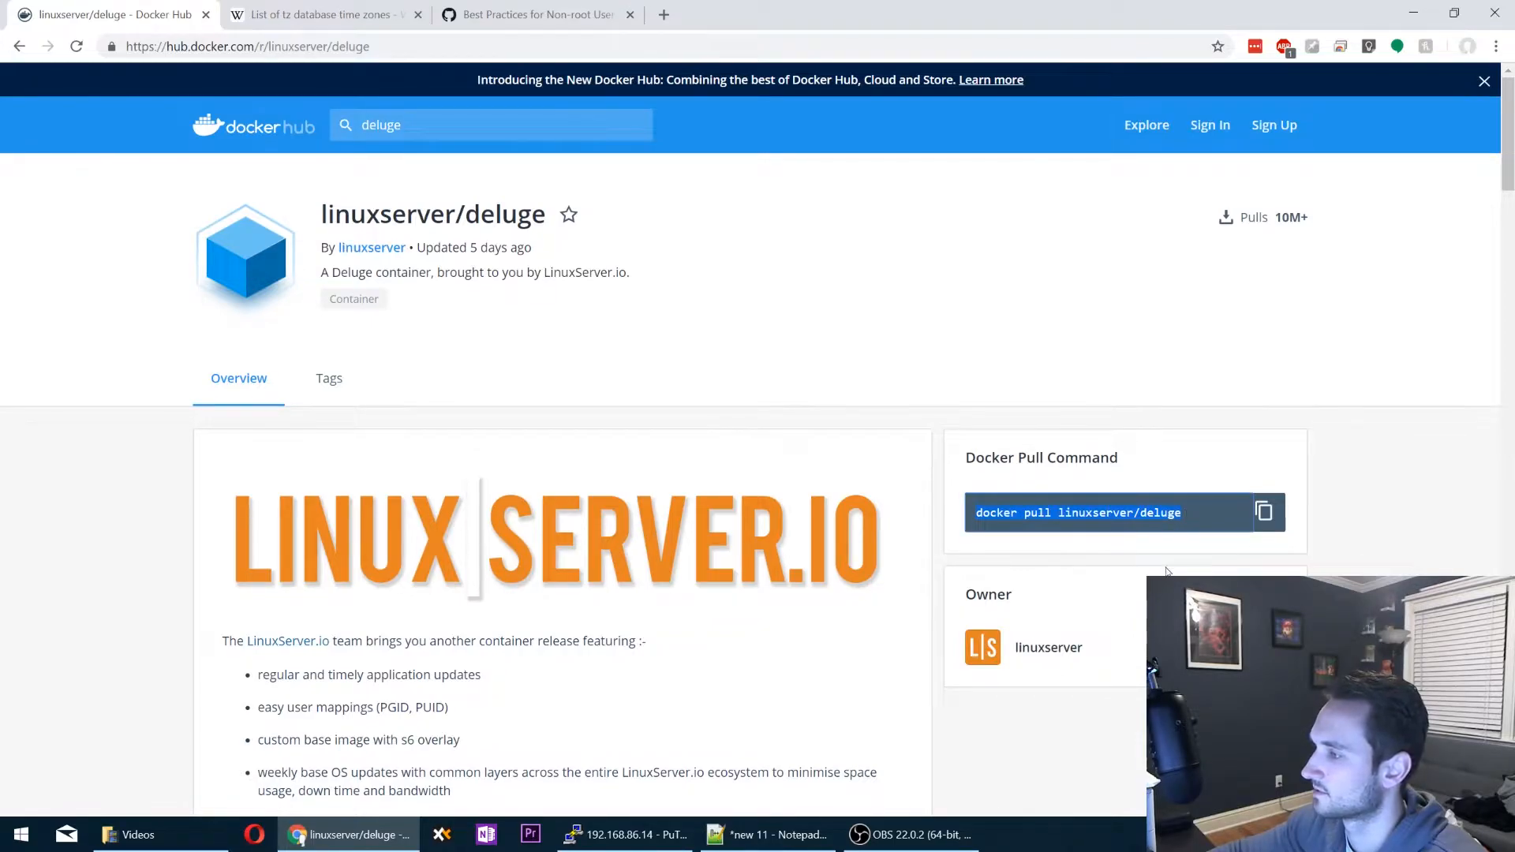
{"action": "left_click", "coordinate": [1264, 511]}
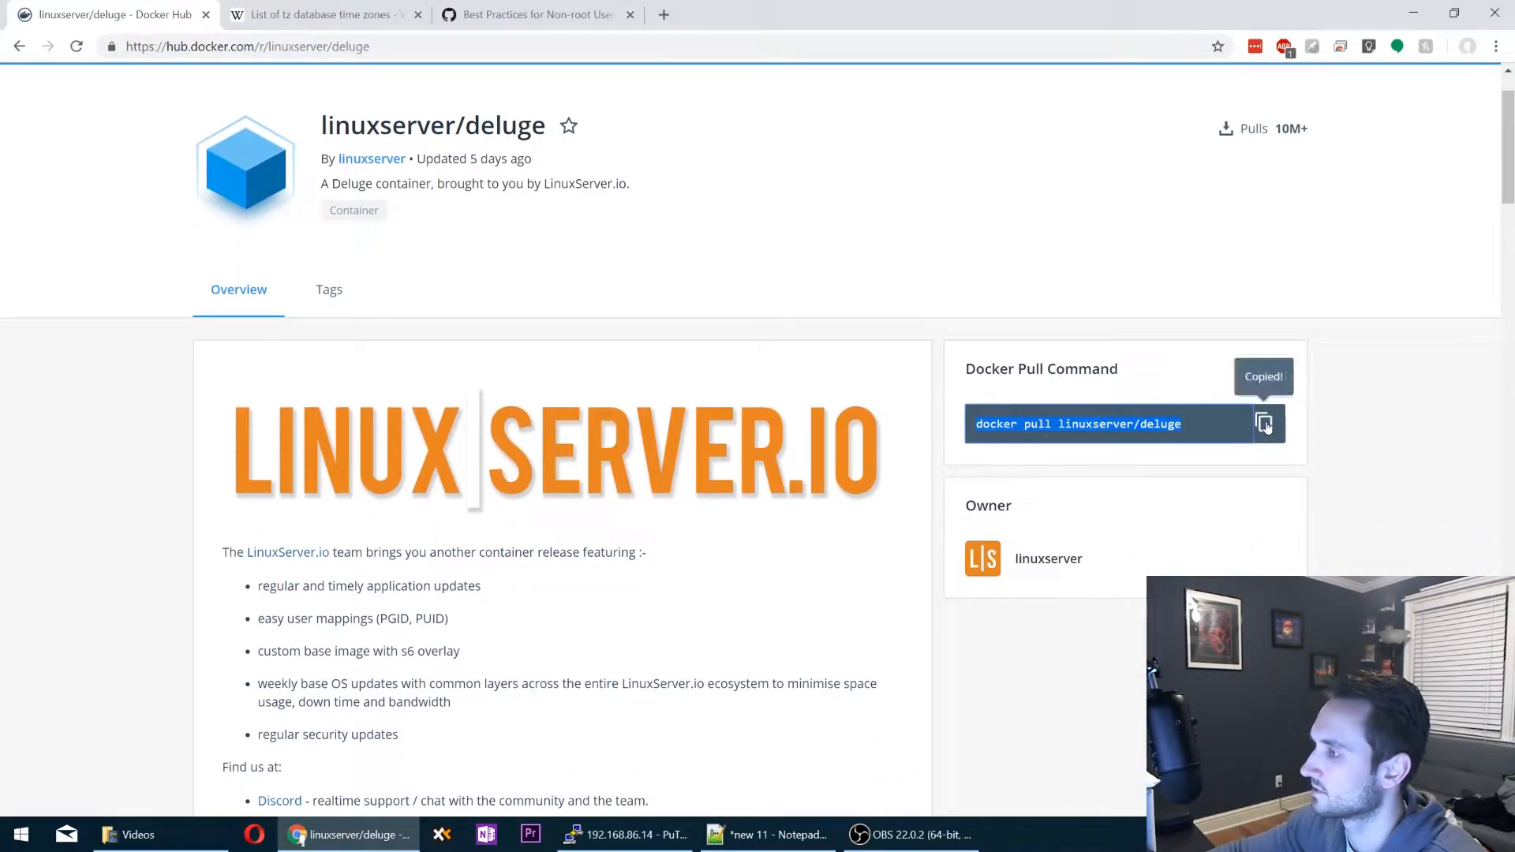
{"action": "left_click", "coordinate": [619, 834]}
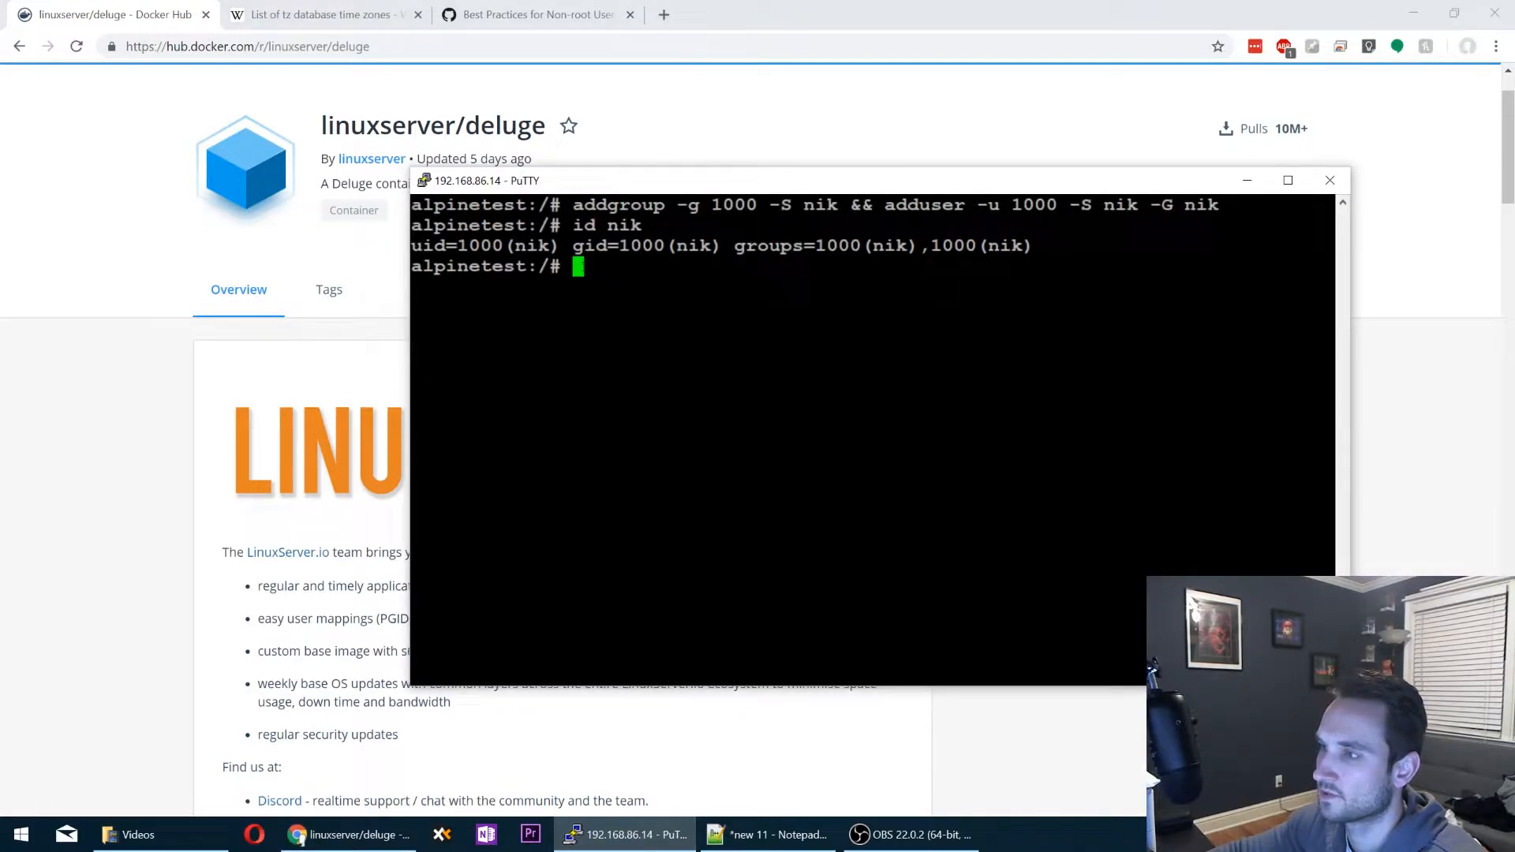
- Run docker pull linuxserver/deluge on the Alpine server and return to the drafted command
{"action": "type", "text": "docker pull linuxserver/deluge"}
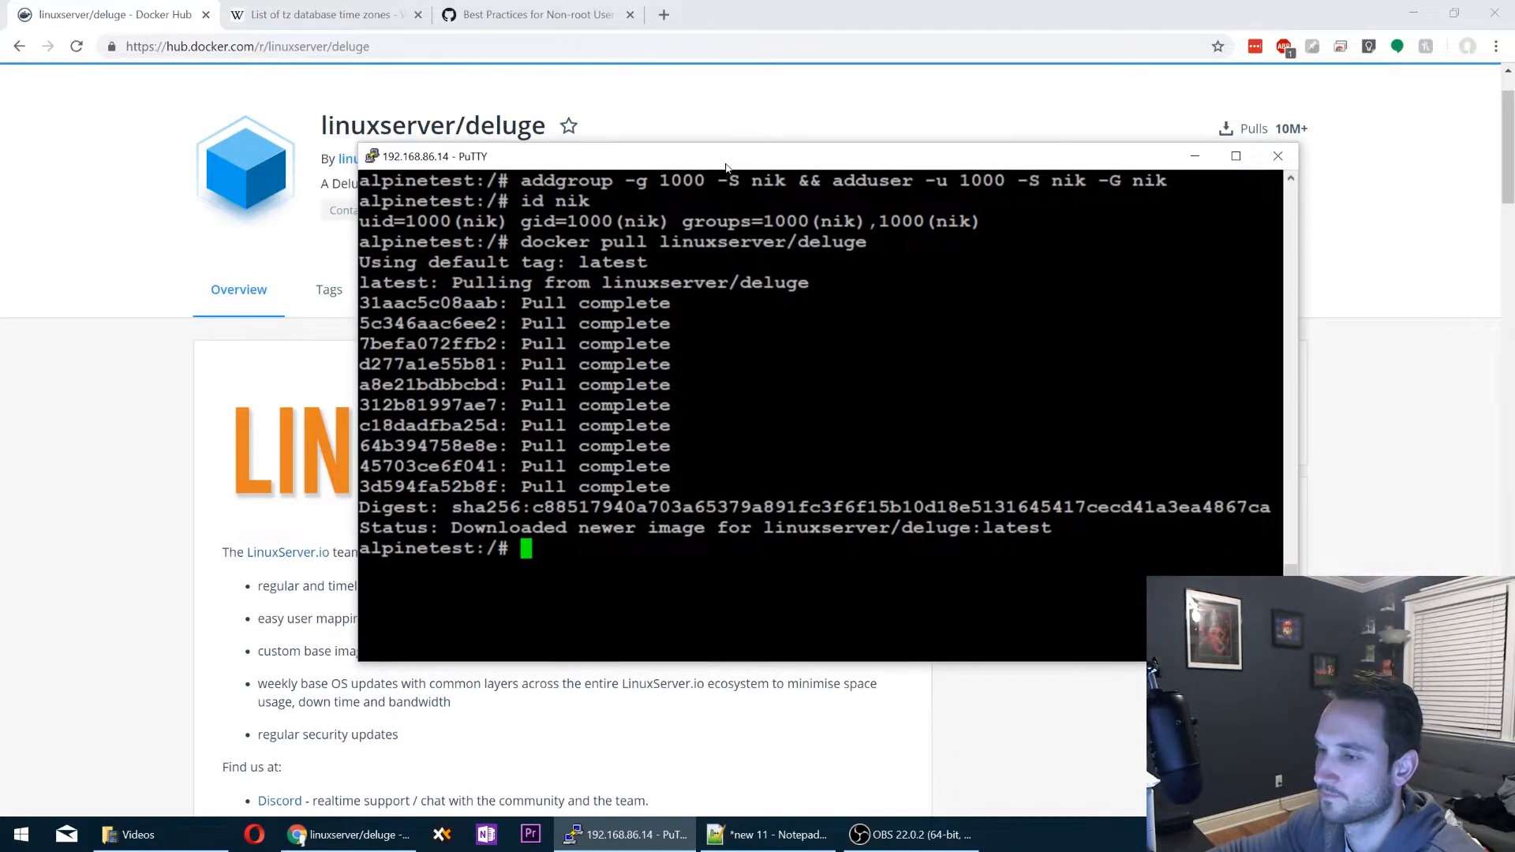
{"action": "left_click", "coordinate": [773, 834]}
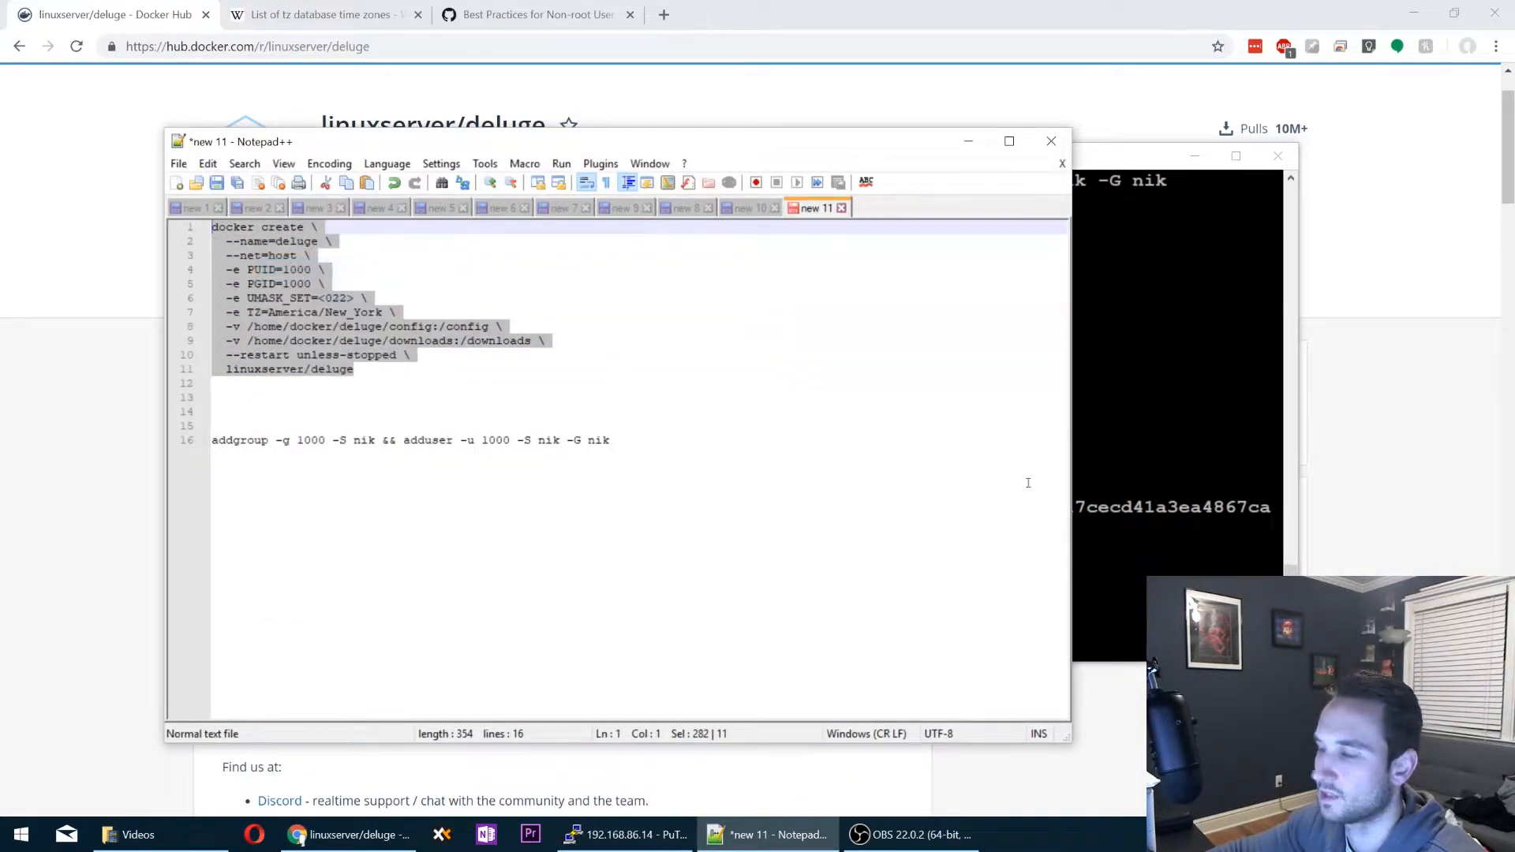
- Remove the UMASK_SET line and copy the finished docker create command (lines 1–10)
{"action": "left_click", "coordinate": [622, 833]}
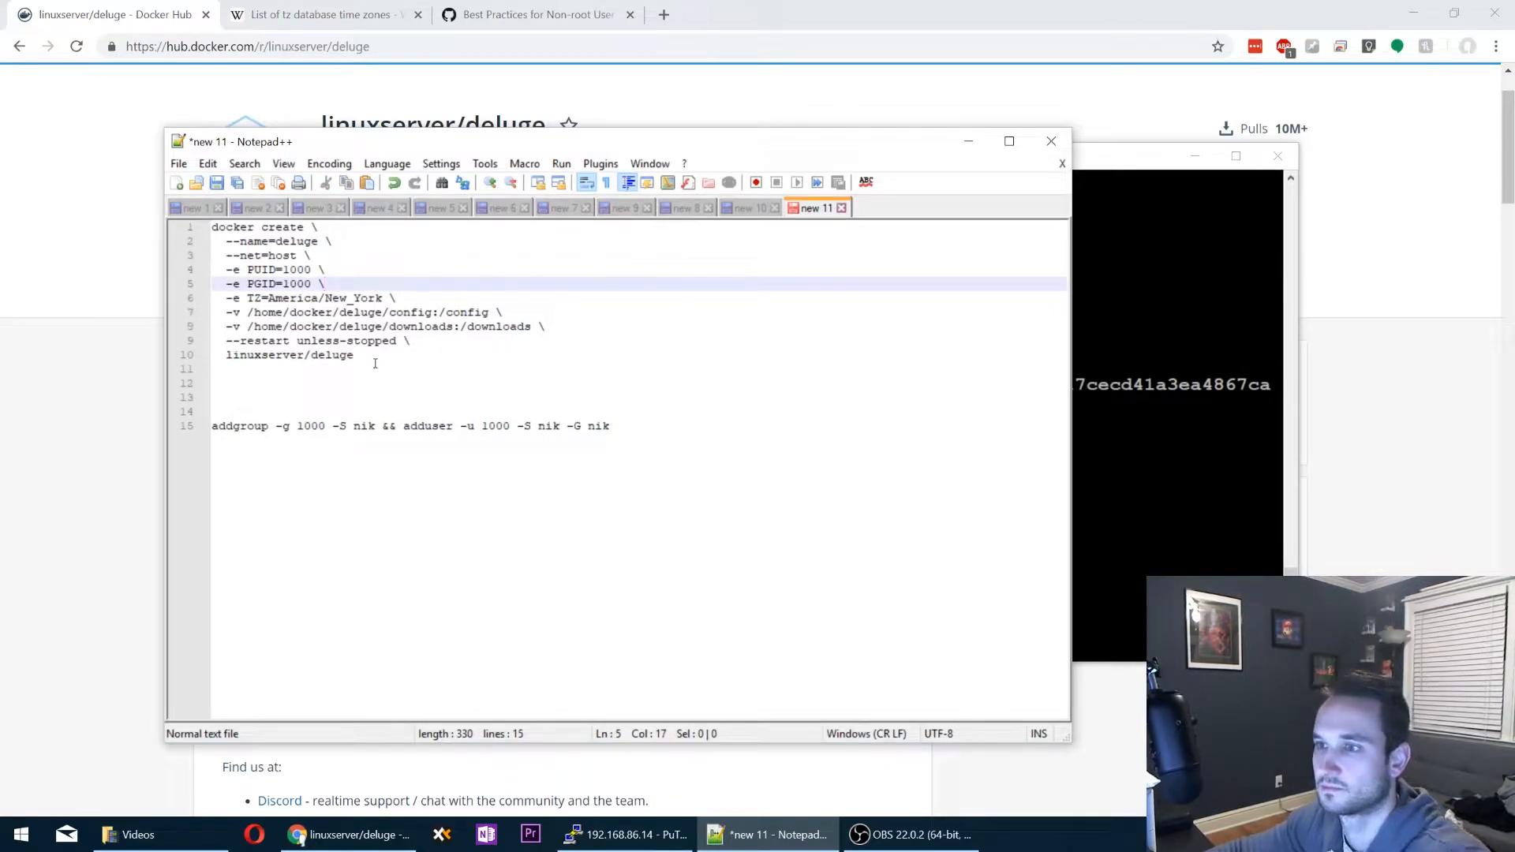
{"action": "left_click_drag", "start_coordinate": [211, 225], "coordinate": [353, 355]}
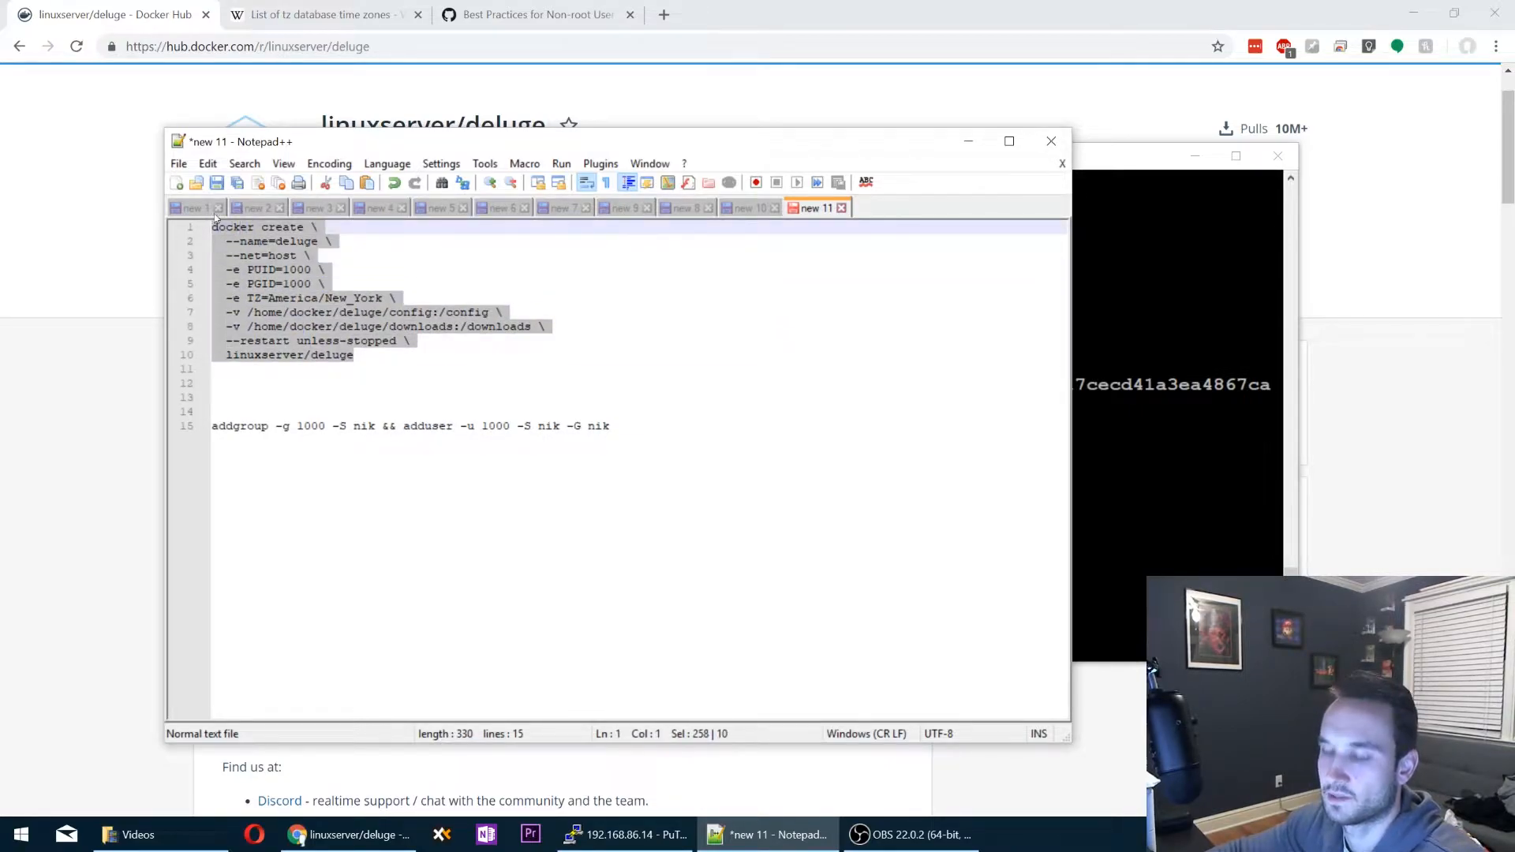
{"action": "left_click", "coordinate": [633, 833]}
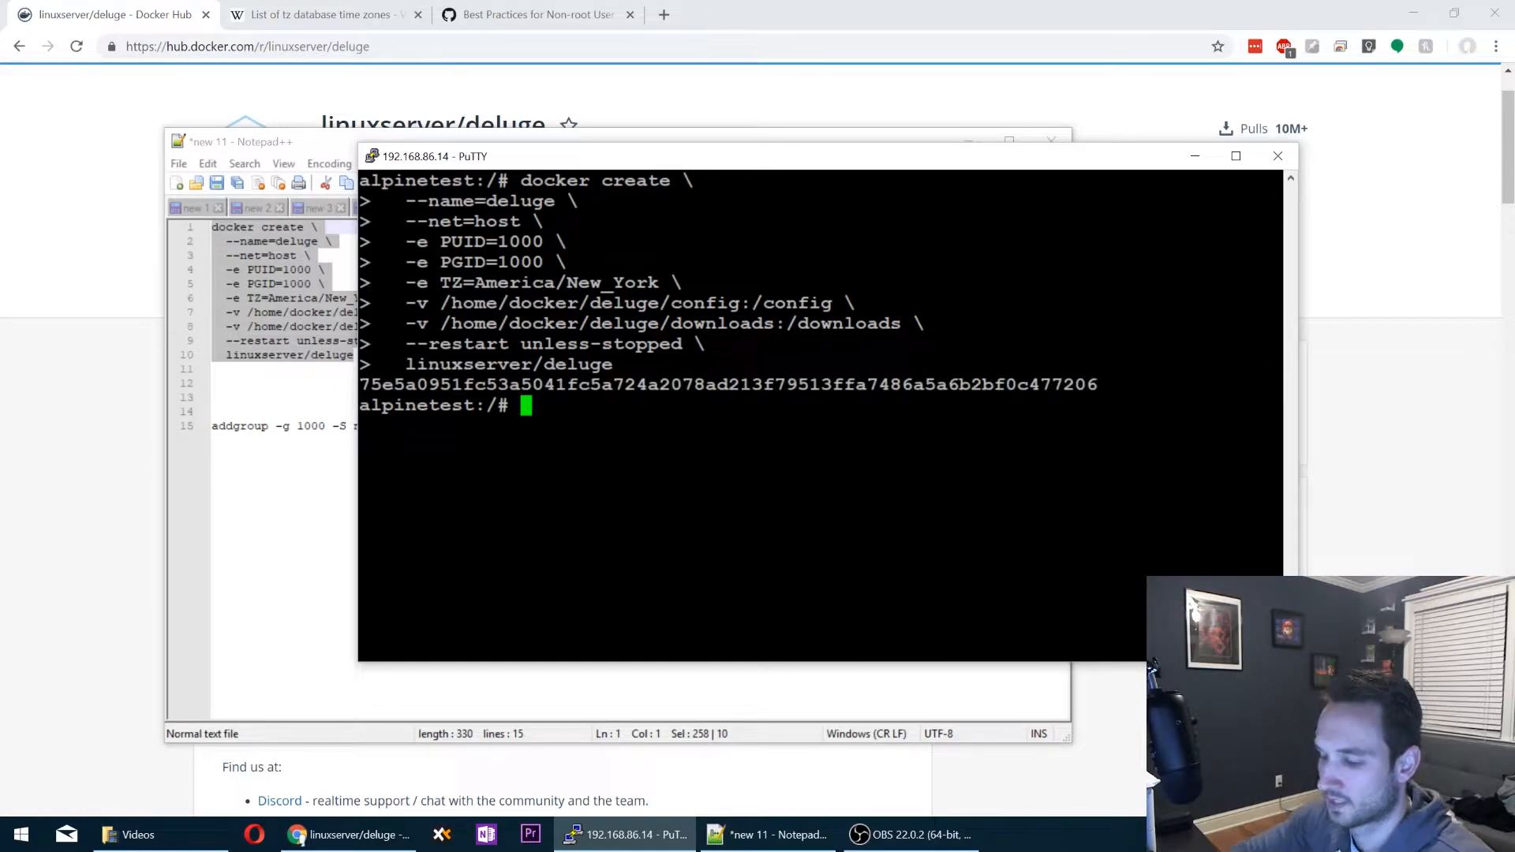
- Start the deluge container with docker start deluge
{"action": "type", "text": "docker start"}
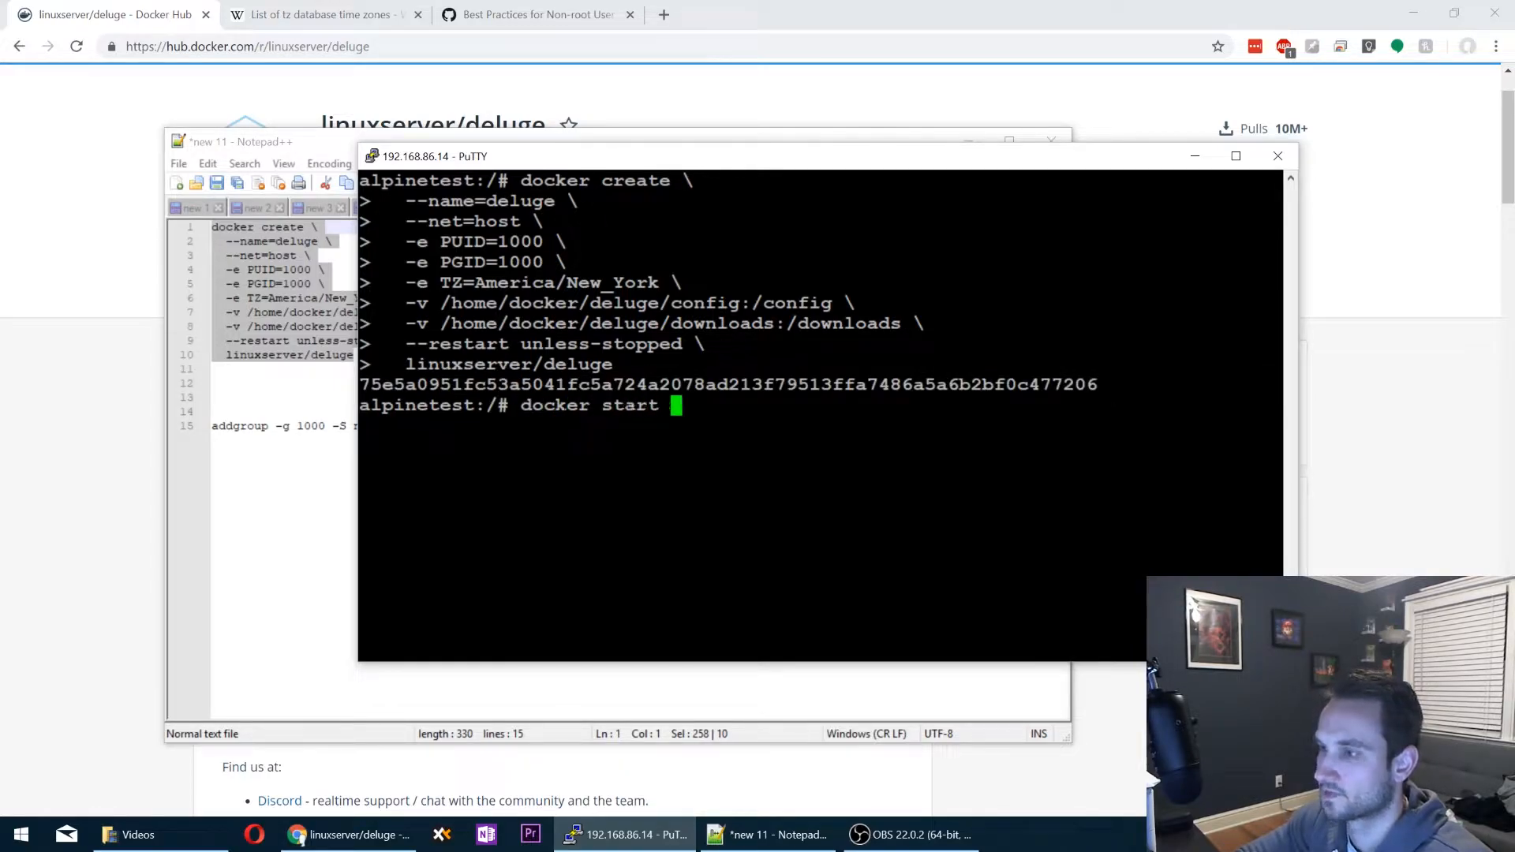
{"action": "type", "text": "deluge"}
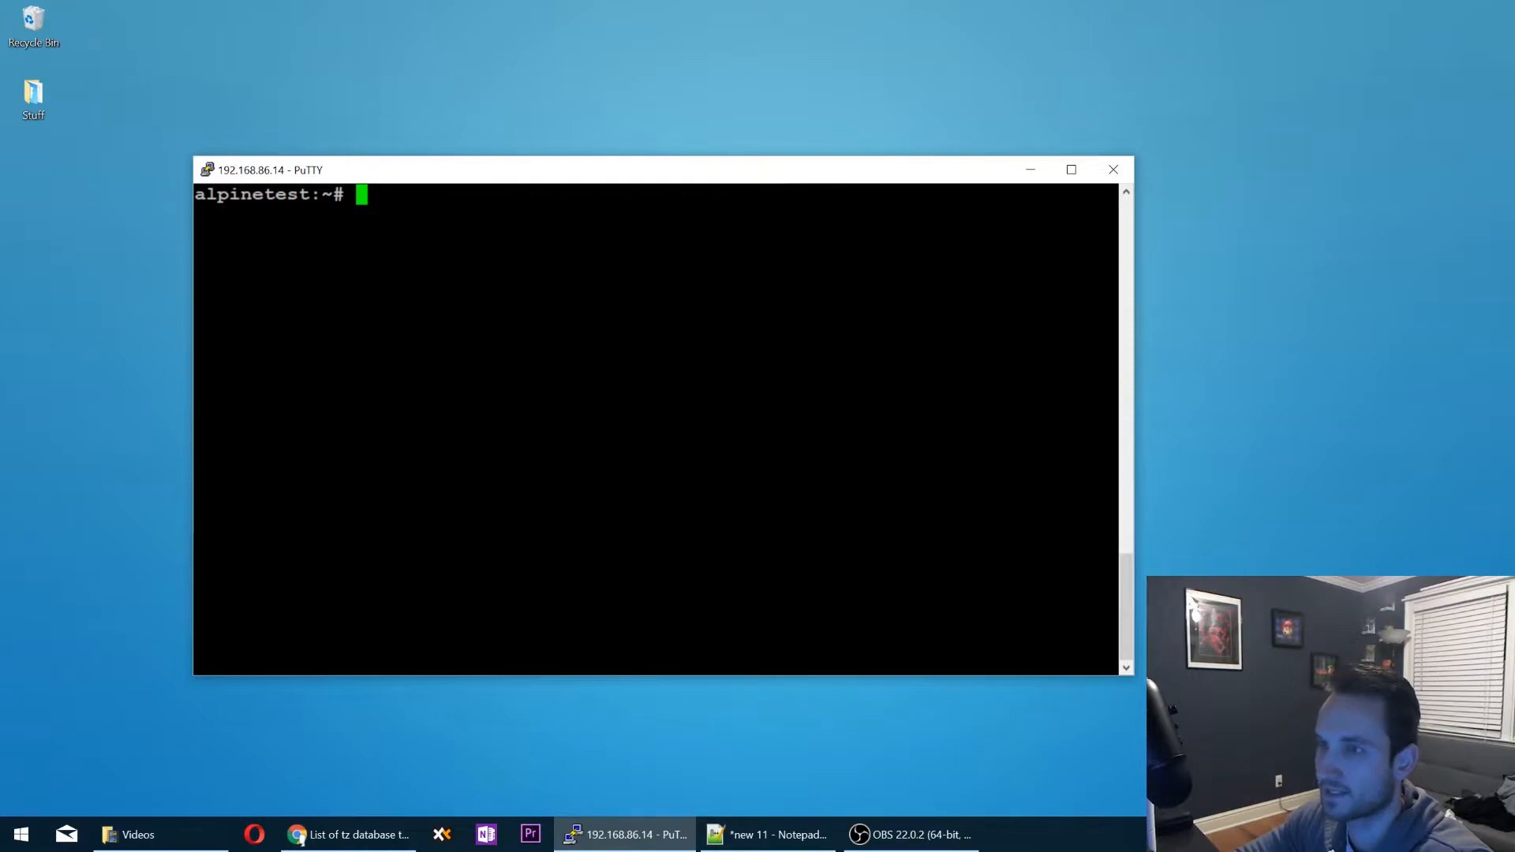
- Run ifconfig to list docker0, eth0, loopback and the new veth interface
{"action": "type", "text": "if"}
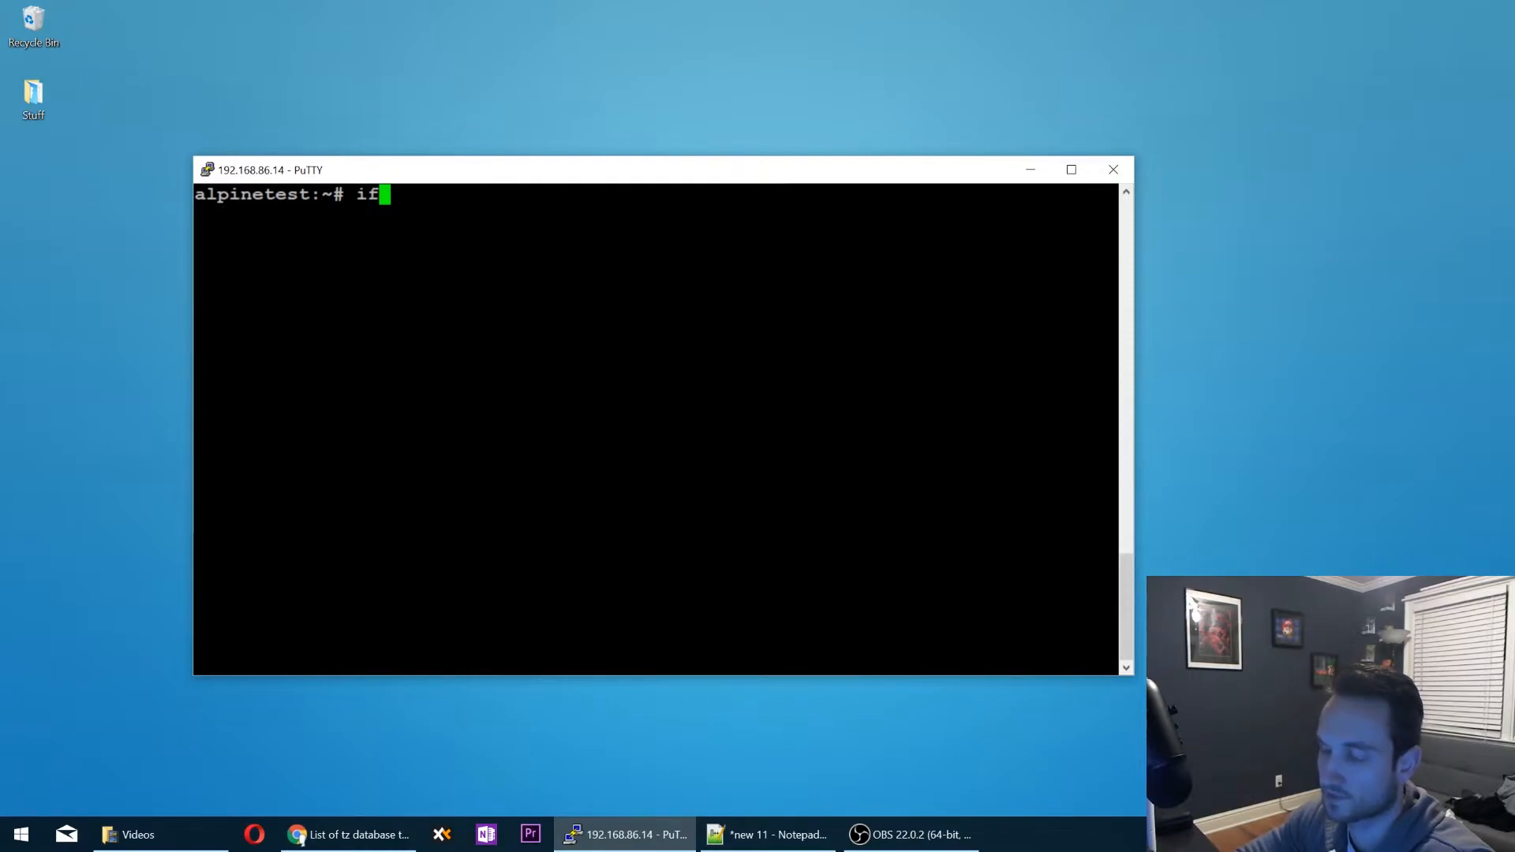
{"action": "type", "text": "config"}
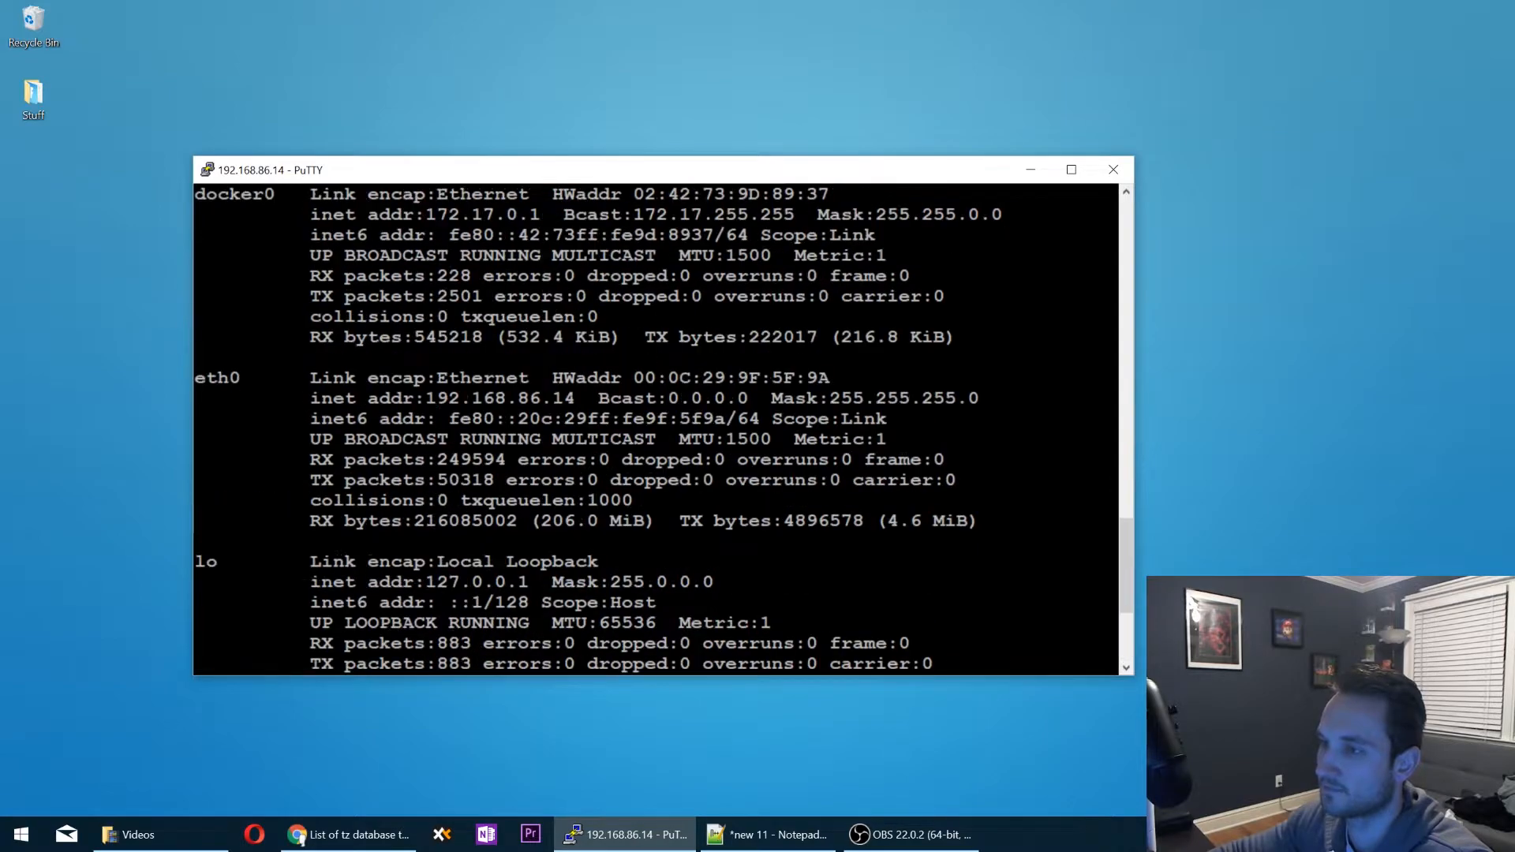
{"action": "left_click_drag", "start_coordinate": [552, 377], "coordinate": [432, 397]}
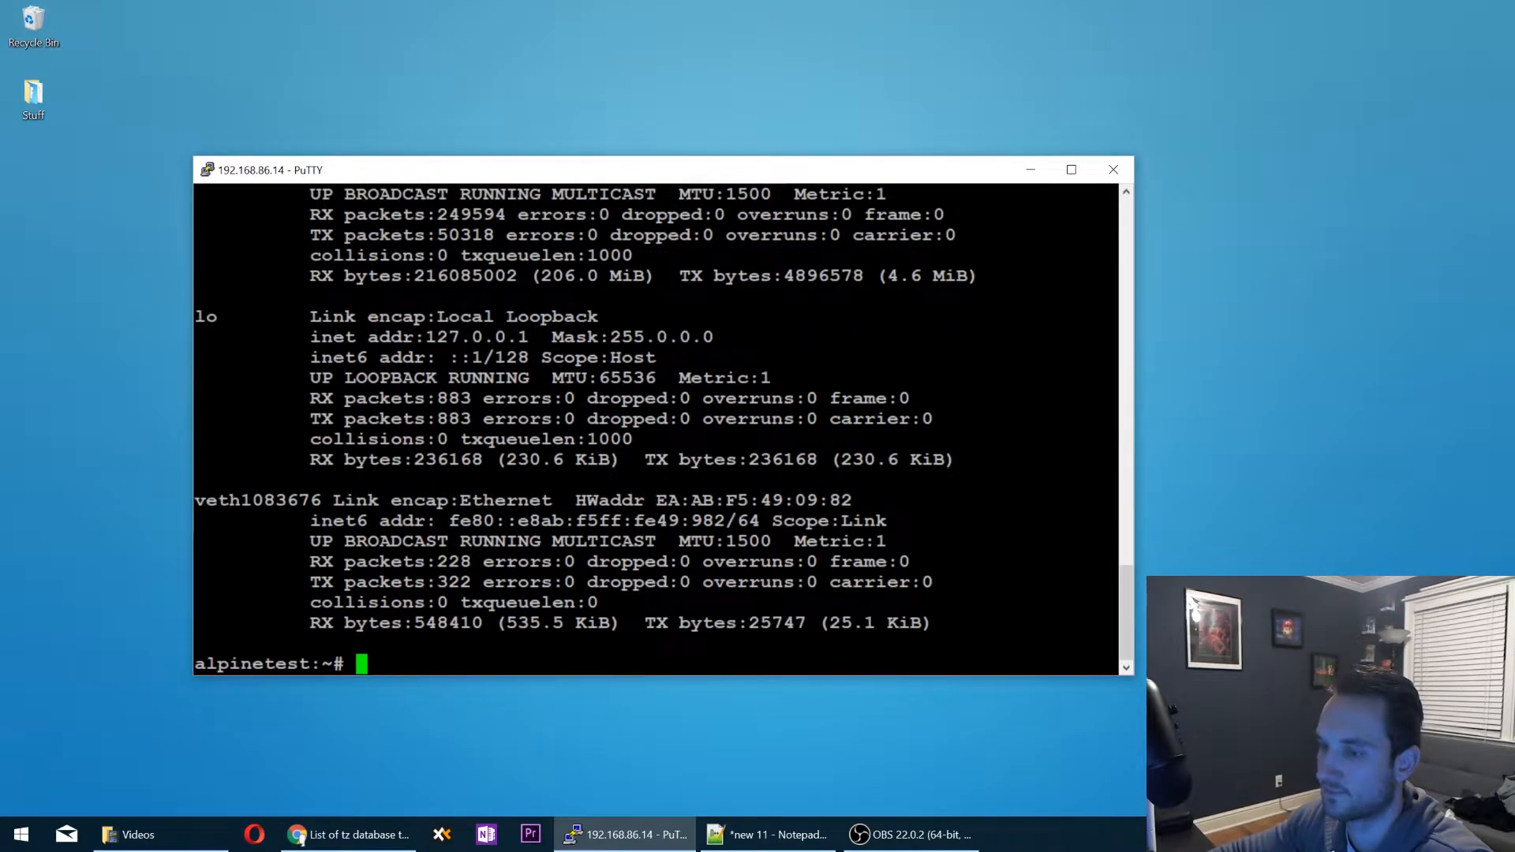
{"action": "mouse_move", "coordinate": [353, 765]}
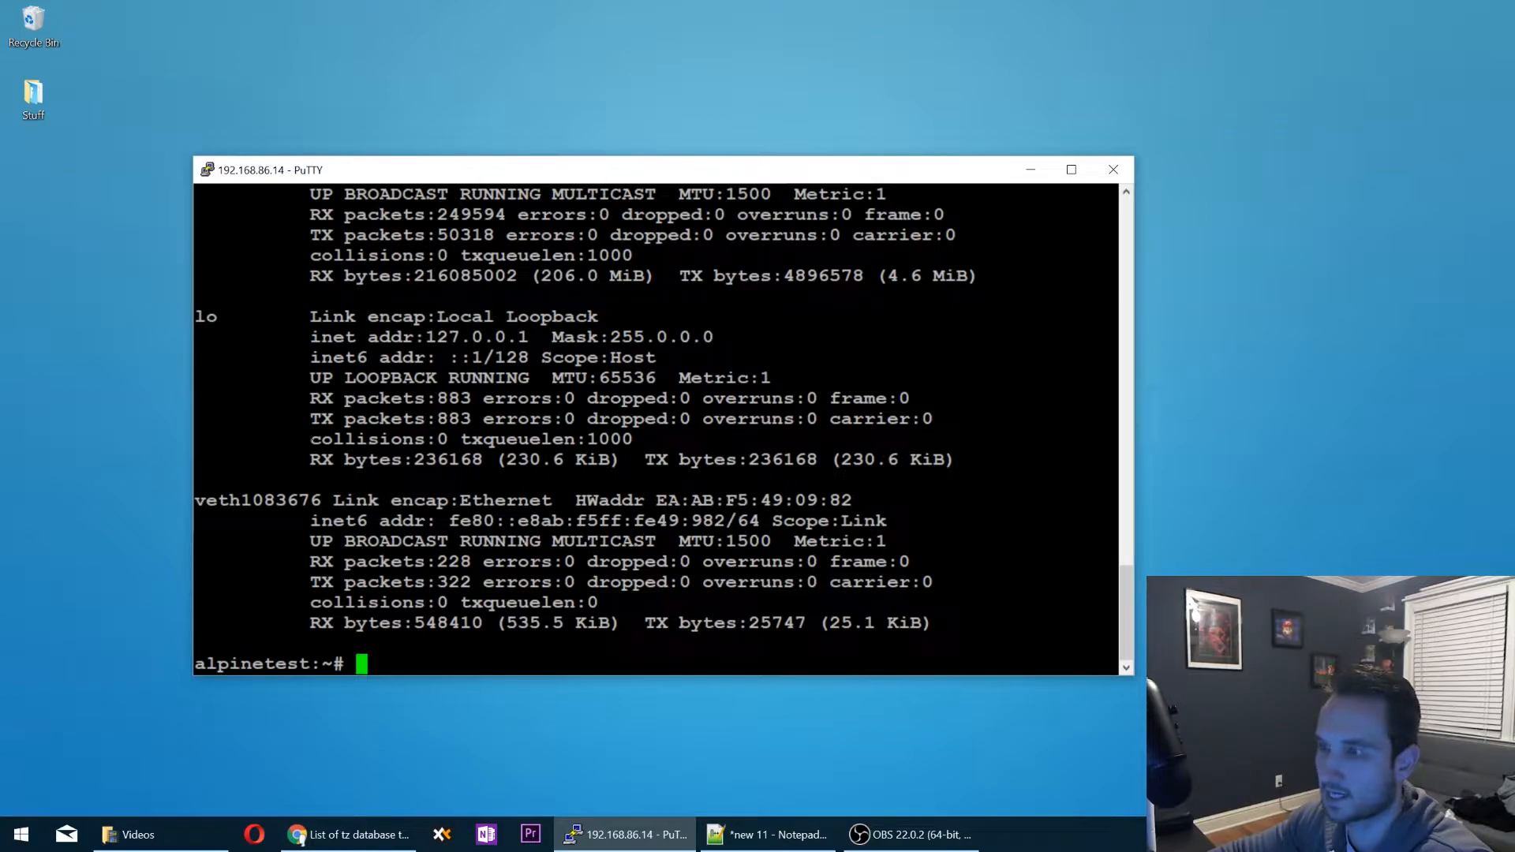
- Launch Microsoft Edge and load the Deluge Web UI at 192.168.86.14:8112
{"action": "left_click", "coordinate": [25, 835]}
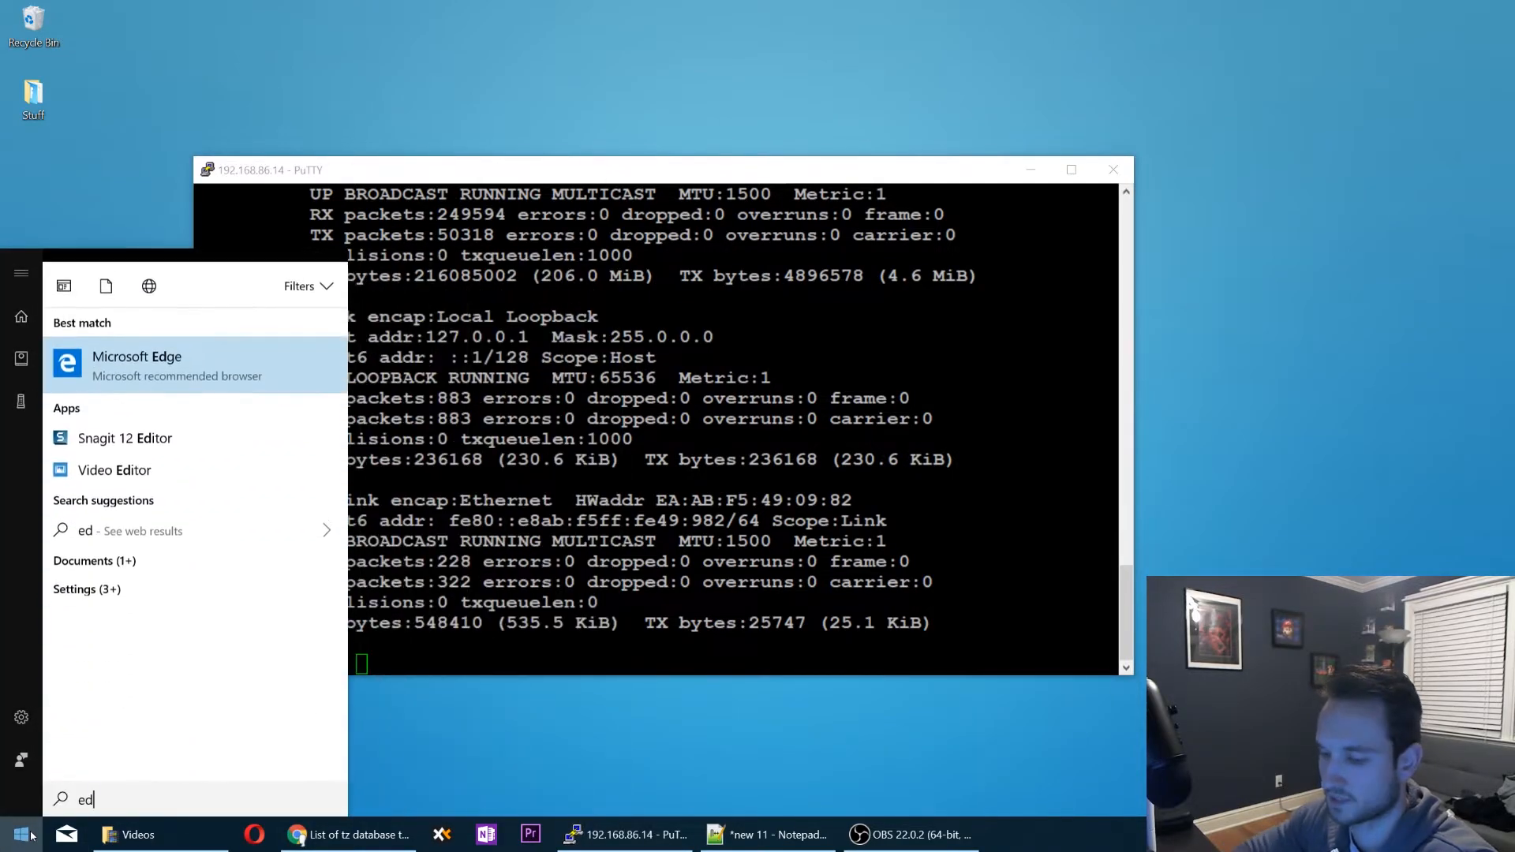
{"action": "left_click", "coordinate": [136, 365]}
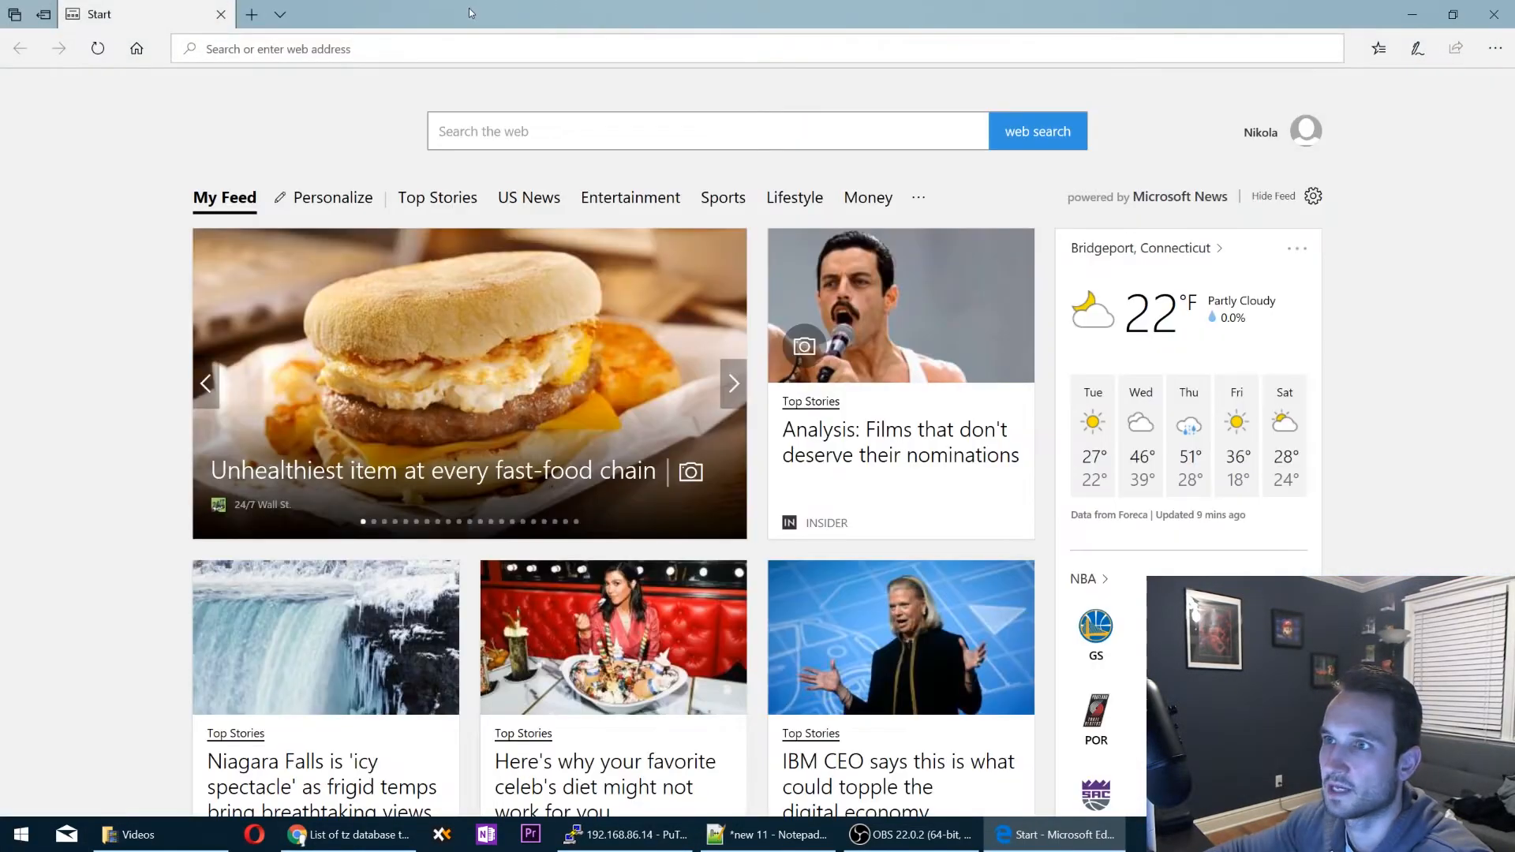
{"action": "type", "text": "192.168.86.14:8112"}
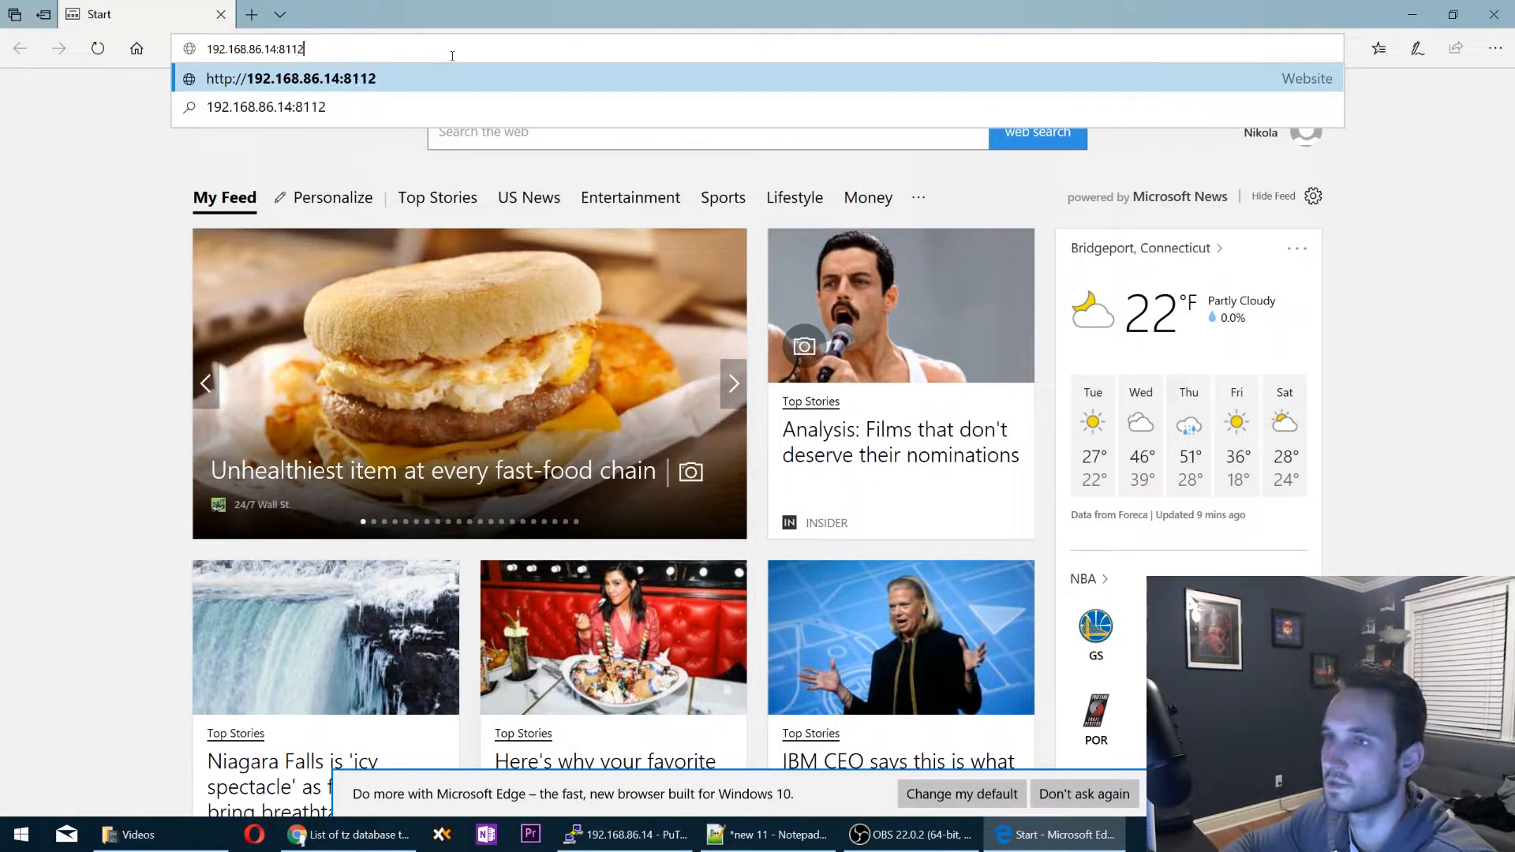
{"action": "key", "text": "Enter"}
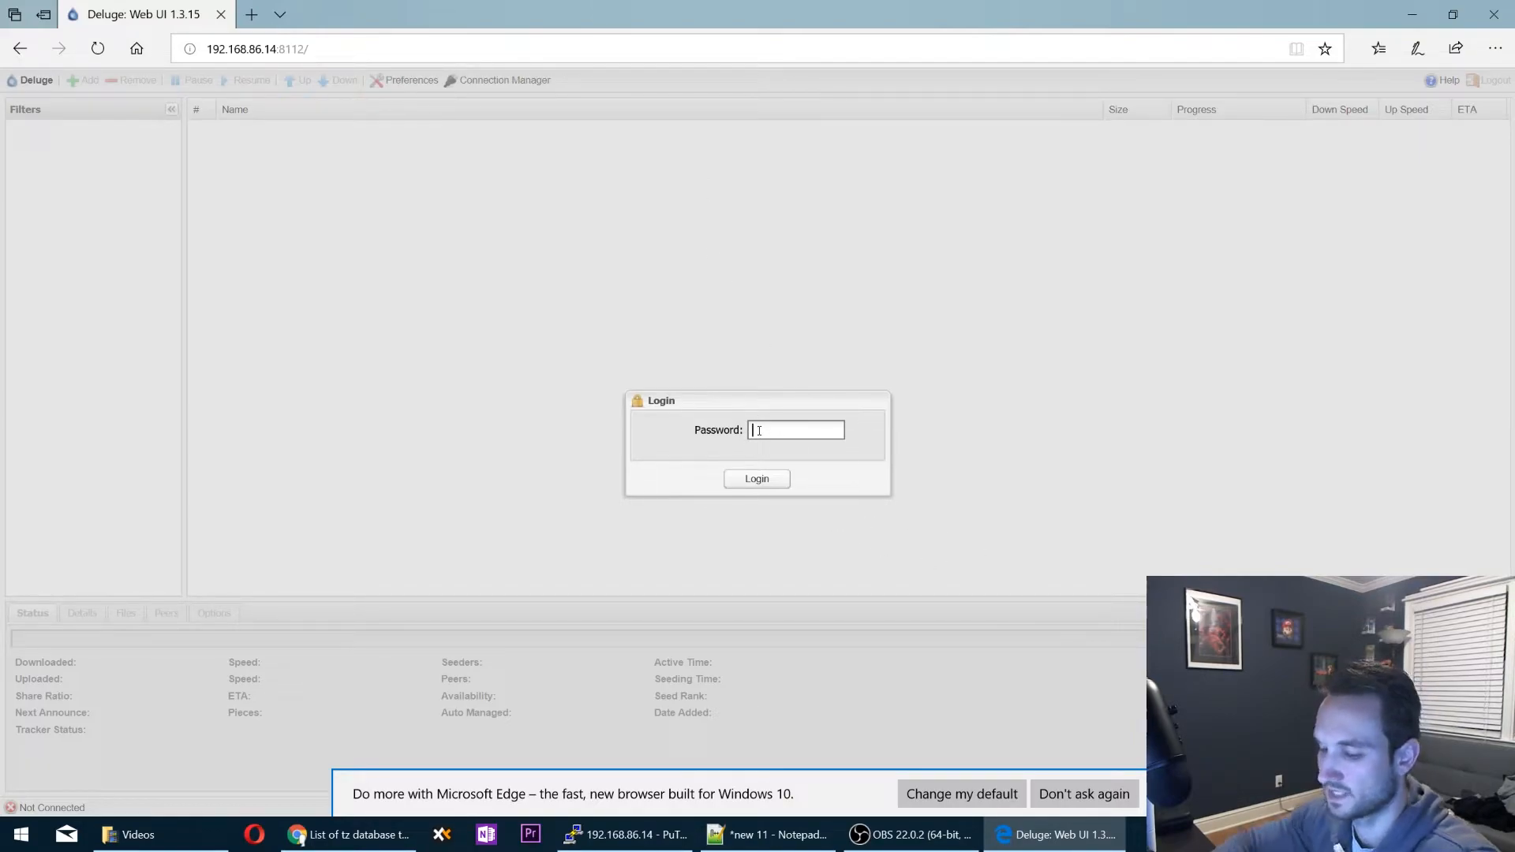
- Enter the Deluge password to reach the empty torrent list (All 0)
{"action": "type", "text": "password"}
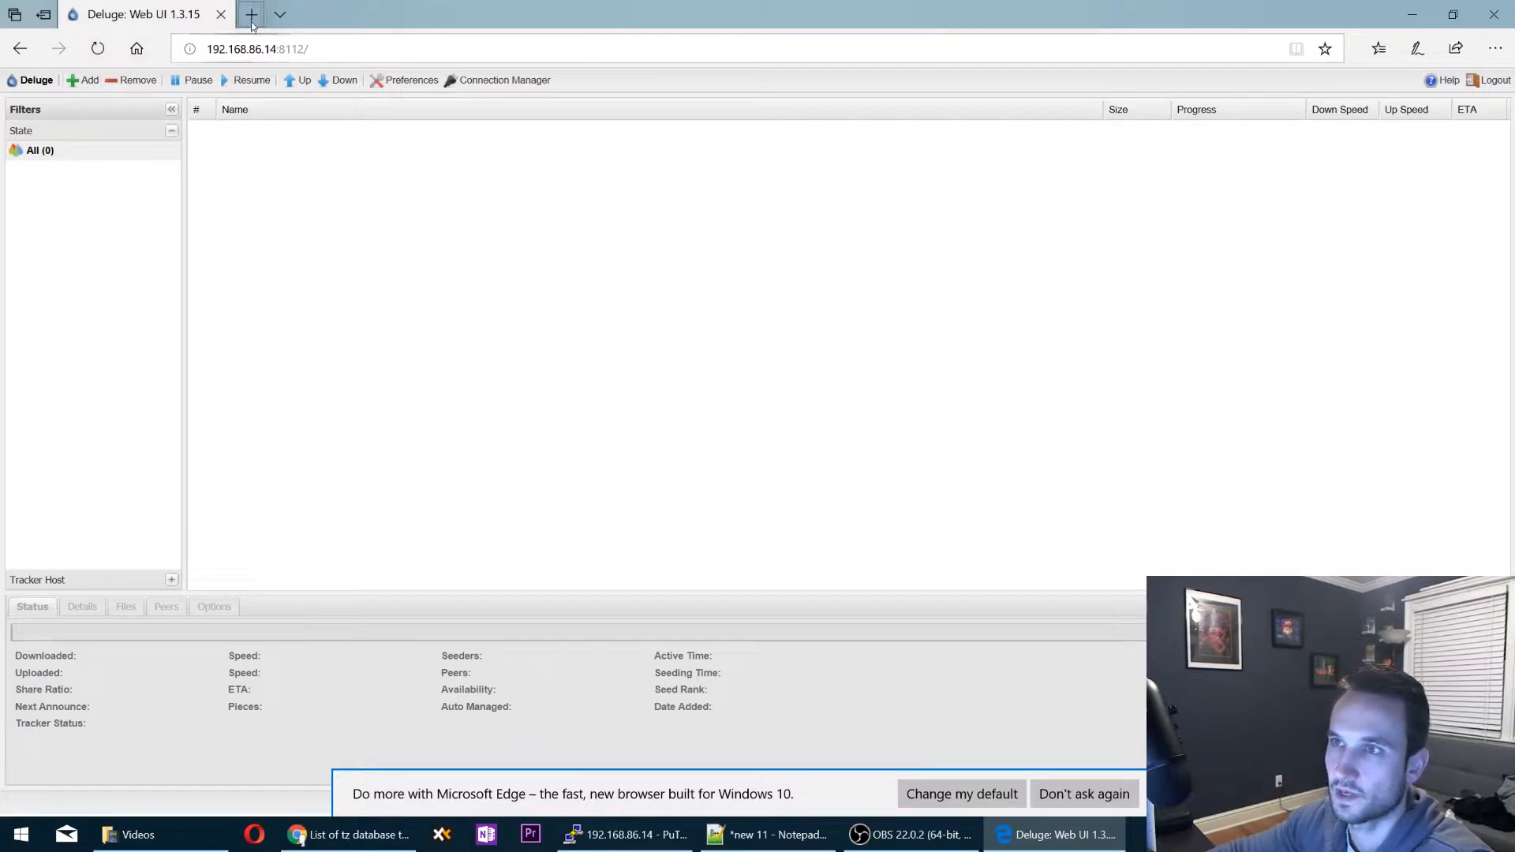
- Search Bing for ubuntu torrent and reach Ubuntu's Alternative downloads page
{"action": "left_click", "coordinate": [246, 14]}
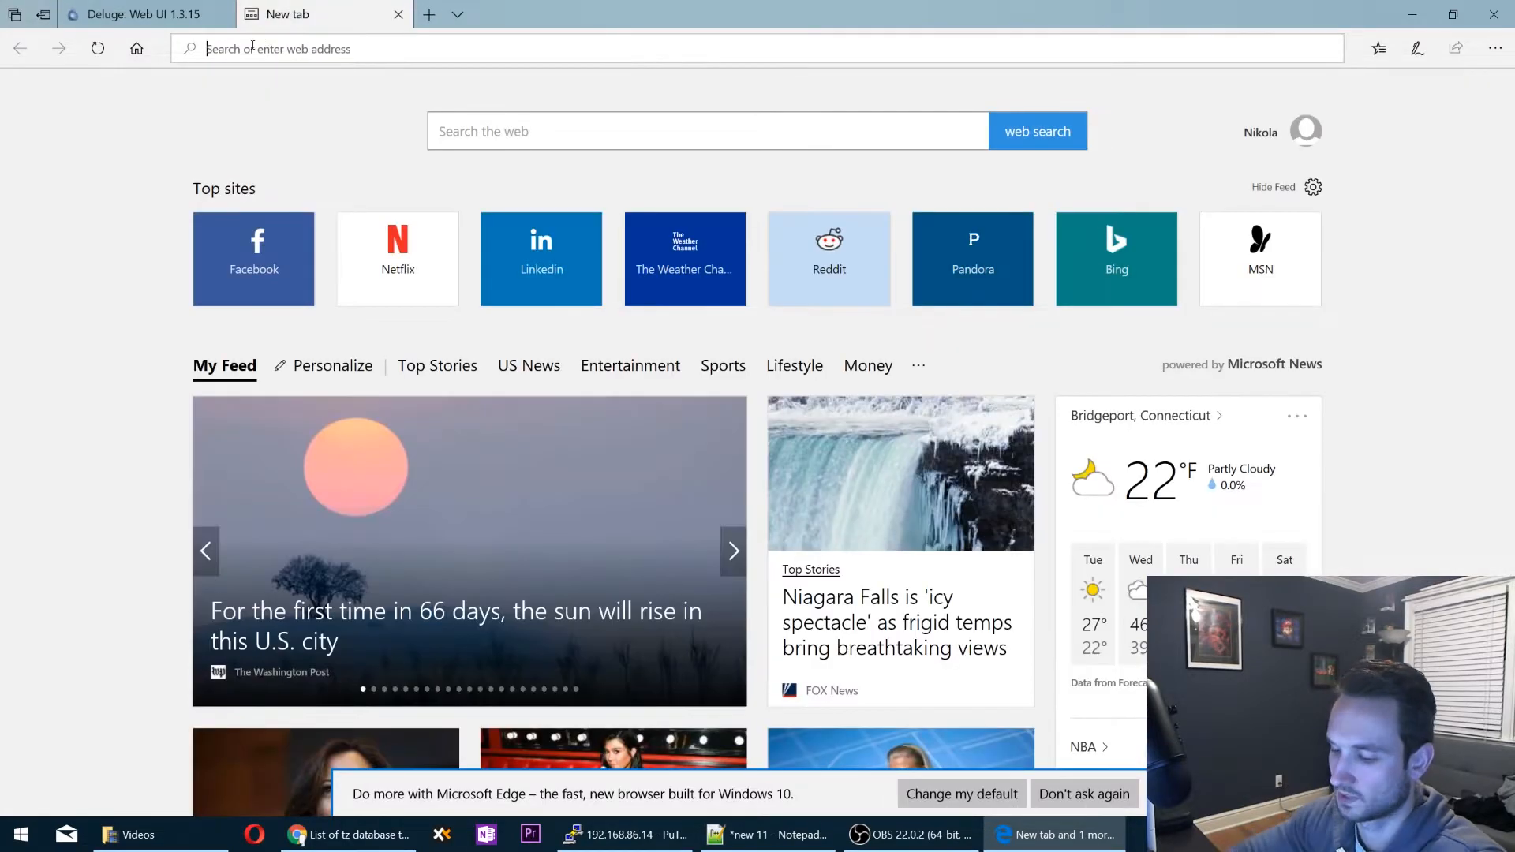
{"action": "type", "text": "ubui"}
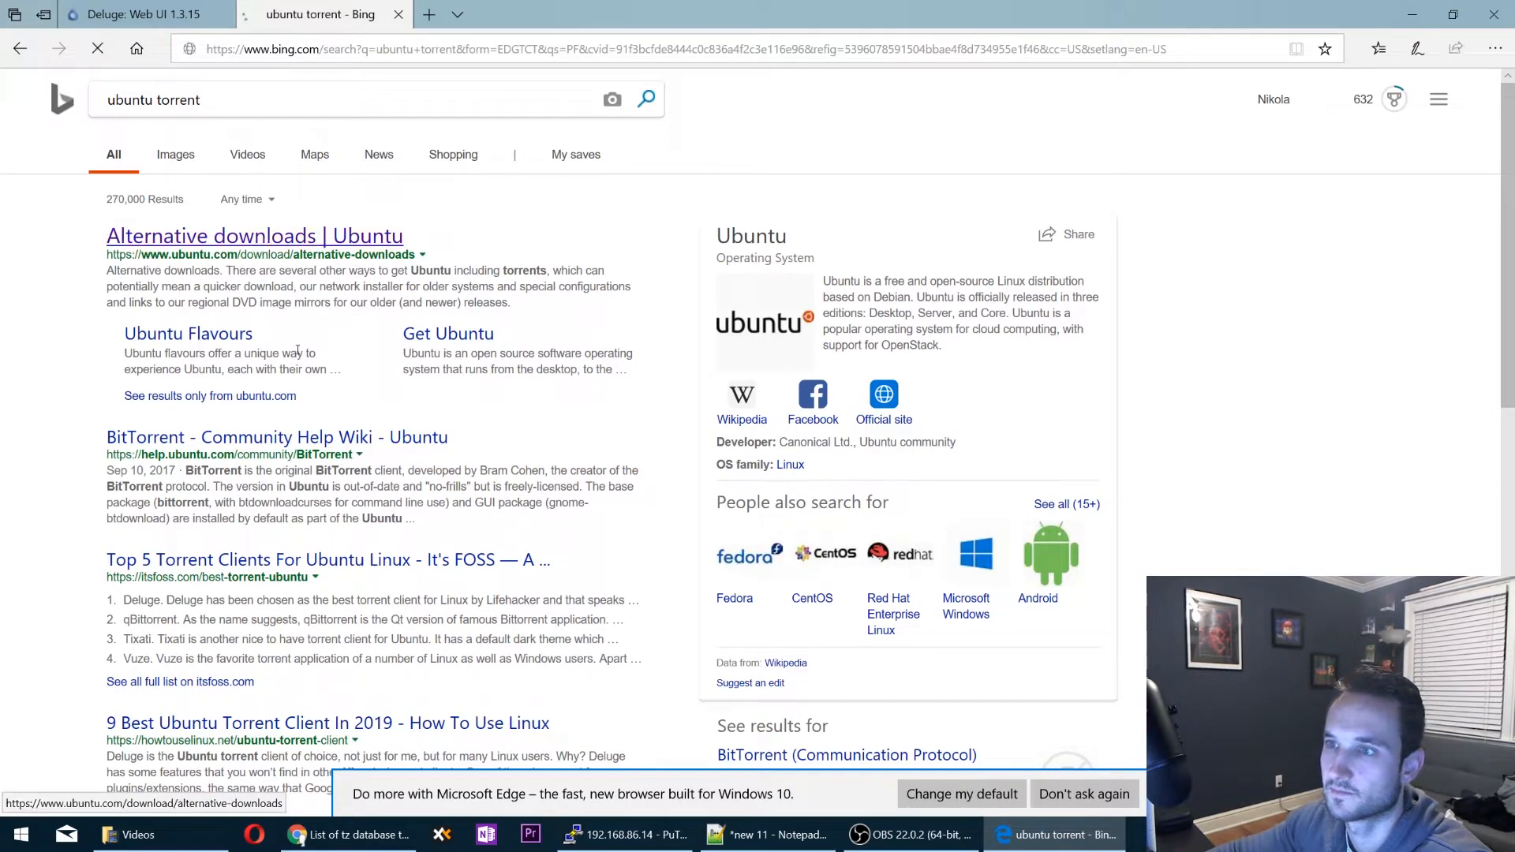
{"action": "left_click", "coordinate": [243, 237]}
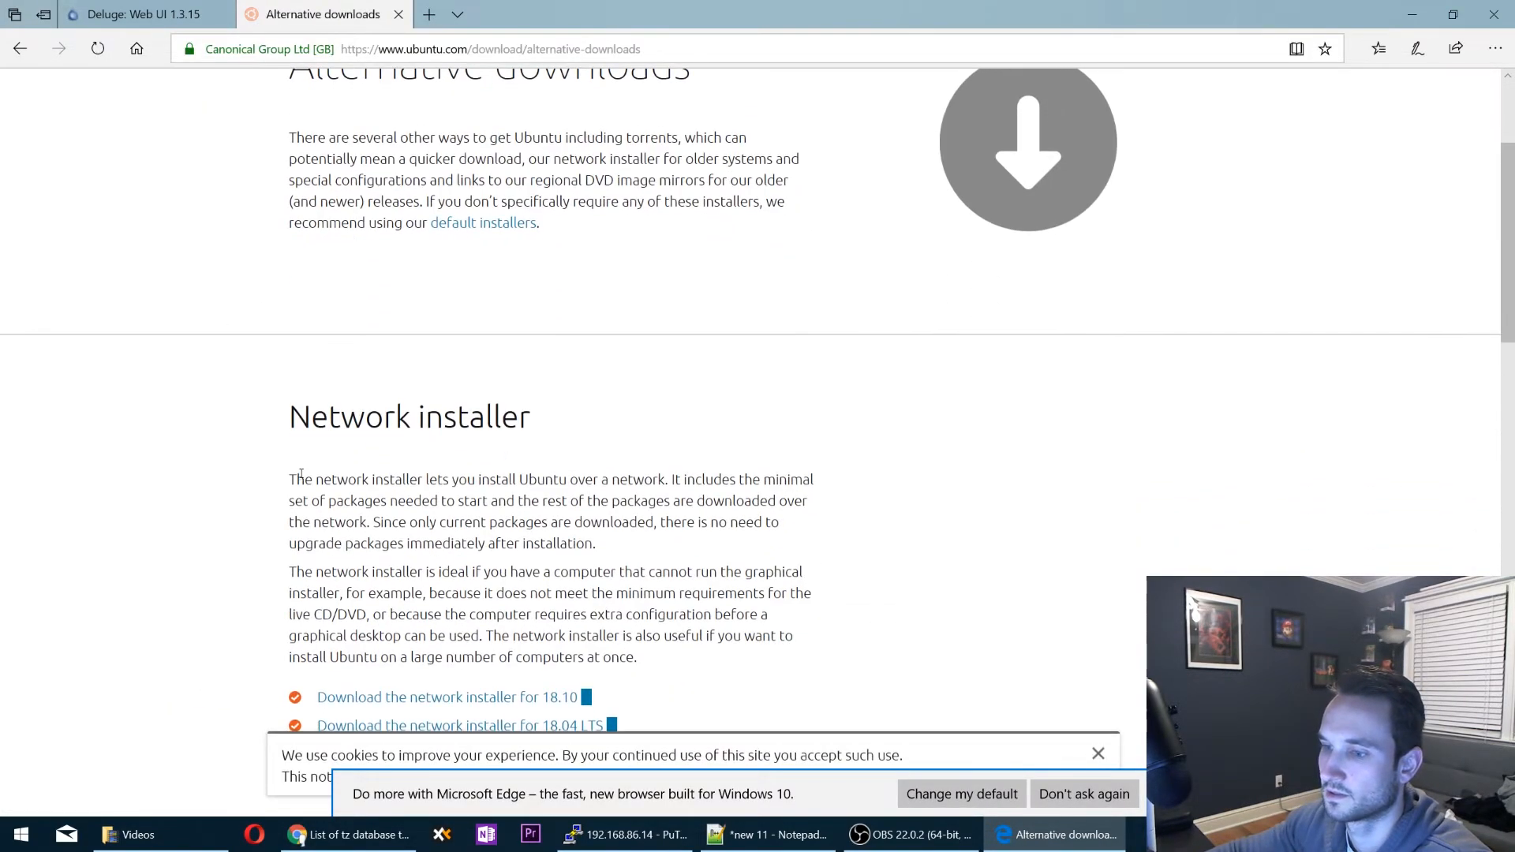
{"action": "scroll", "scroll_direction": "down", "scroll_amount": 3}
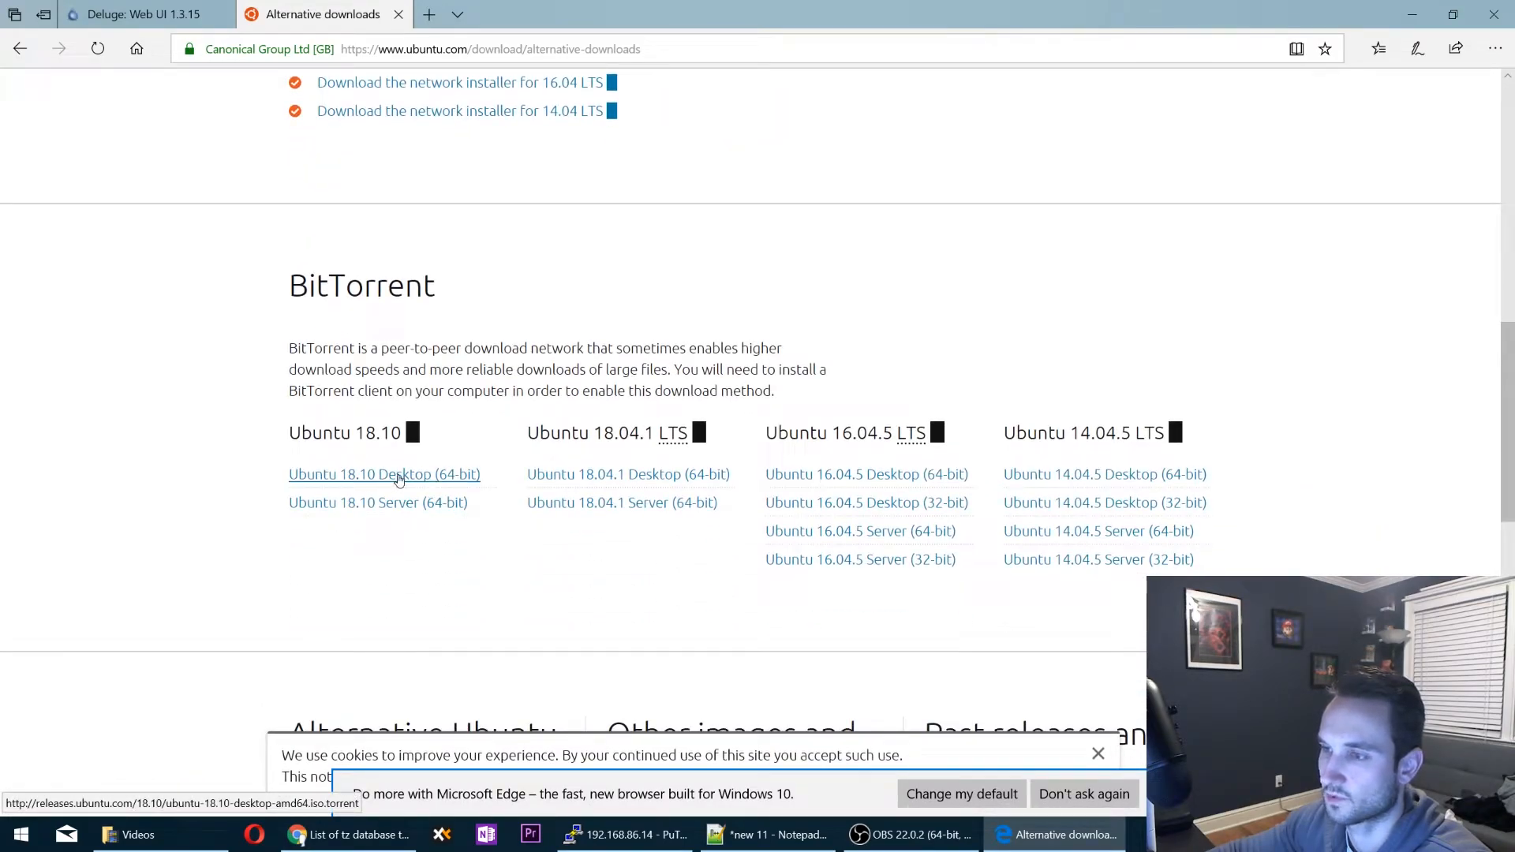
- Save the Ubuntu 18.10 Desktop (64-bit) torrent file to the Desktop
{"action": "left_click", "coordinate": [399, 474]}
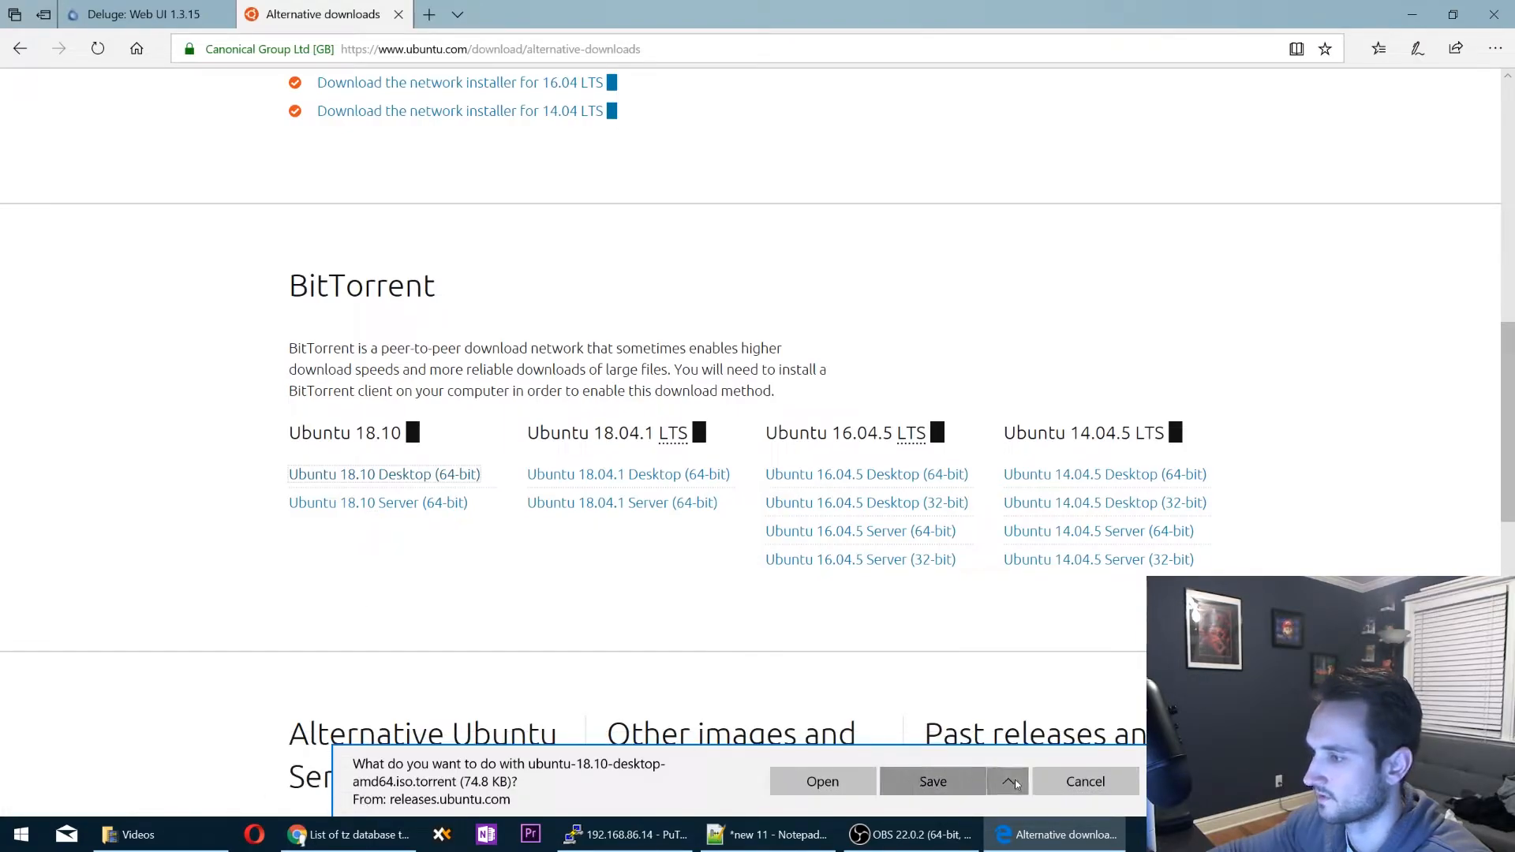
{"action": "left_click", "coordinate": [933, 781]}
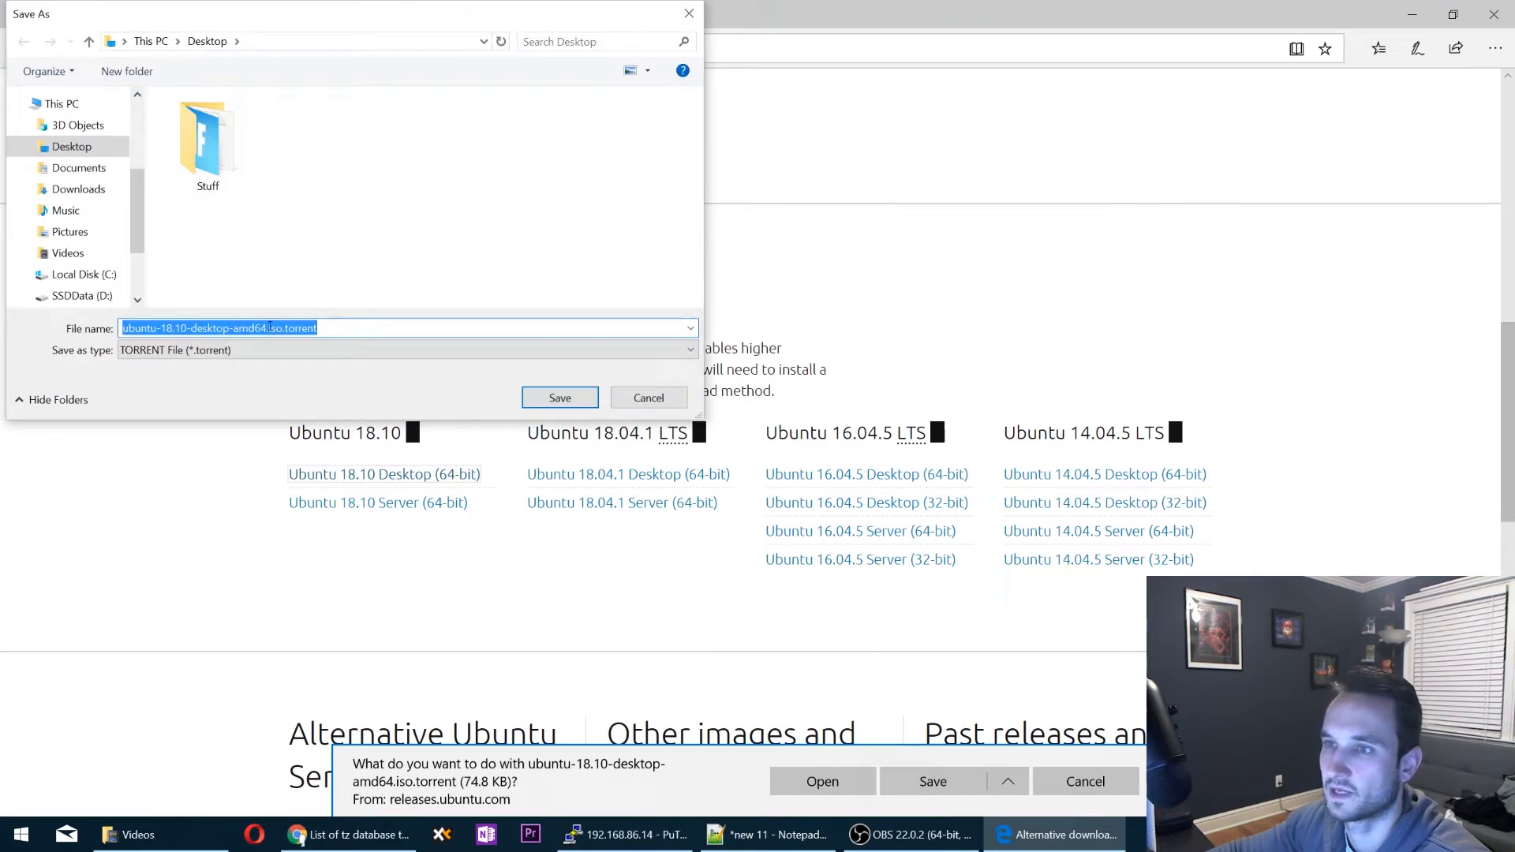
{"action": "left_click", "coordinate": [559, 398]}
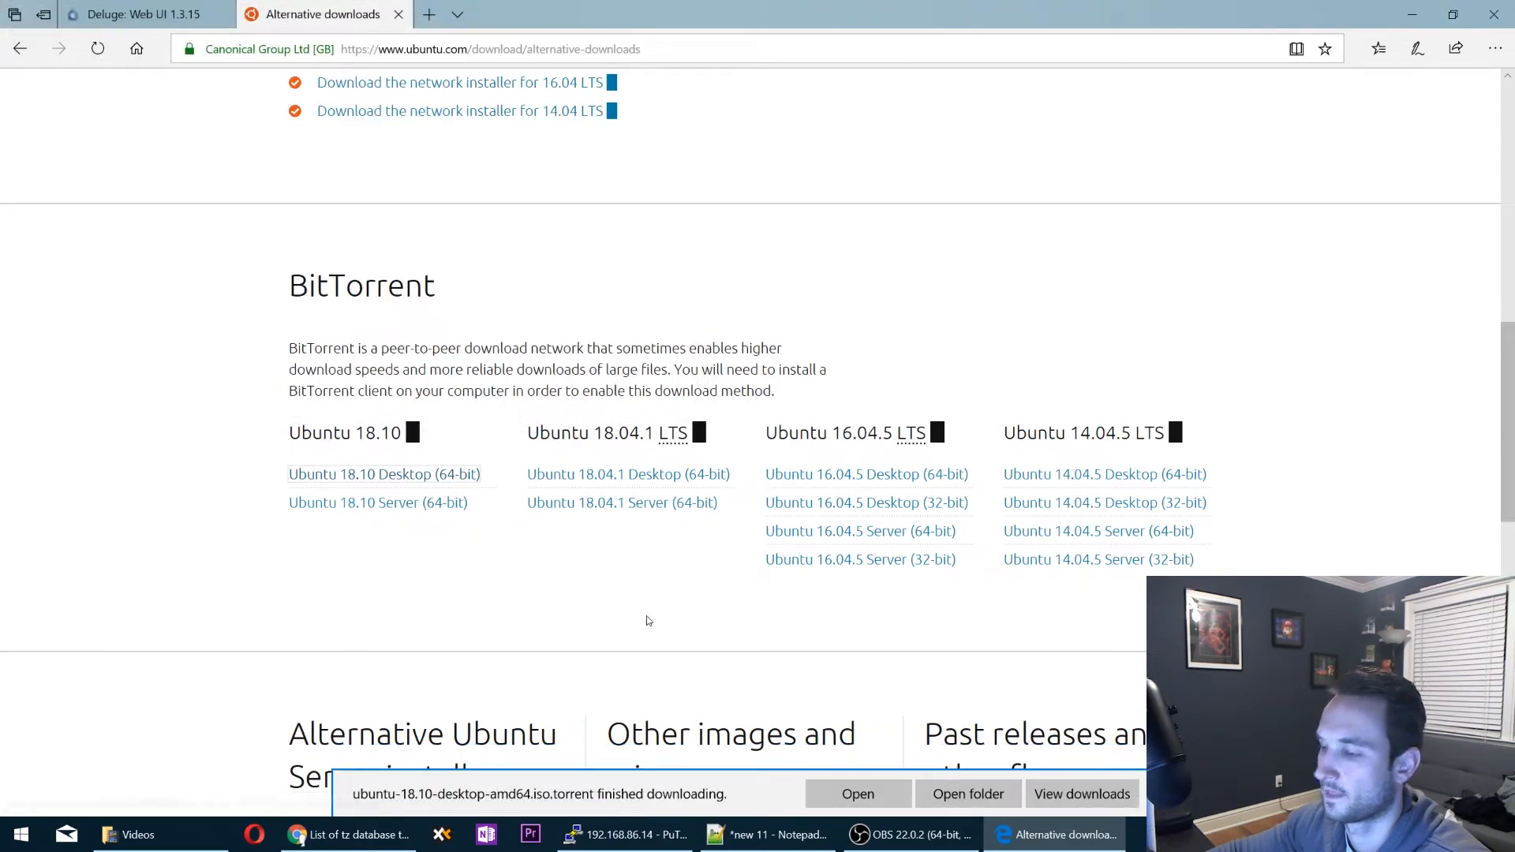
- In the Deluge tab, begin adding a torrent from a local file via Browse
{"action": "left_click", "coordinate": [126, 15]}
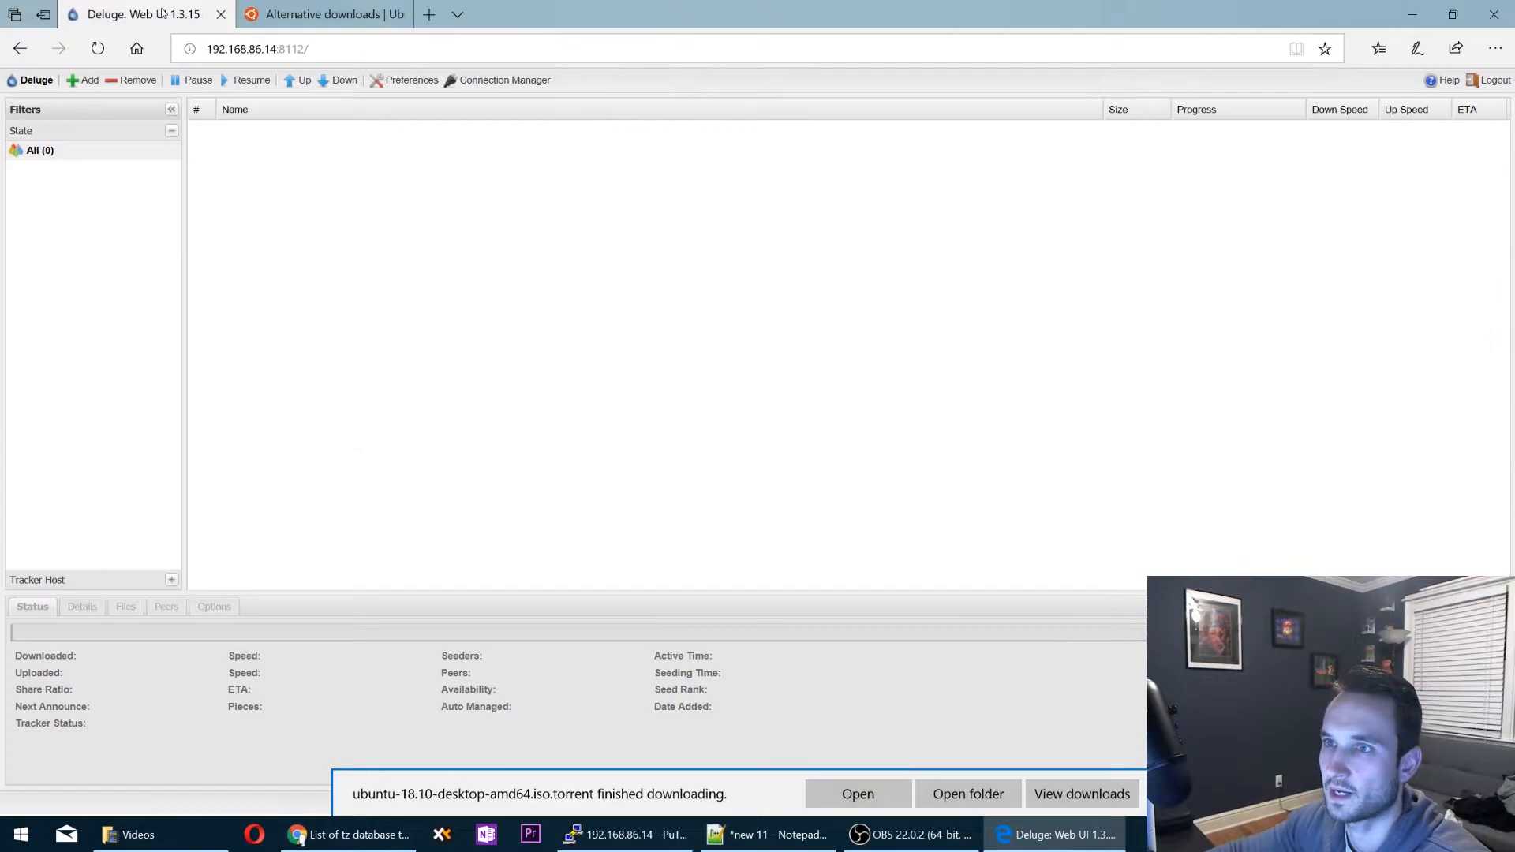
{"action": "left_click", "coordinate": [85, 80]}
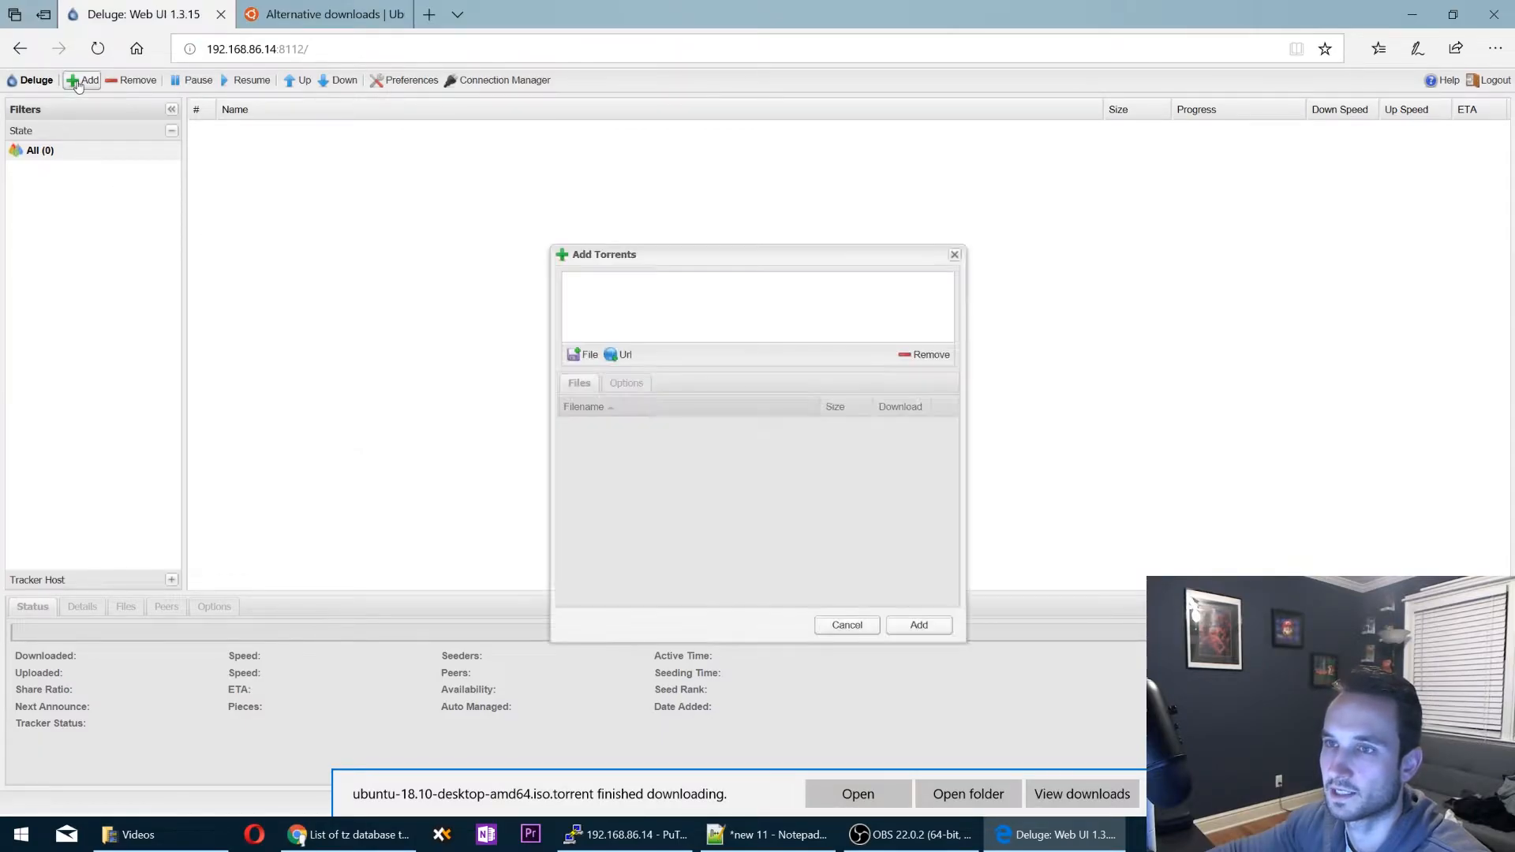
{"action": "left_click", "coordinate": [582, 354]}
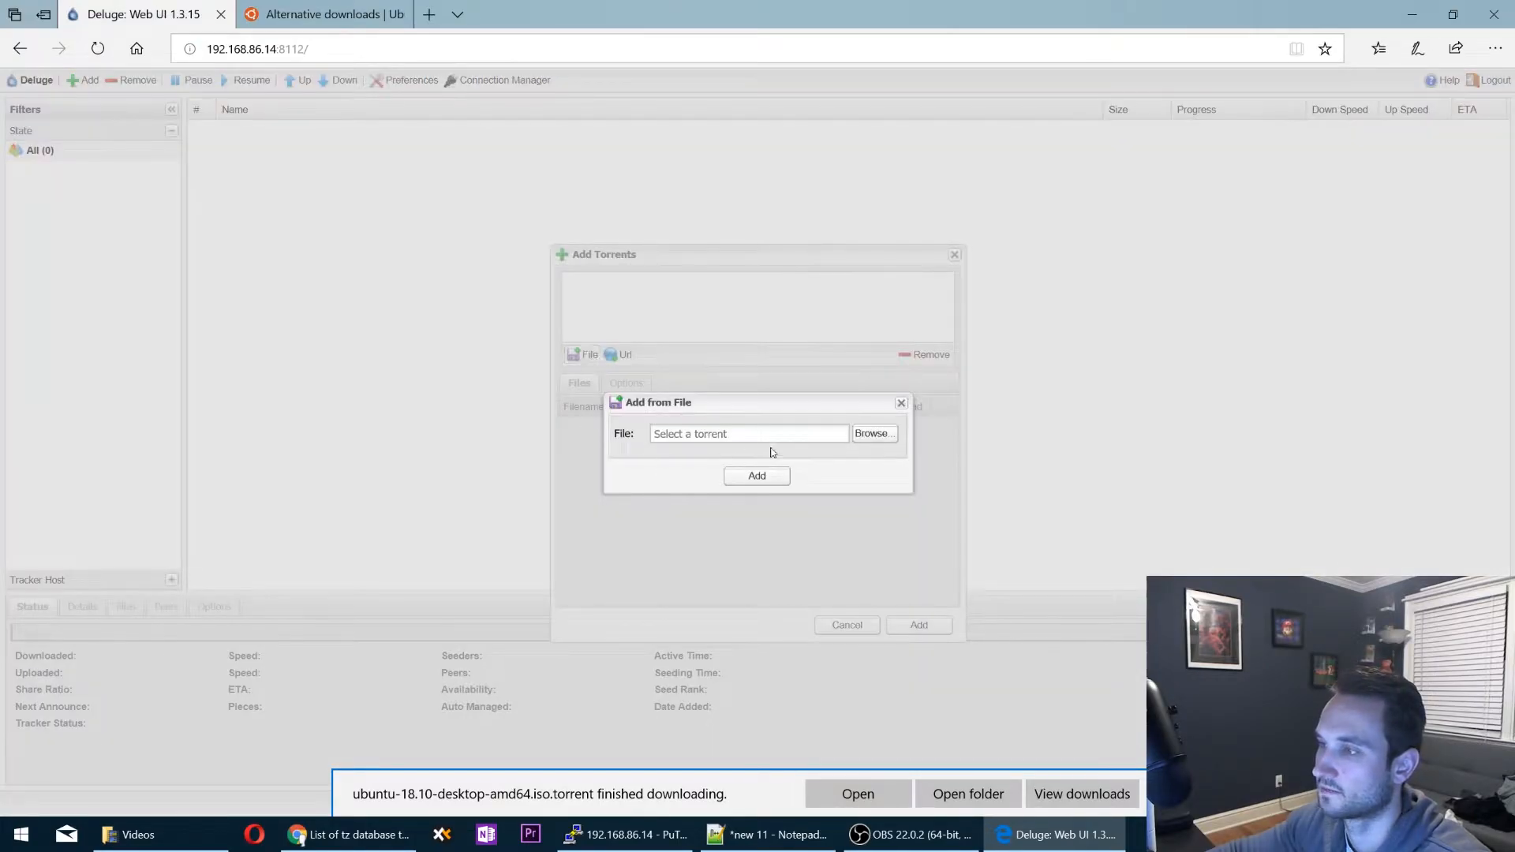
{"action": "left_click", "coordinate": [874, 433]}
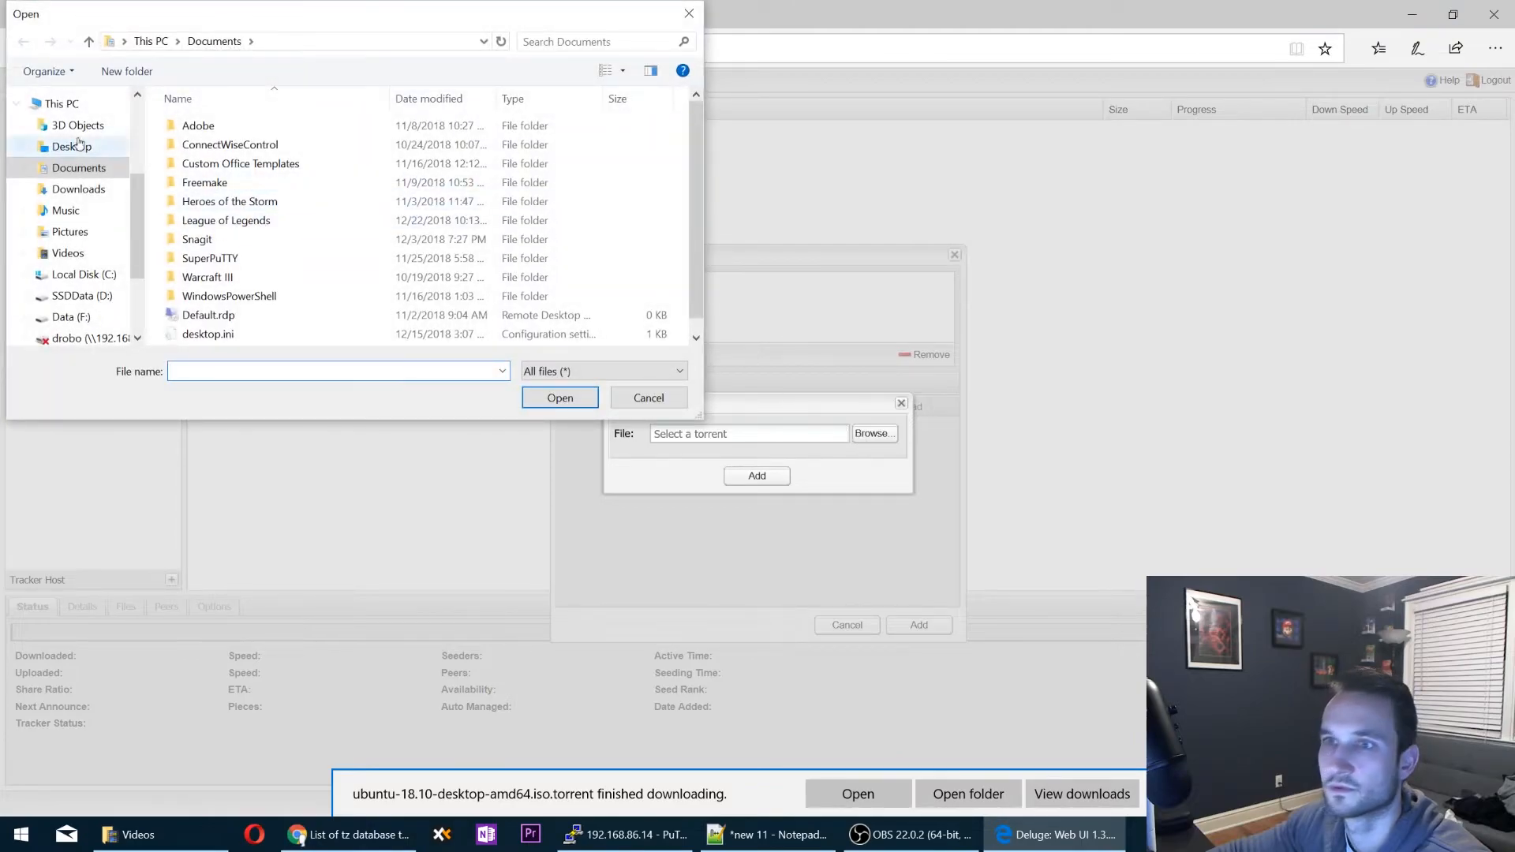
- Pick the torrent from Desktop and add it so ubuntu-18.10-desktop-amd64.iso starts downloading
{"action": "left_click", "coordinate": [64, 145]}
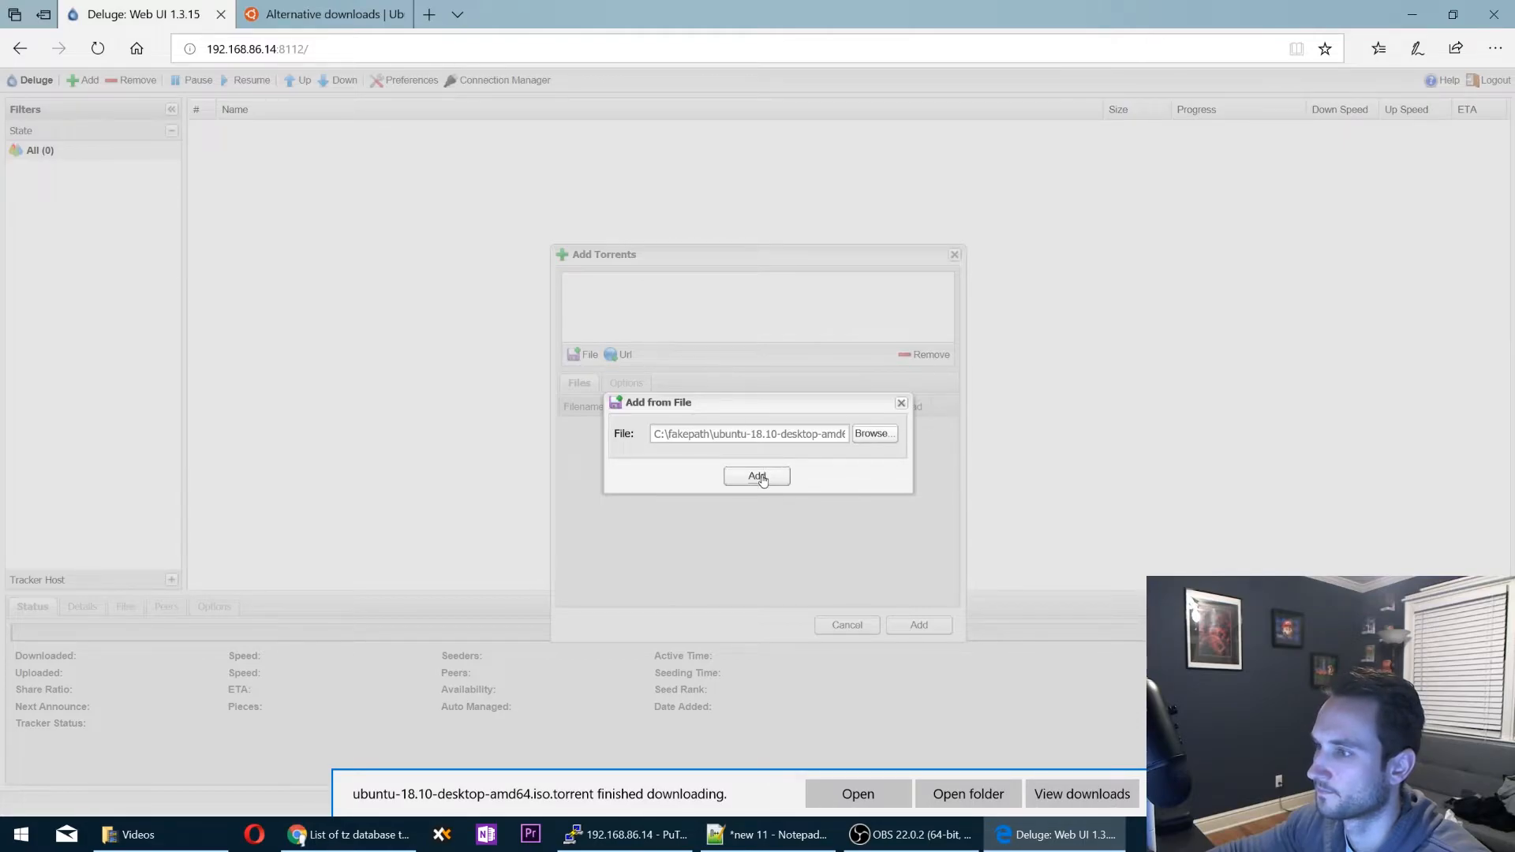
{"action": "left_click", "coordinate": [757, 477]}
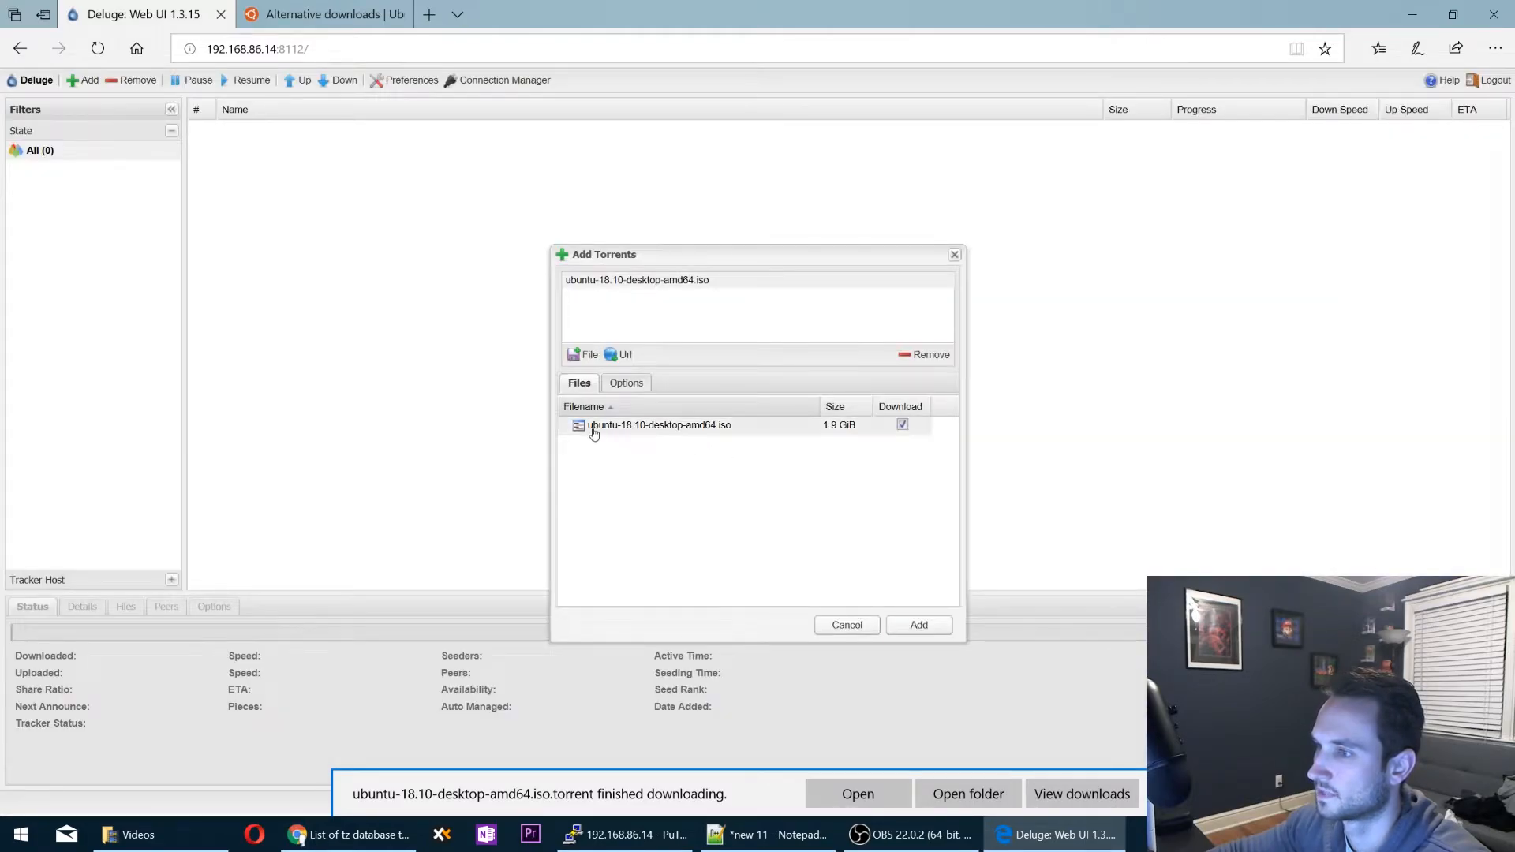
{"action": "left_click", "coordinate": [919, 626]}
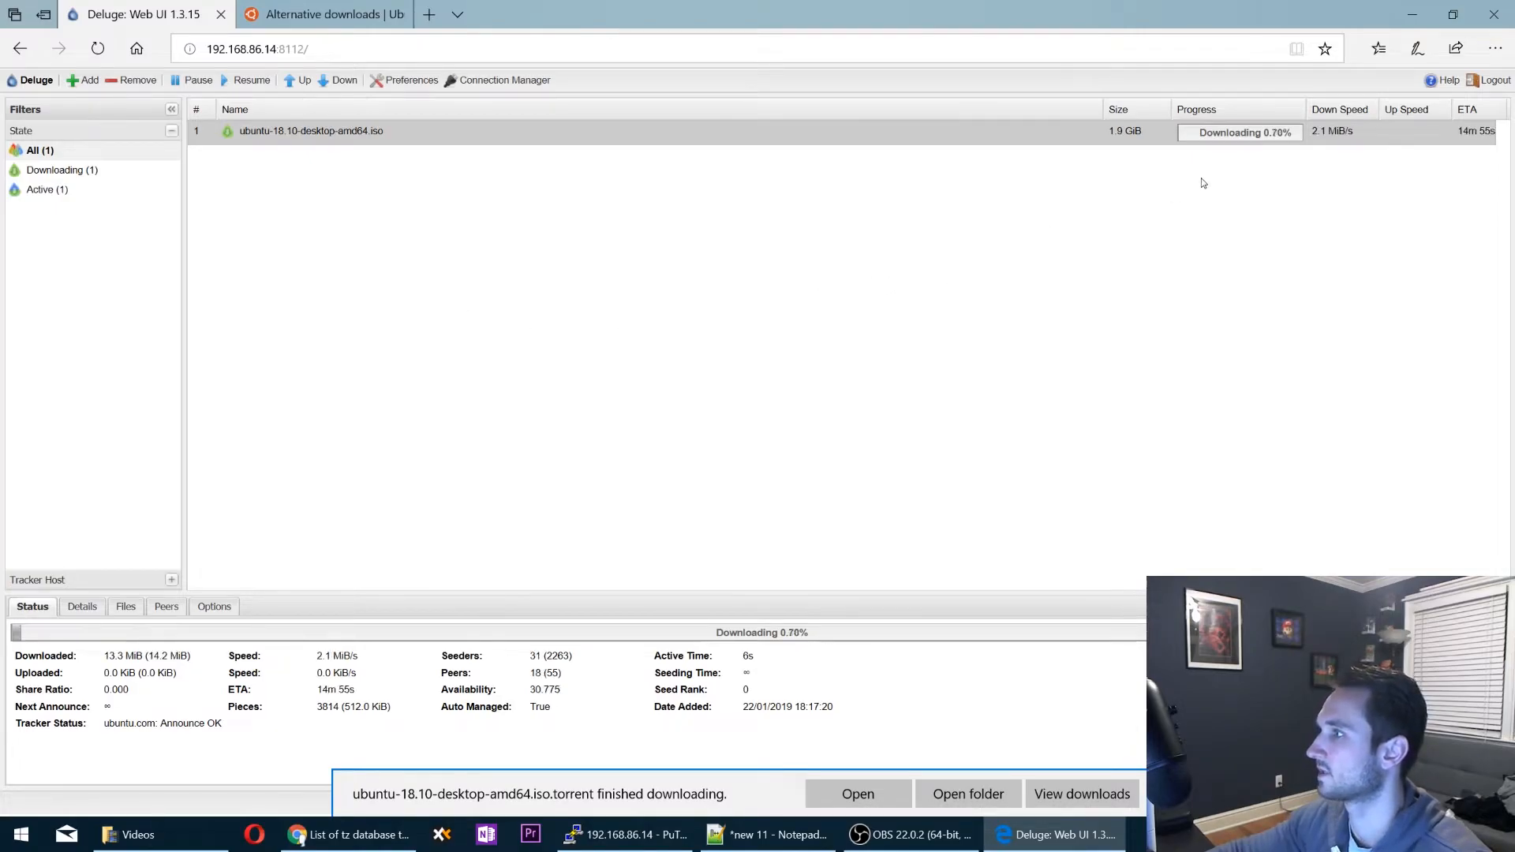
{"action": "mouse_move", "coordinate": [335, 189]}
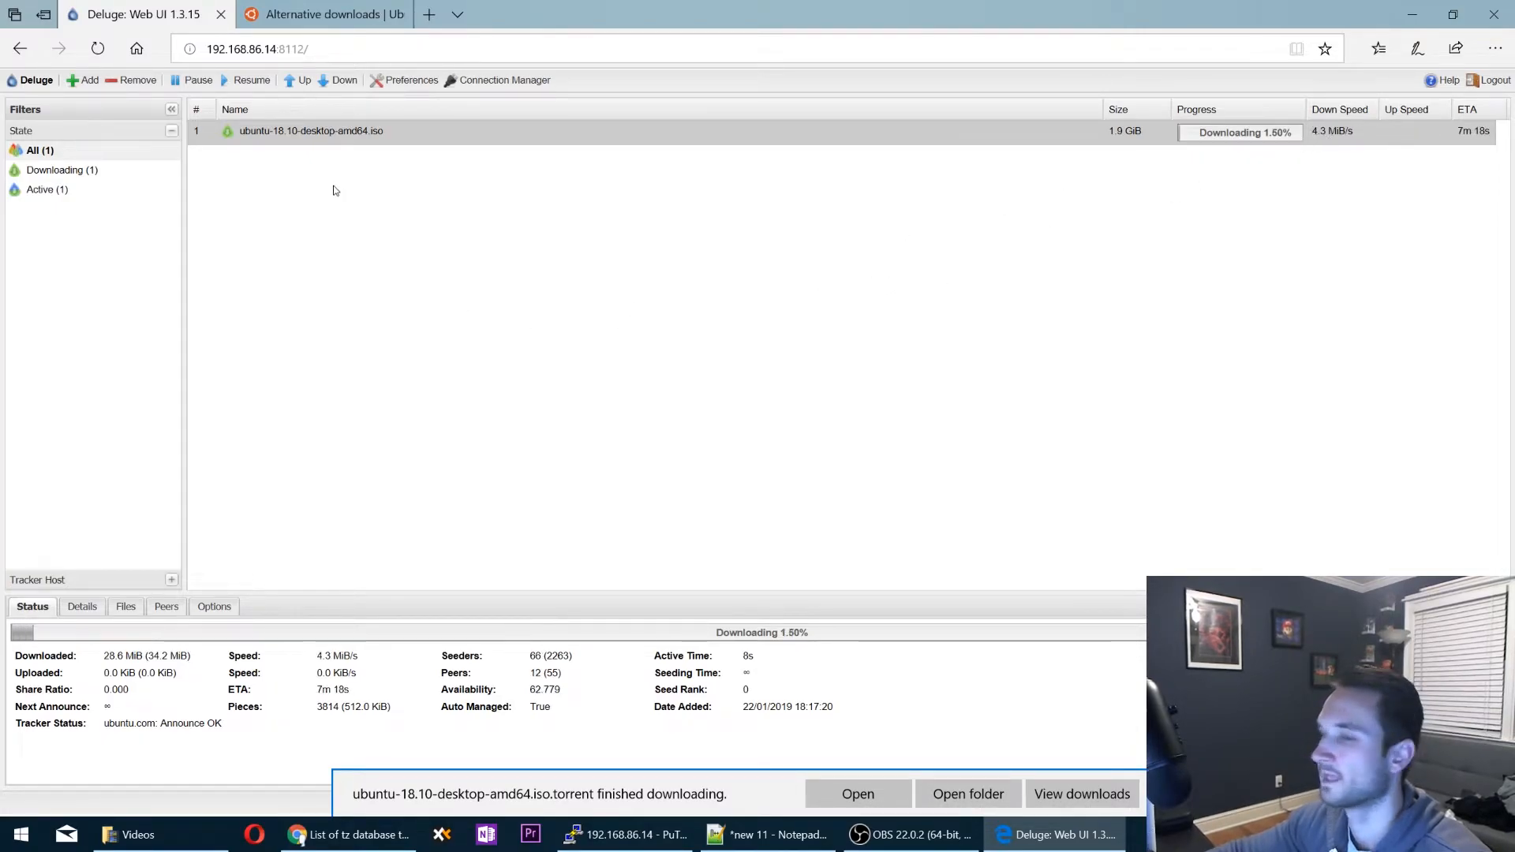
{"action": "mouse_move", "coordinate": [388, 149]}
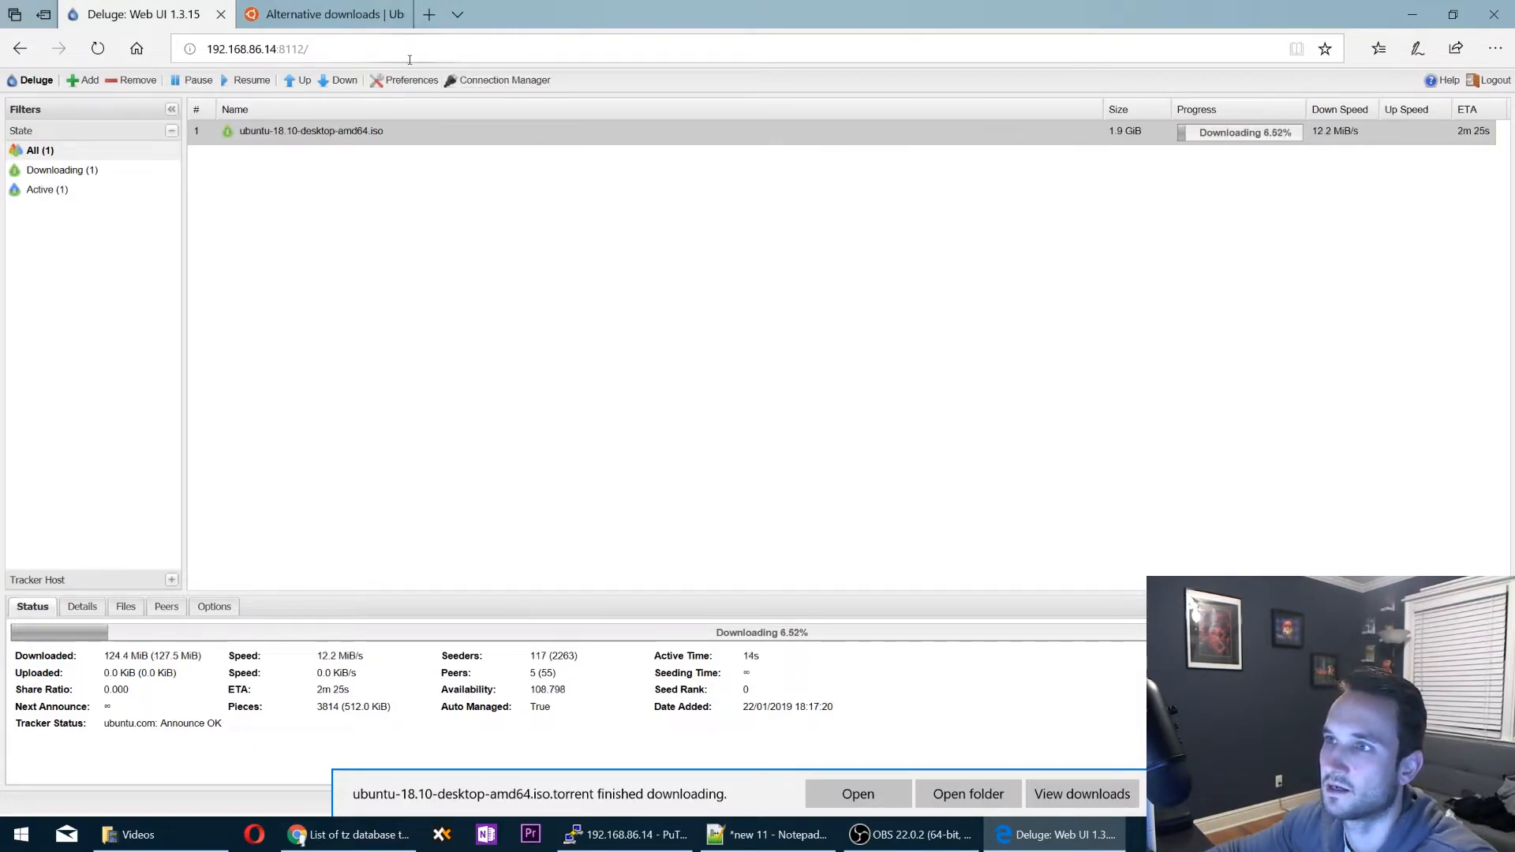
{"action": "left_click", "coordinate": [409, 79]}
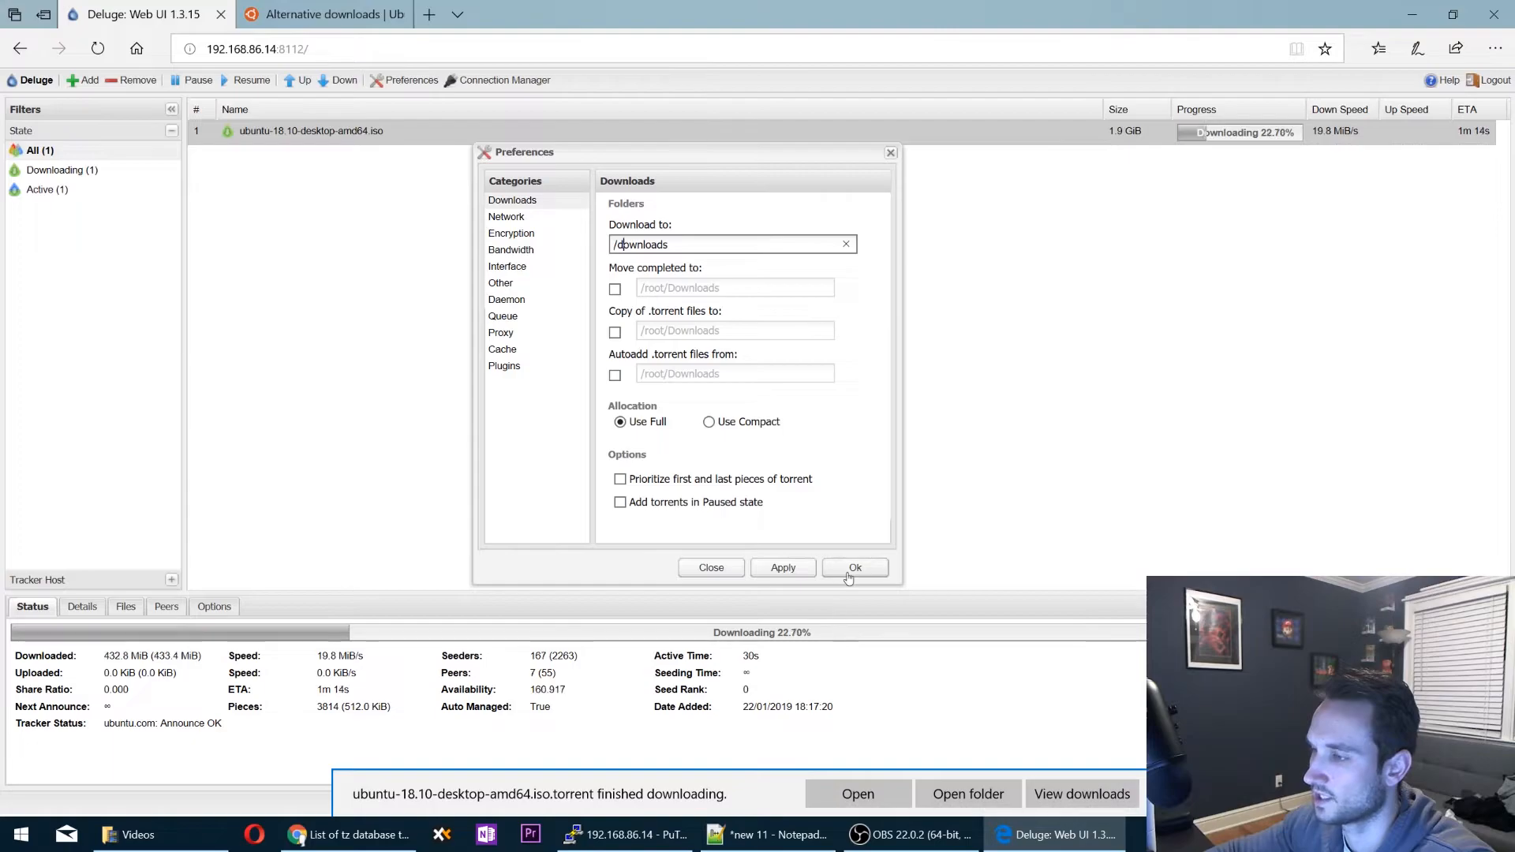
{"action": "left_click", "coordinate": [854, 567]}
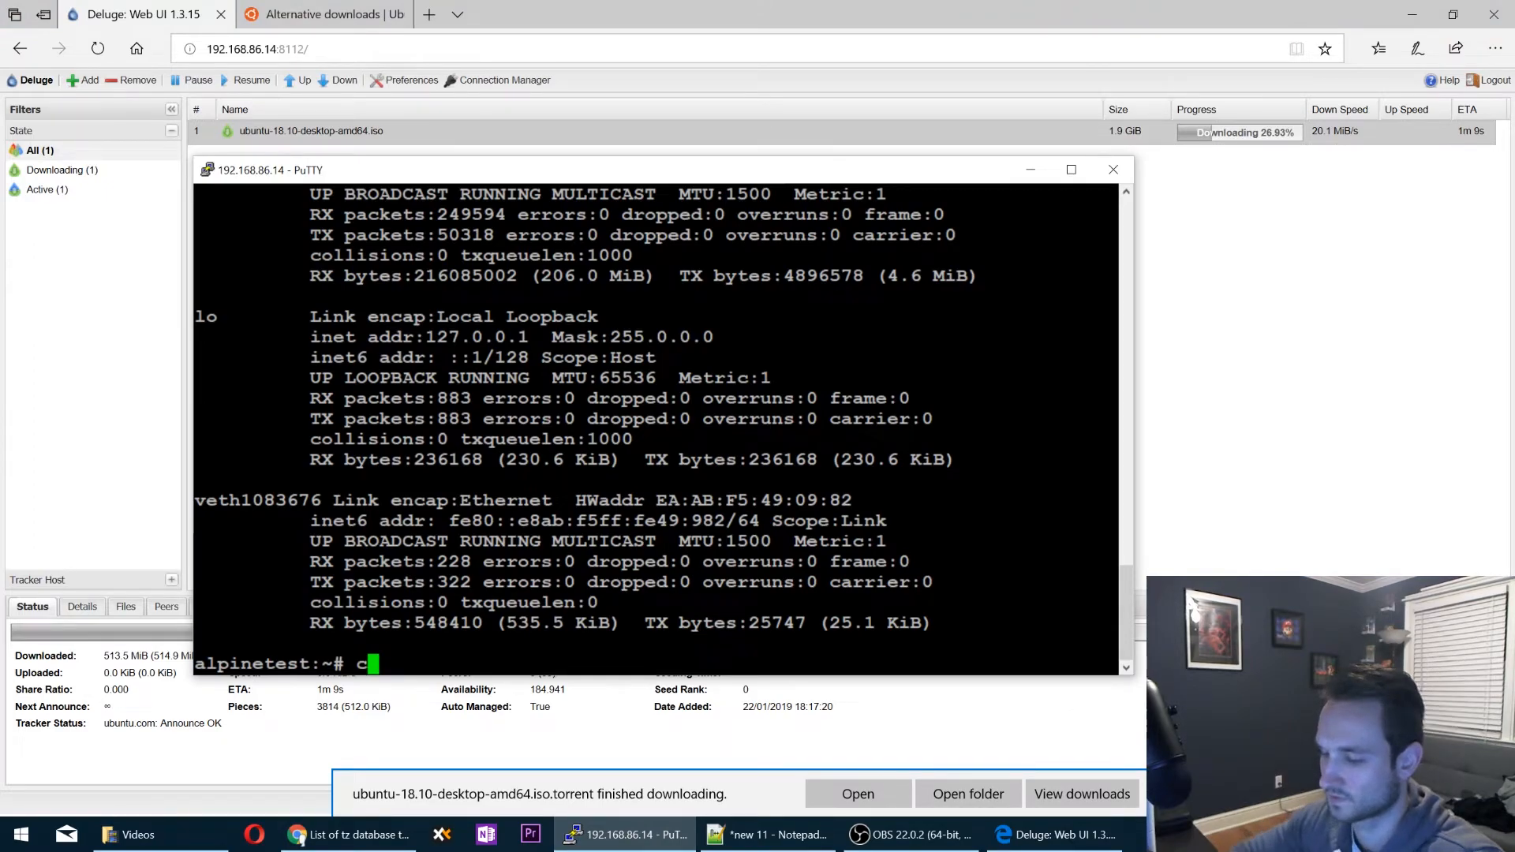
- Clear the screen, cd to /home/docker/deluge, list it, then enter downloads
{"action": "type", "text": "lear"}
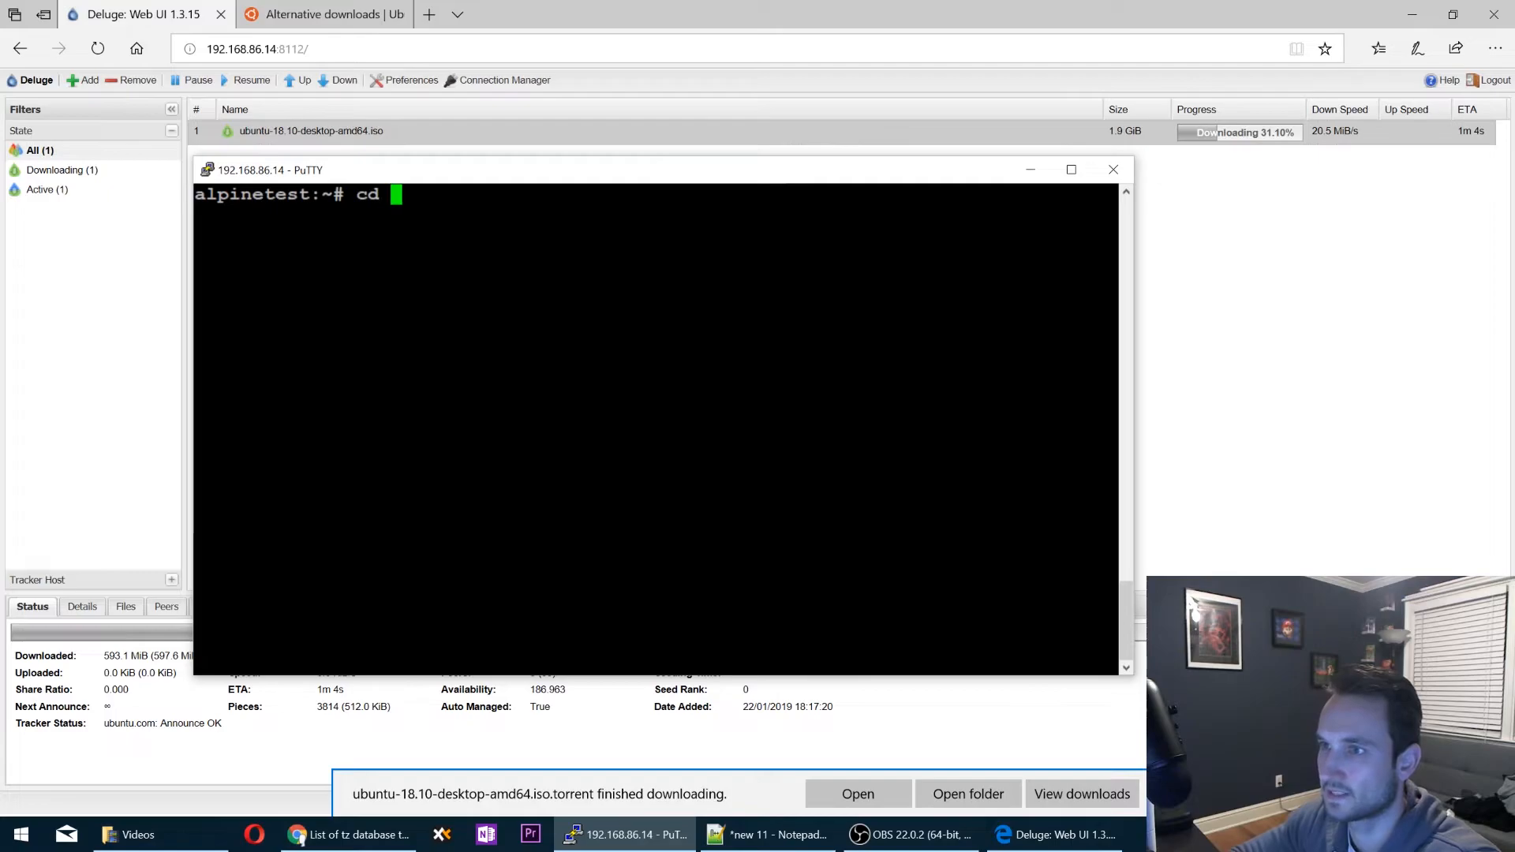
{"action": "type", "text": "/home/d"}
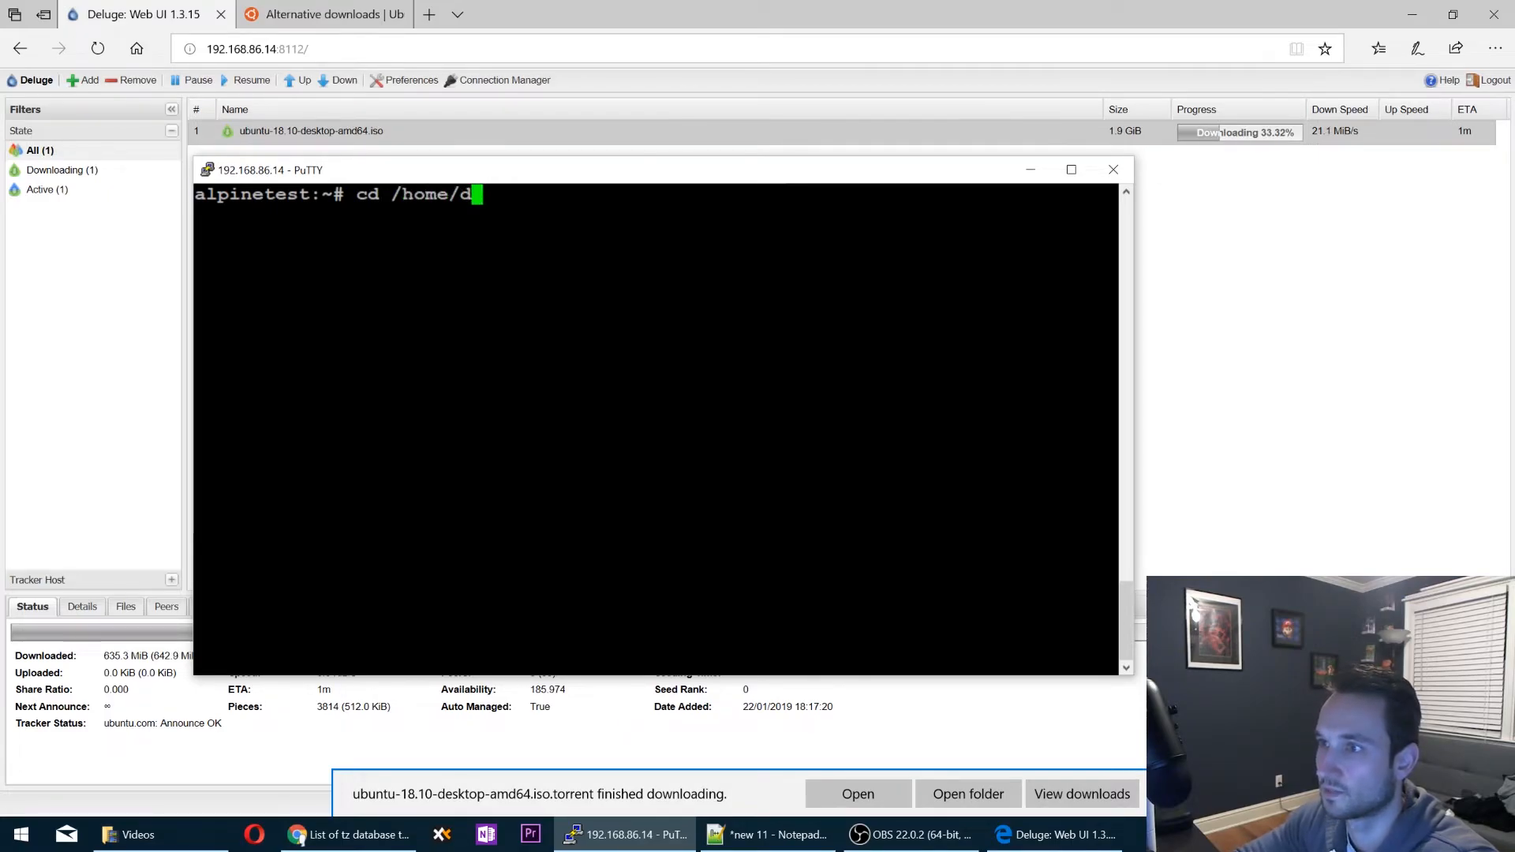
{"action": "type", "text": "ocker/deluge"}
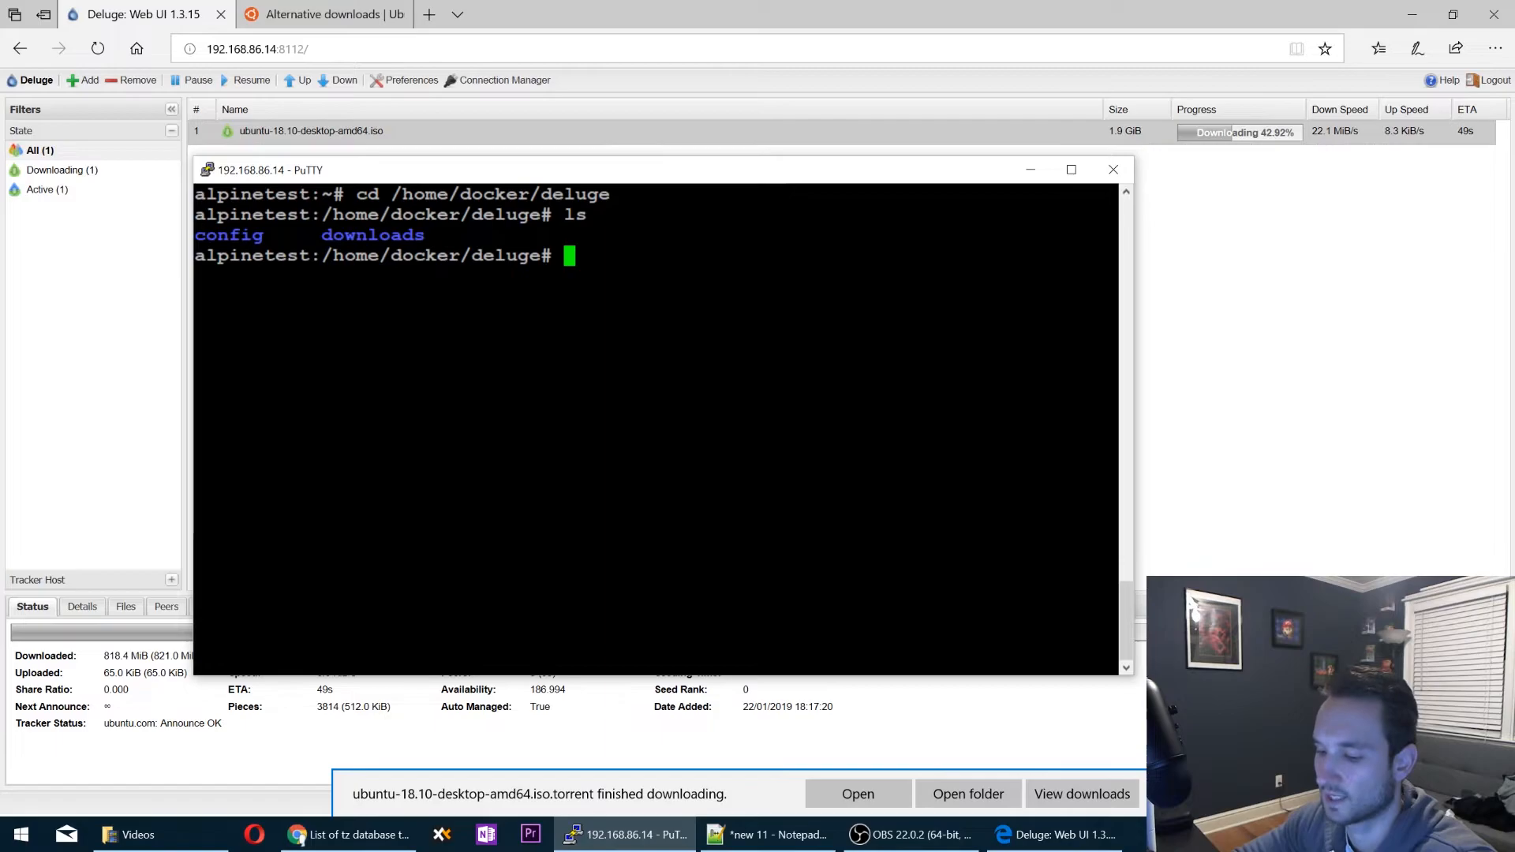
{"action": "type", "text": "cd downl"}
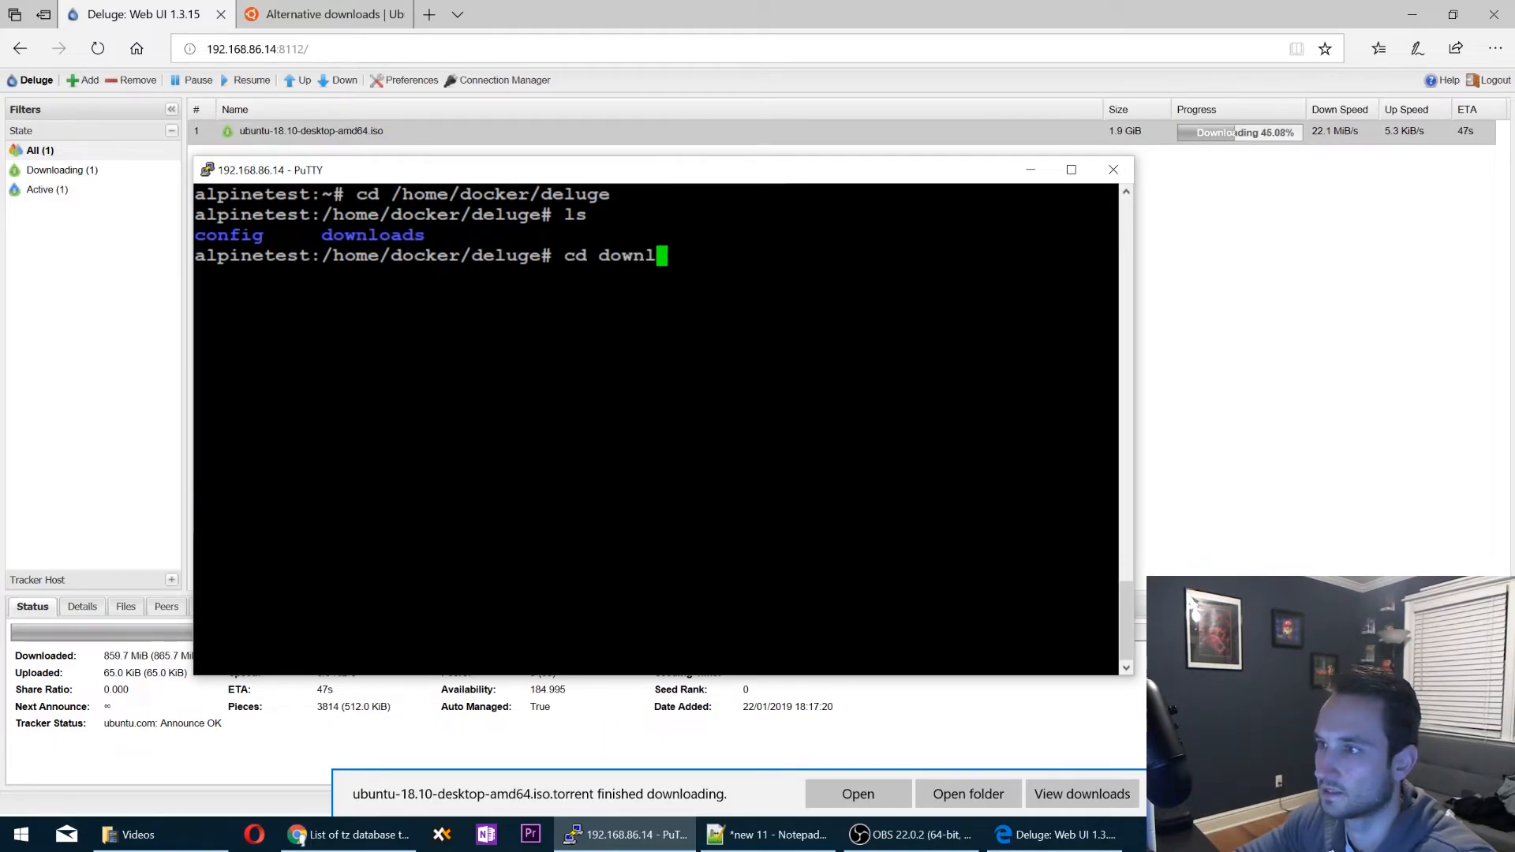
{"action": "key", "text": "Enter"}
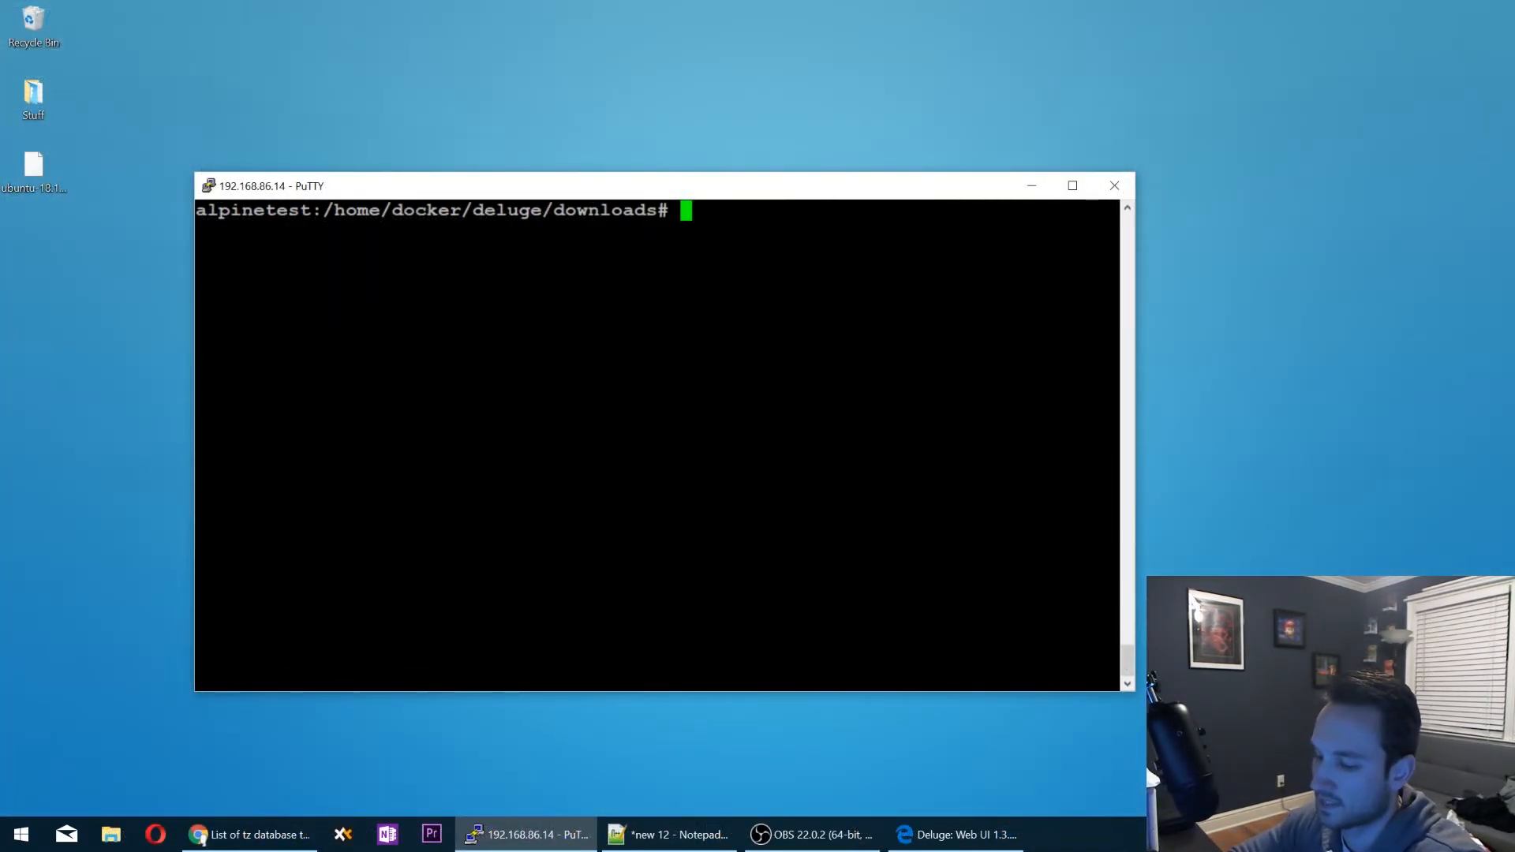
- Install Samba and its 25 dependencies with apk add samba
{"action": "type", "text": "a"}
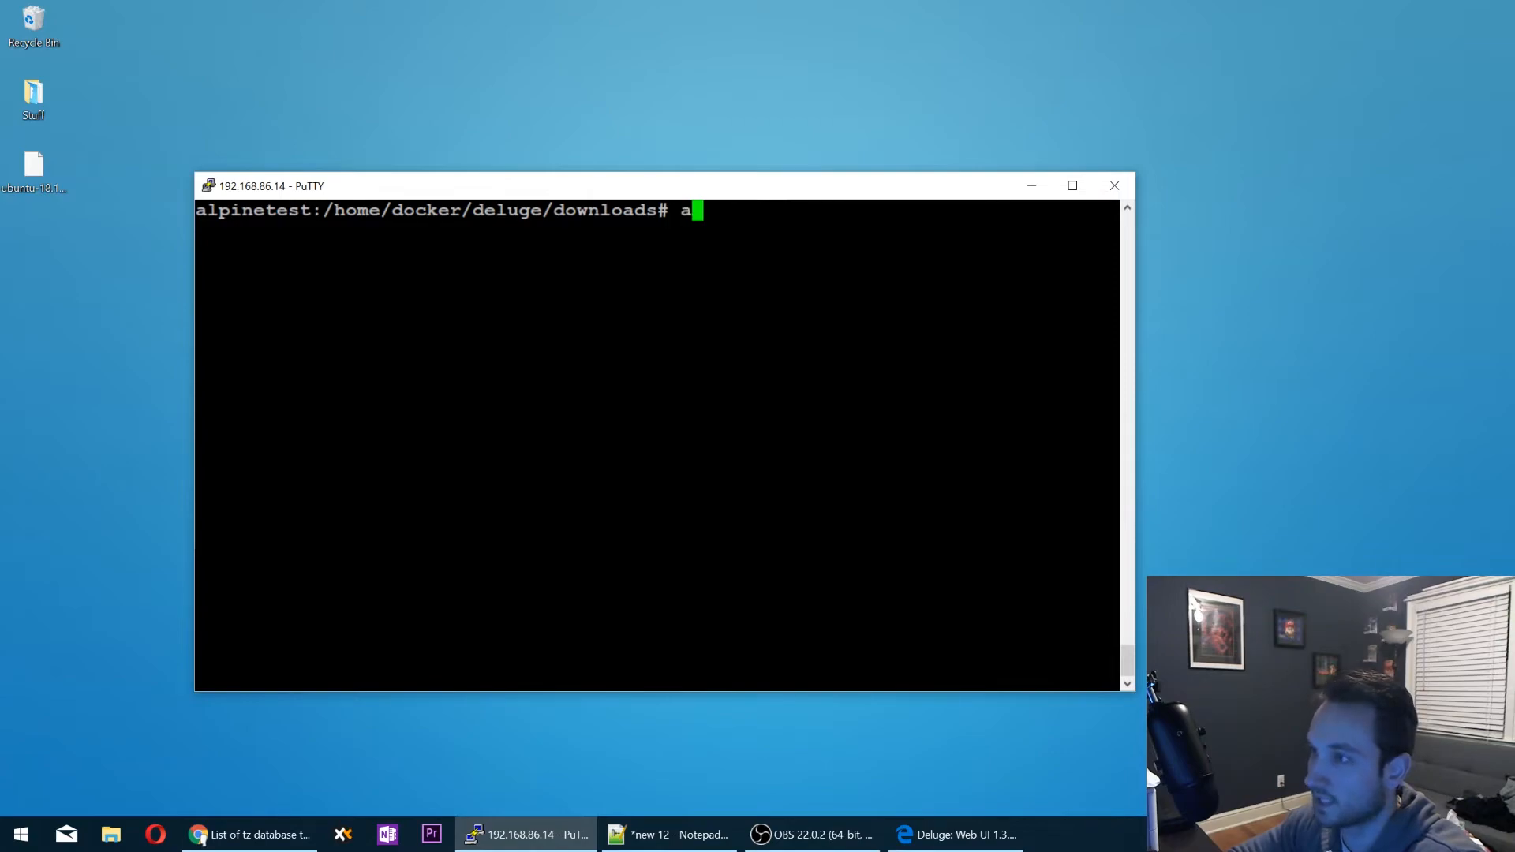
{"action": "type", "text": "pk add samb"}
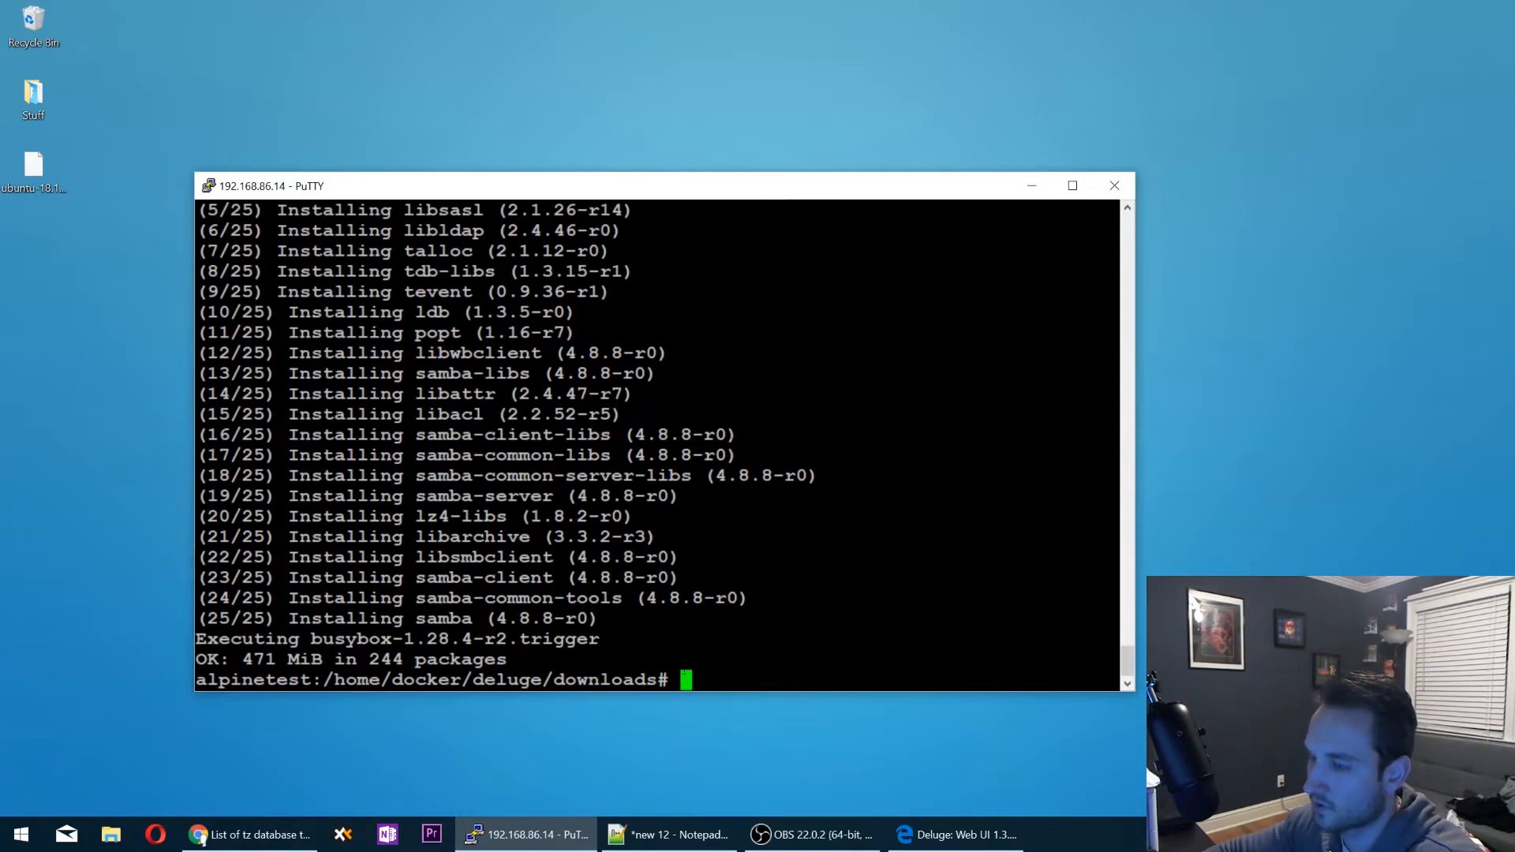
{"action": "left_click", "coordinate": [682, 833]}
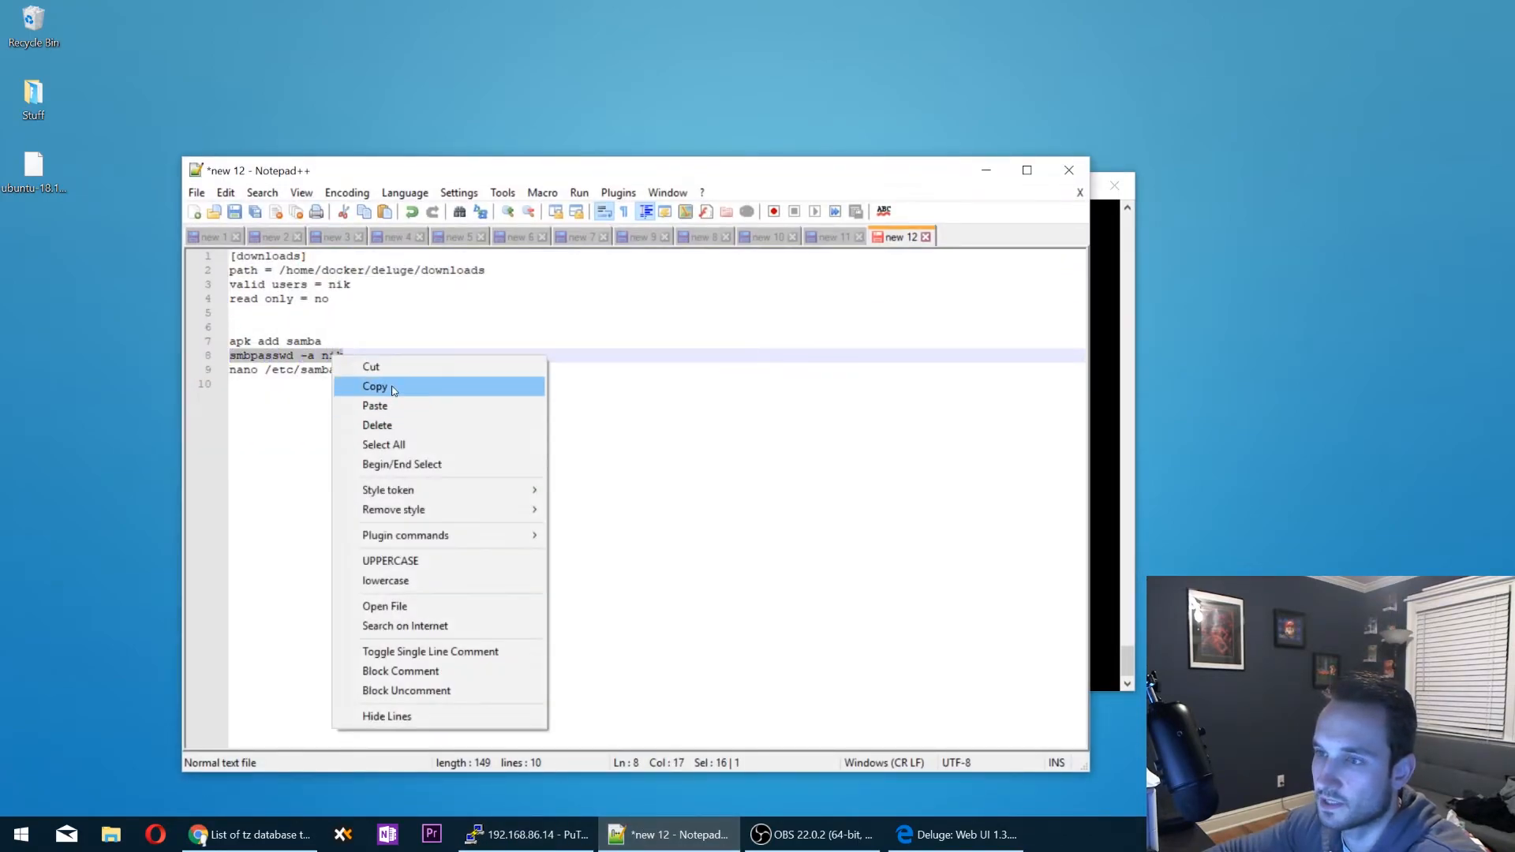
- Run smbpasswd -a nik from the notes and set nik's SMB password twice
{"action": "left_click", "coordinate": [376, 385]}
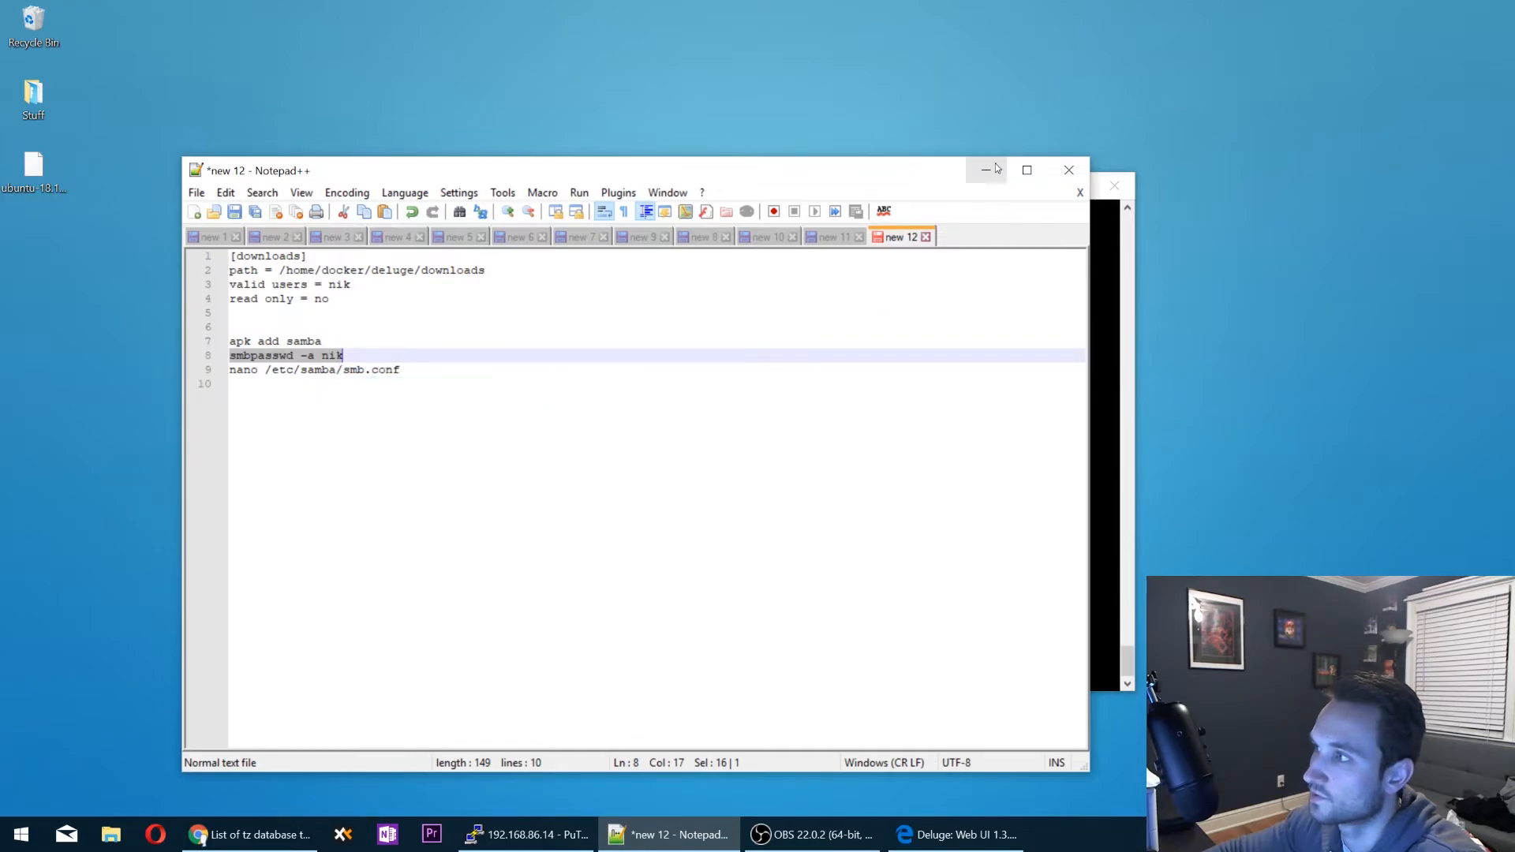
{"action": "left_click", "coordinate": [527, 834]}
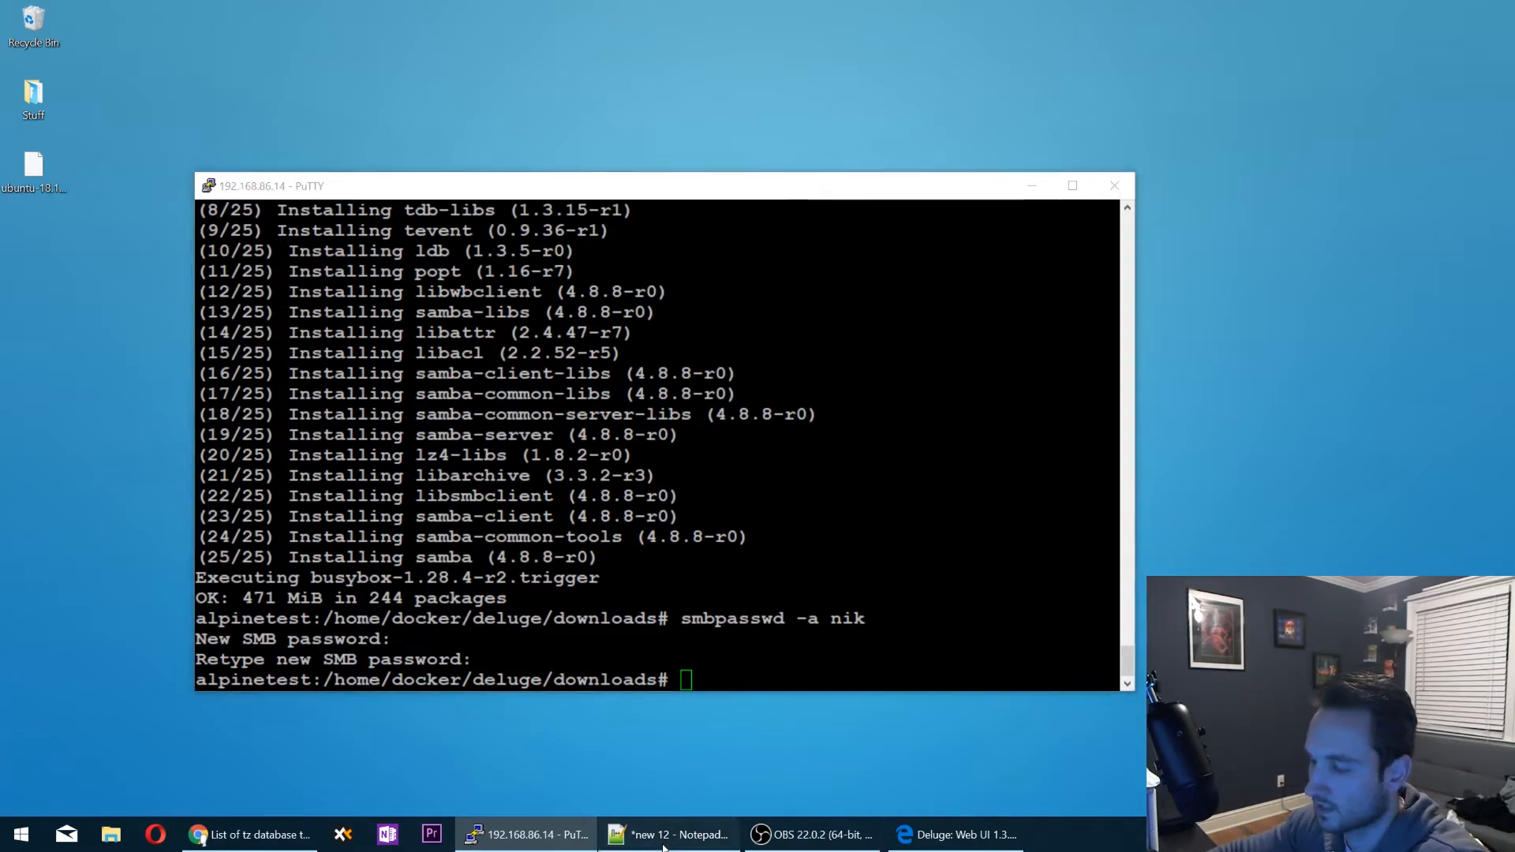
{"action": "left_click", "coordinate": [674, 833]}
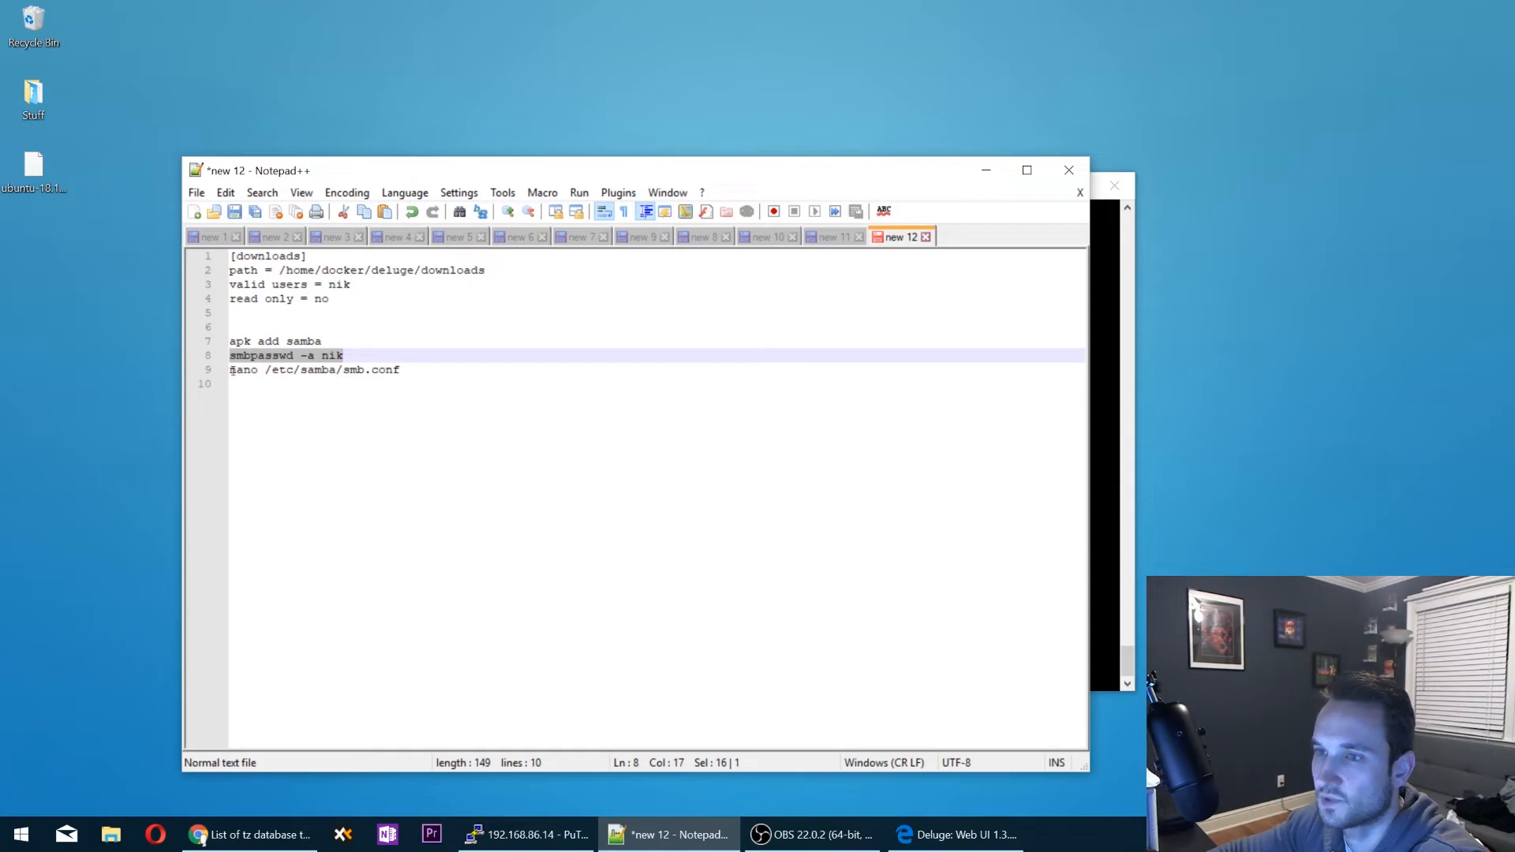
{"action": "left_click", "coordinate": [396, 370]}
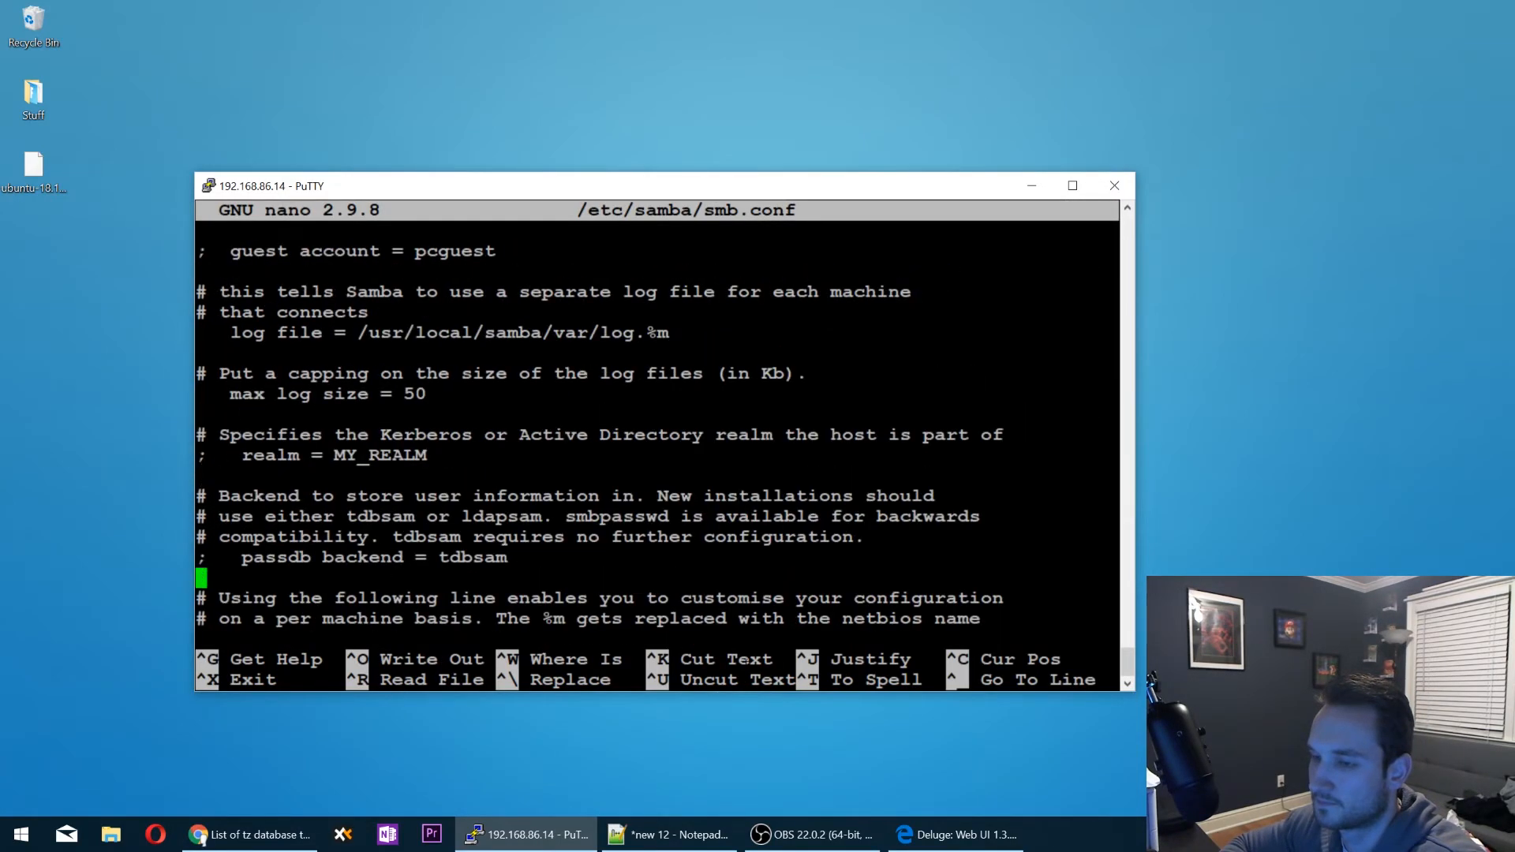
- Paste the [downloads] share (path /home/docker/deluge/downloads, valid user nik, writable) at the end of smb.conf and save
{"action": "scroll", "scroll_direction": "down", "scroll_amount": 3}
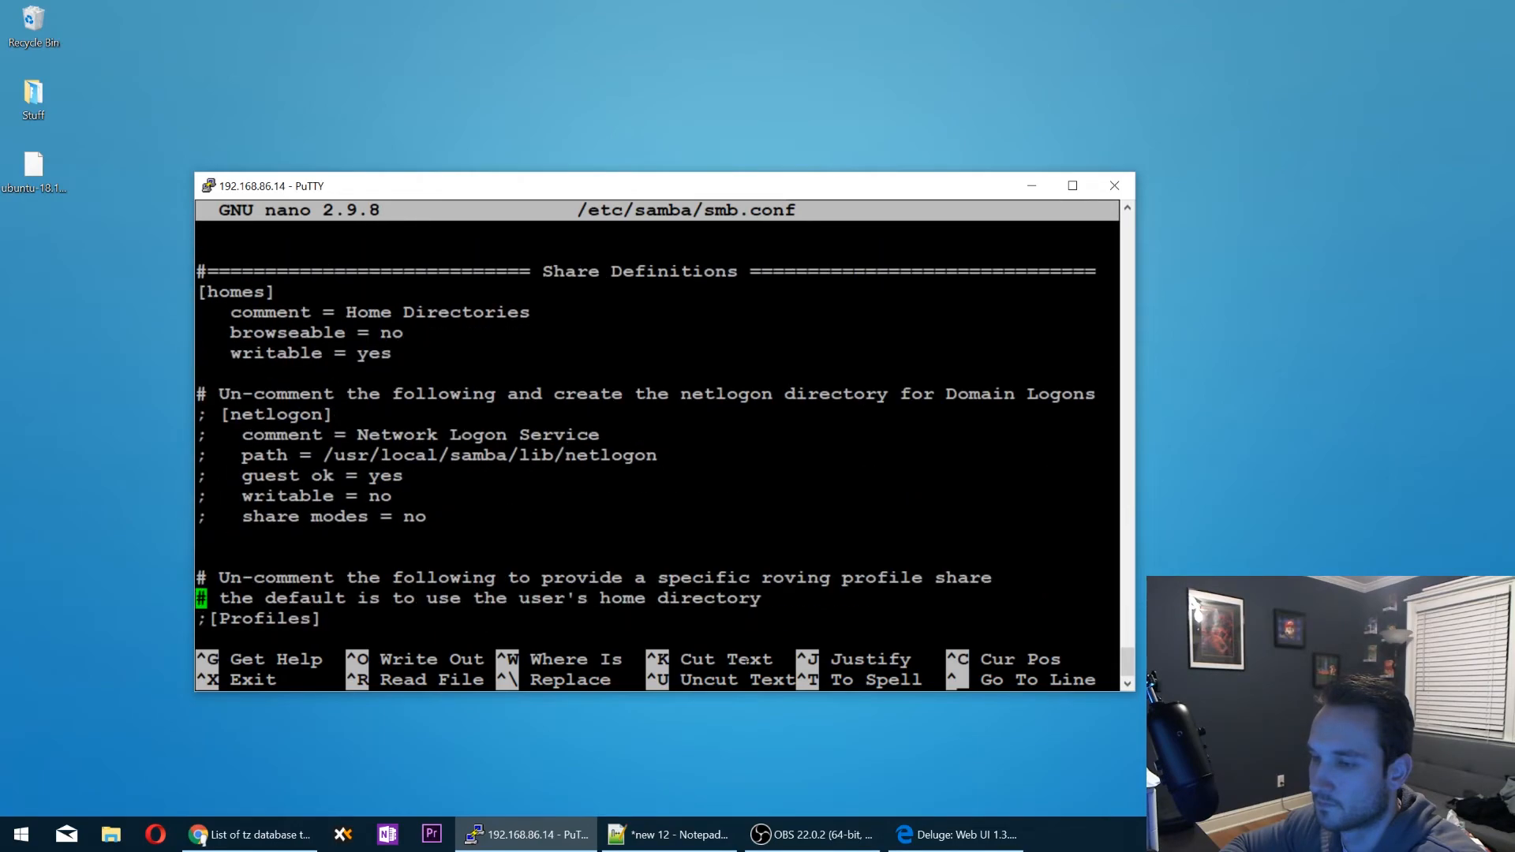
{"action": "scroll", "scroll_direction": "down", "scroll_amount": 3}
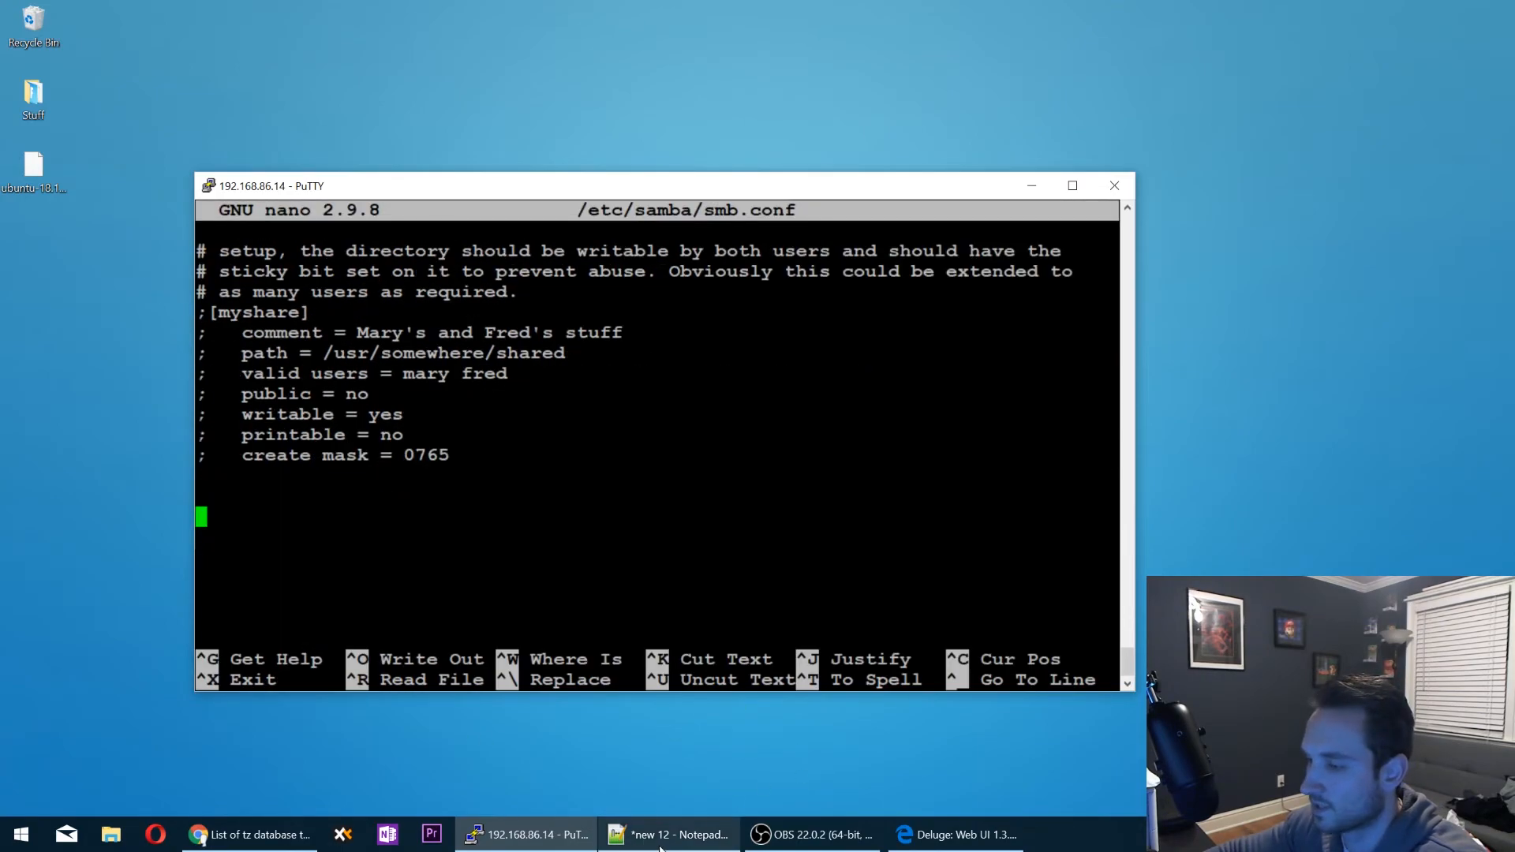
{"action": "left_click", "coordinate": [669, 833]}
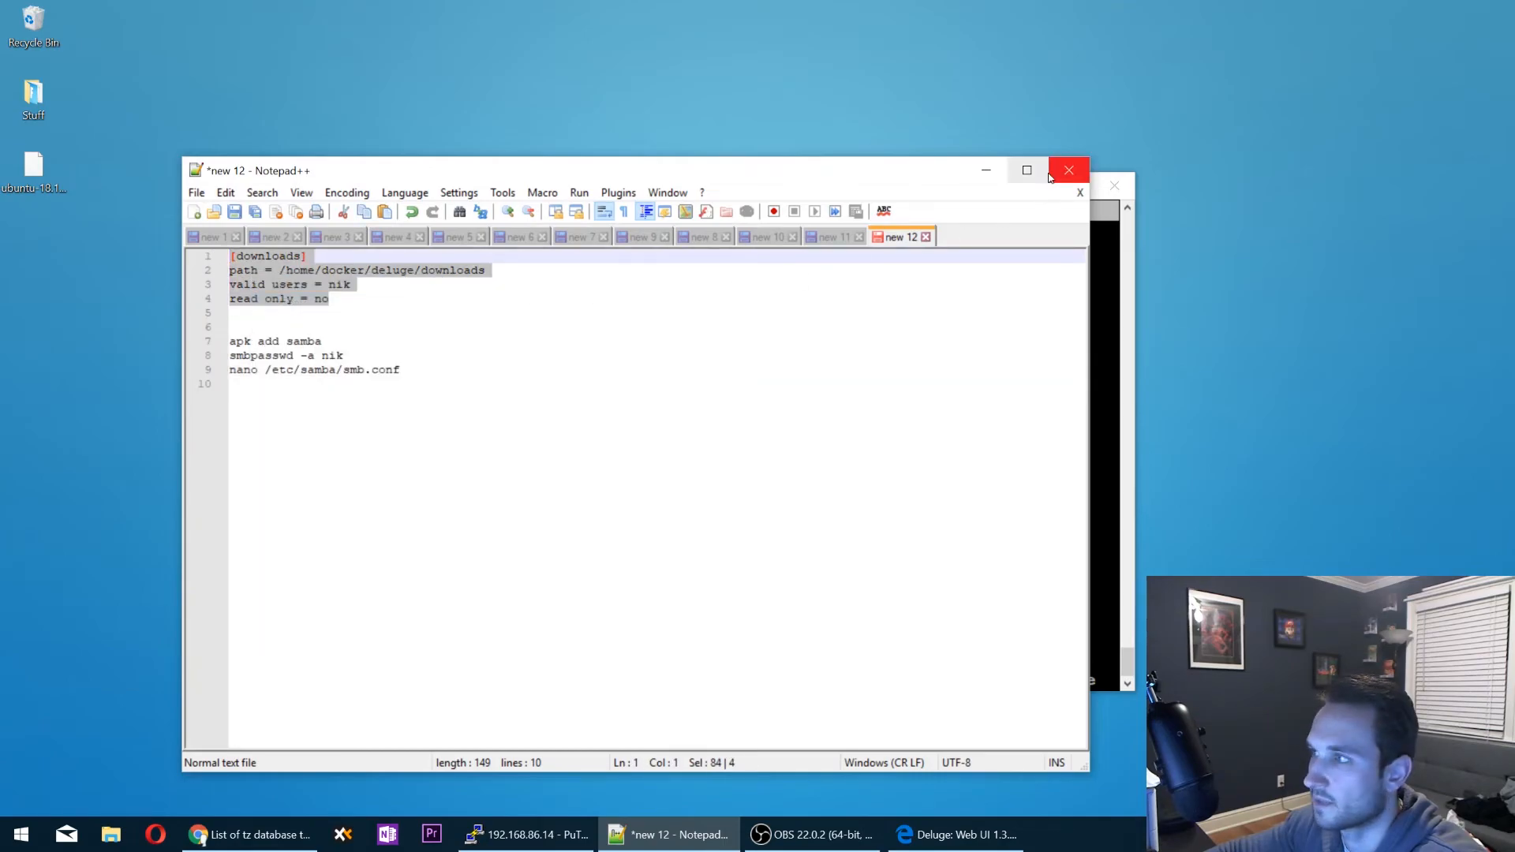
{"action": "left_click", "coordinate": [529, 834]}
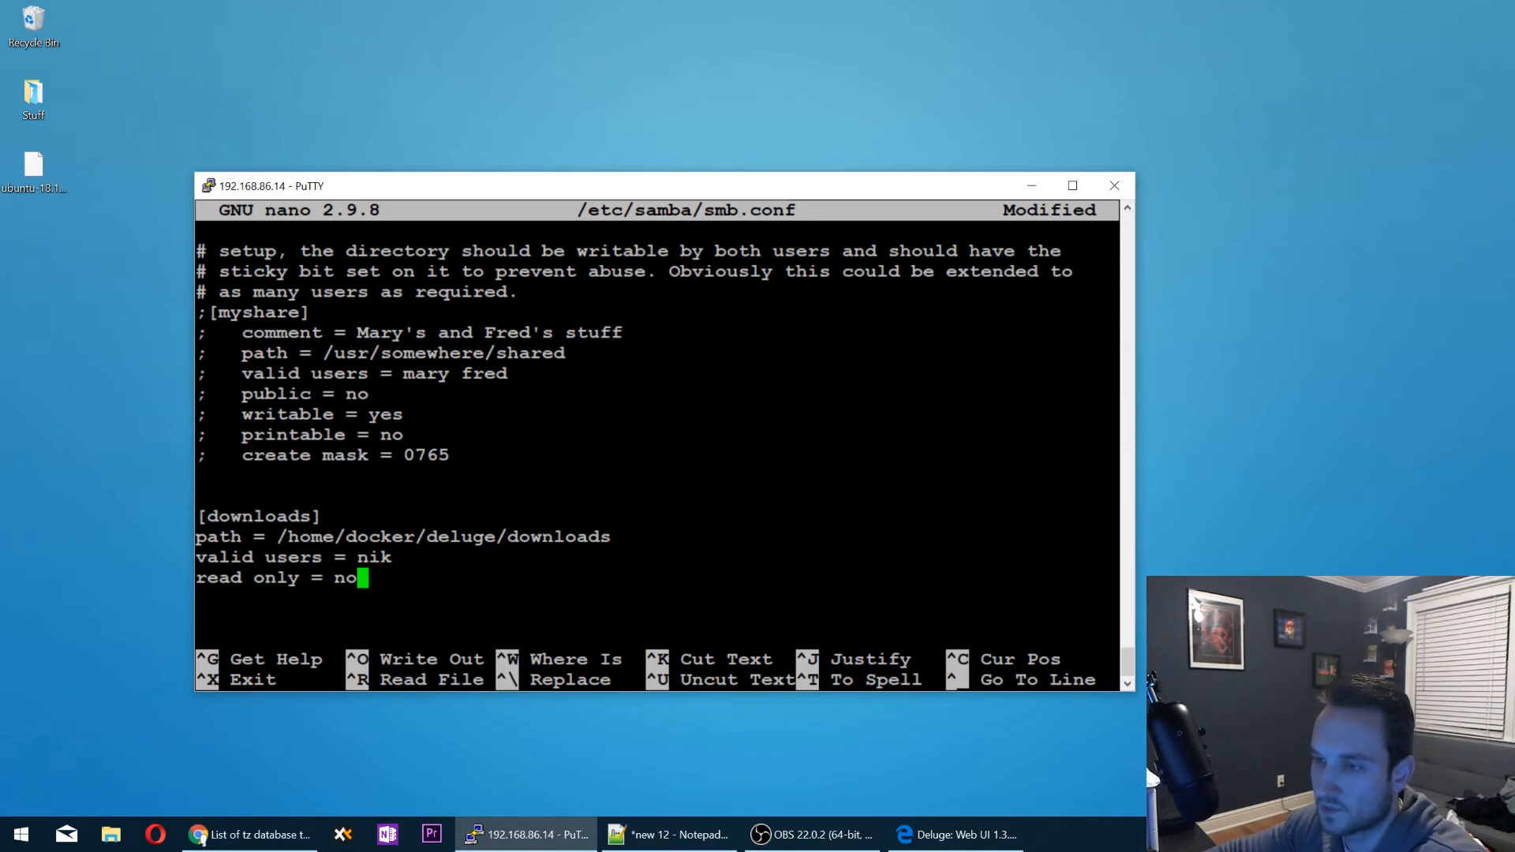
{"action": "double_click", "coordinate": [559, 536]}
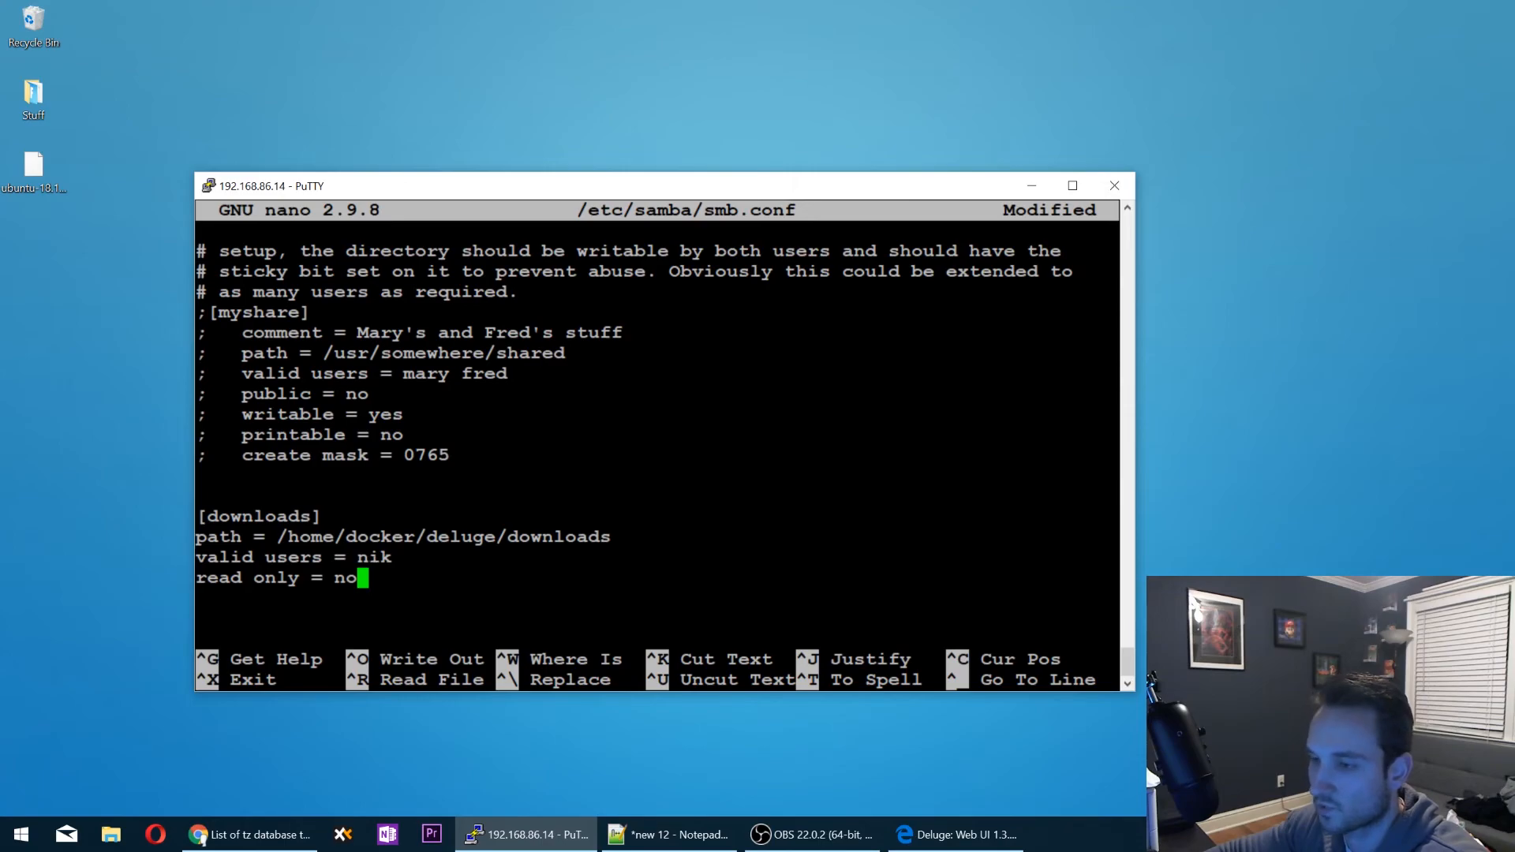
{"action": "key", "text": "ctrl+o"}
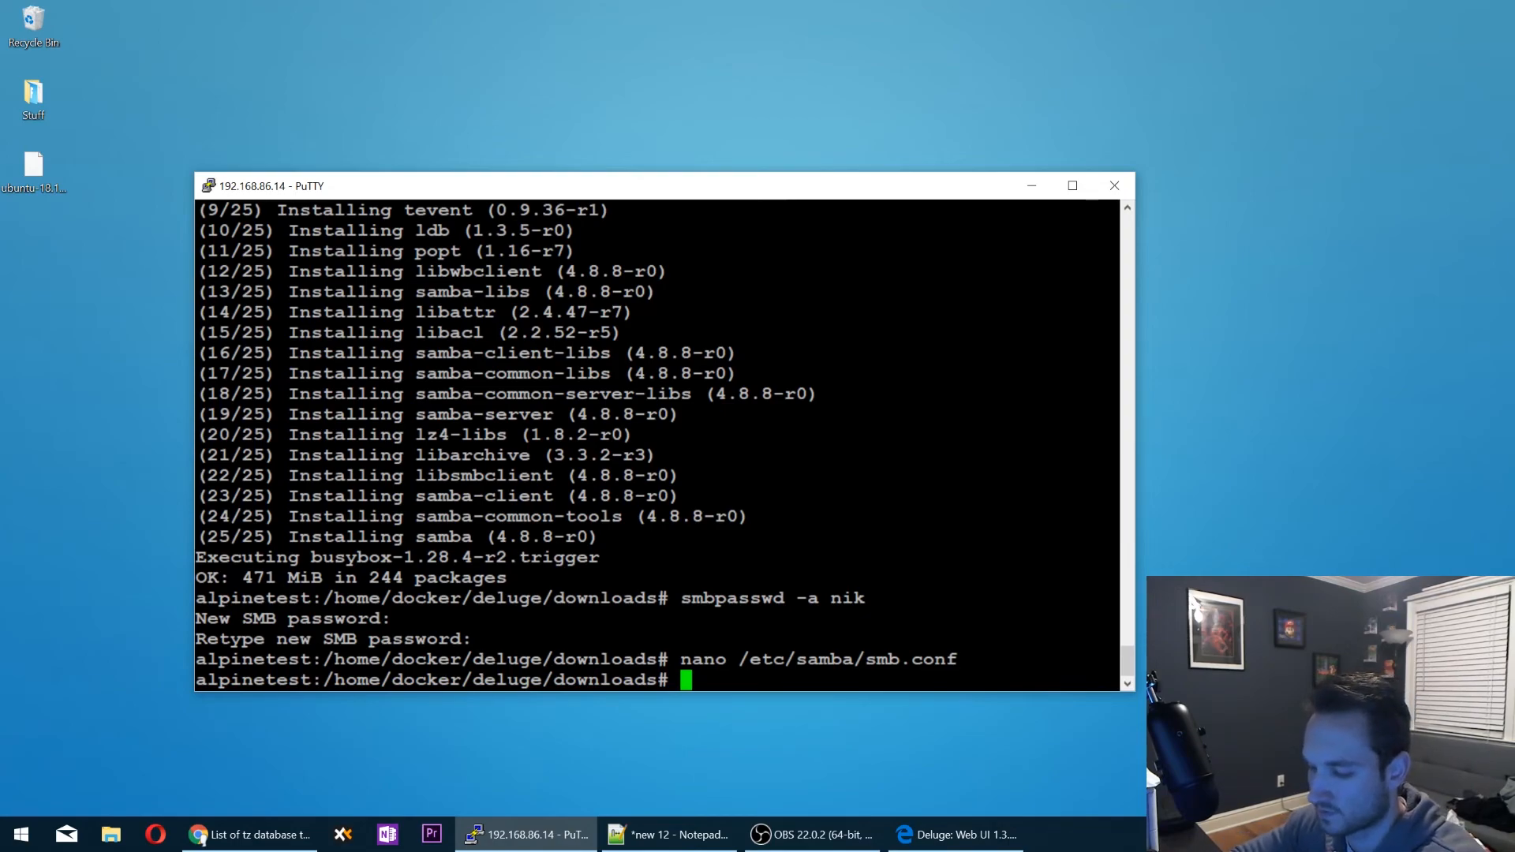
- Restart the samba service so the downloads and nik shares are served
{"action": "type", "text": "service res"}
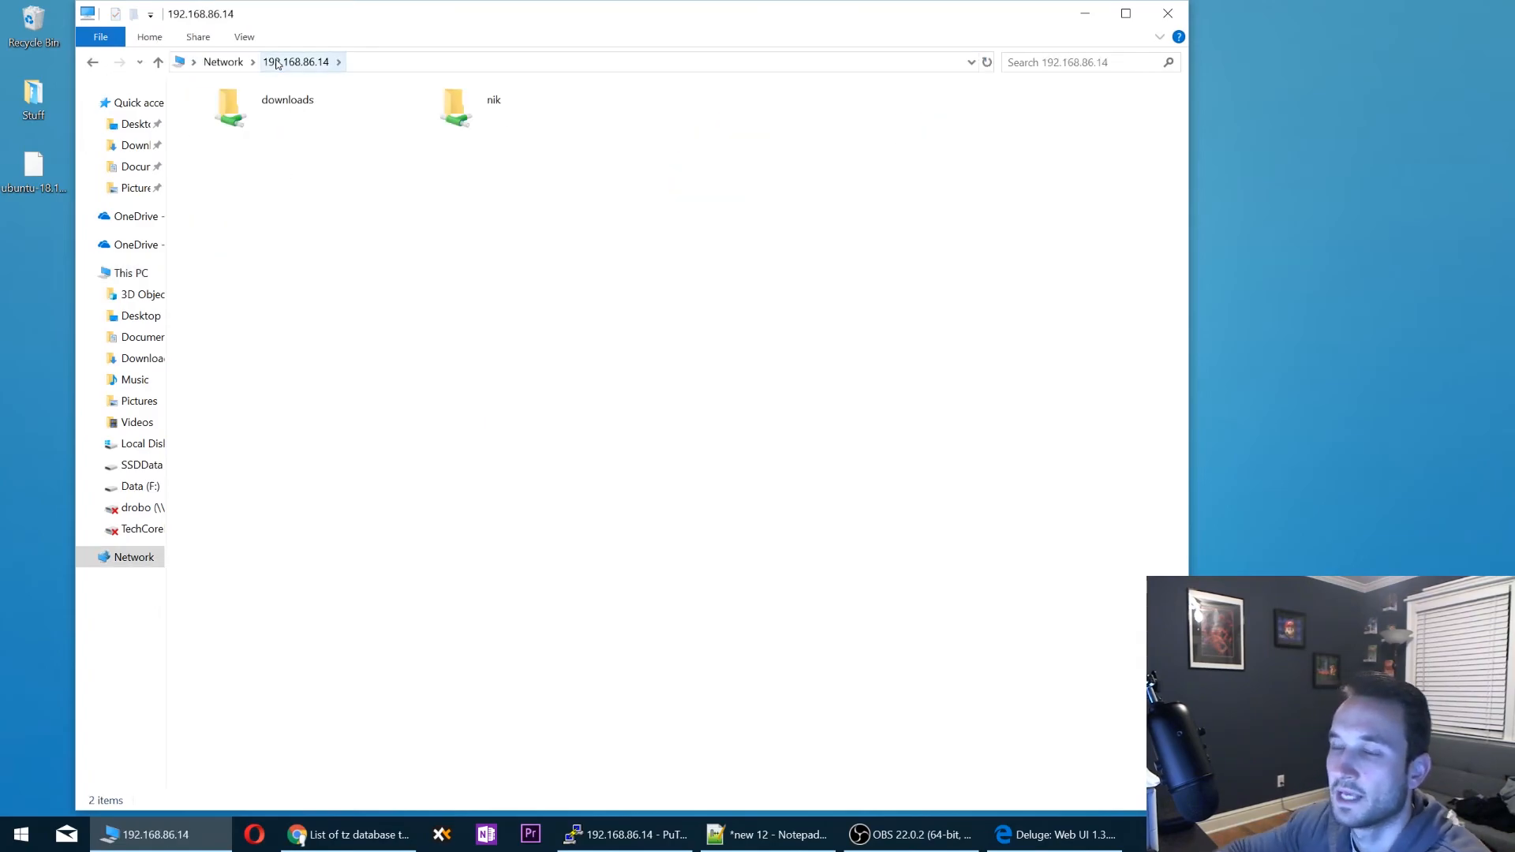
- Browse the 192.168.86.14 host's shares and show ubuntu-18.10-desktop-amd64.iso inside the downloads share
{"action": "left_click", "coordinate": [347, 62]}
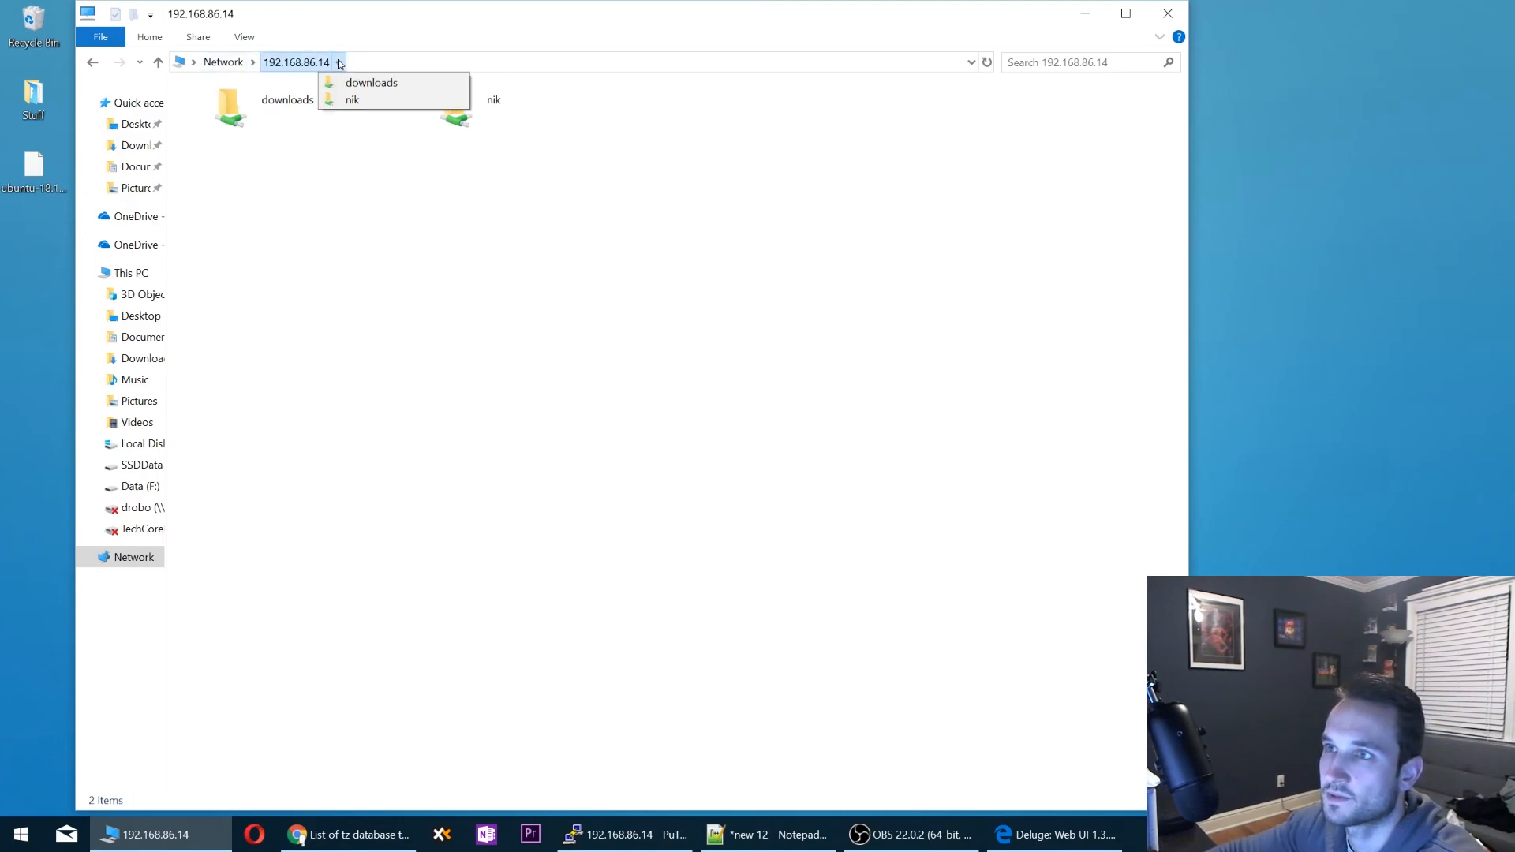
{"action": "left_click", "coordinate": [290, 108]}
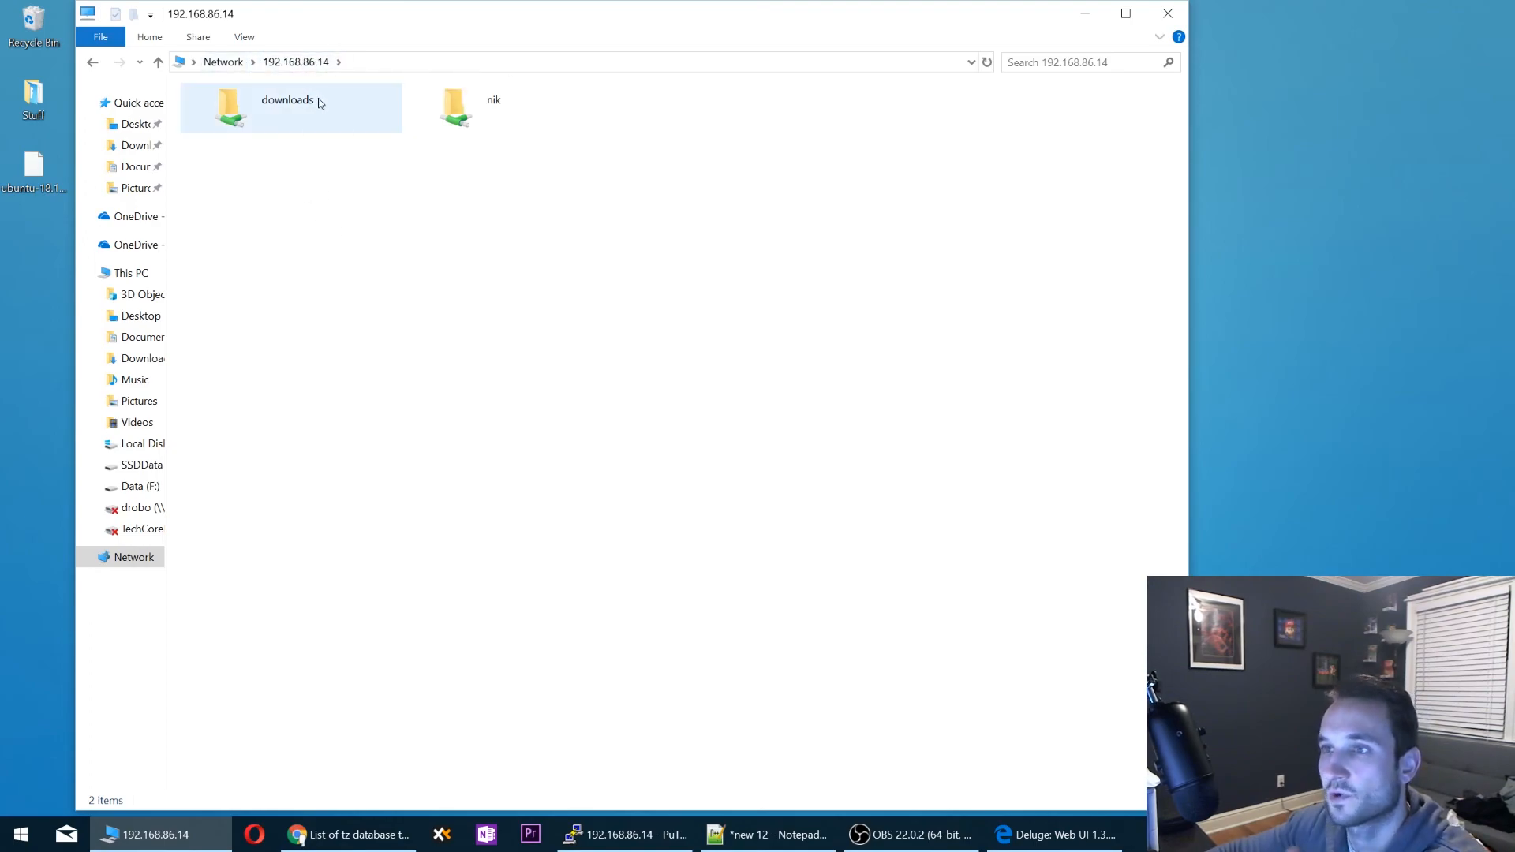
{"action": "left_click", "coordinate": [456, 110]}
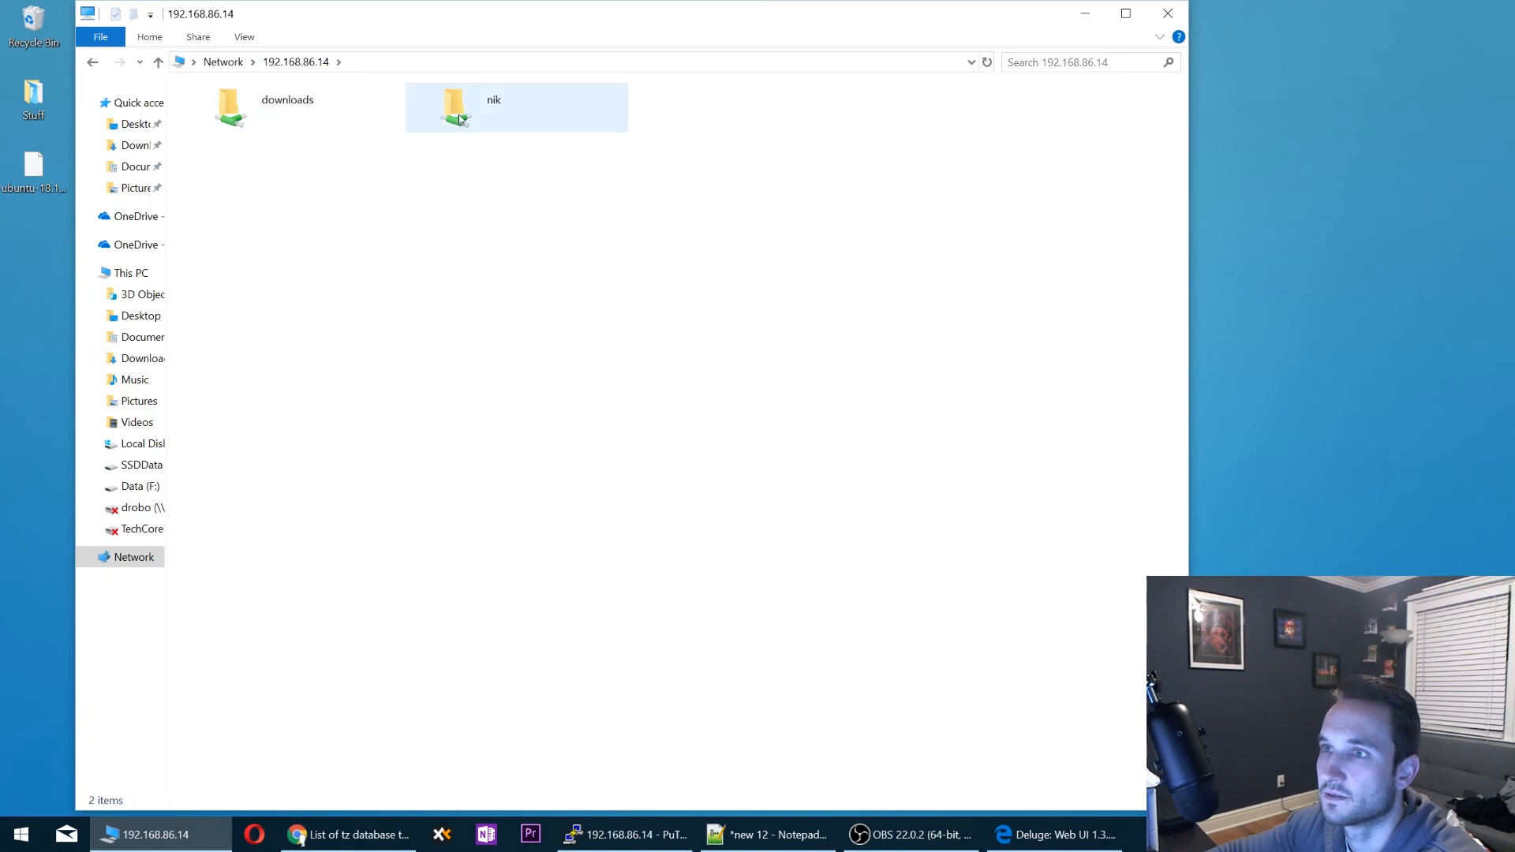
{"action": "double_click", "coordinate": [230, 107]}
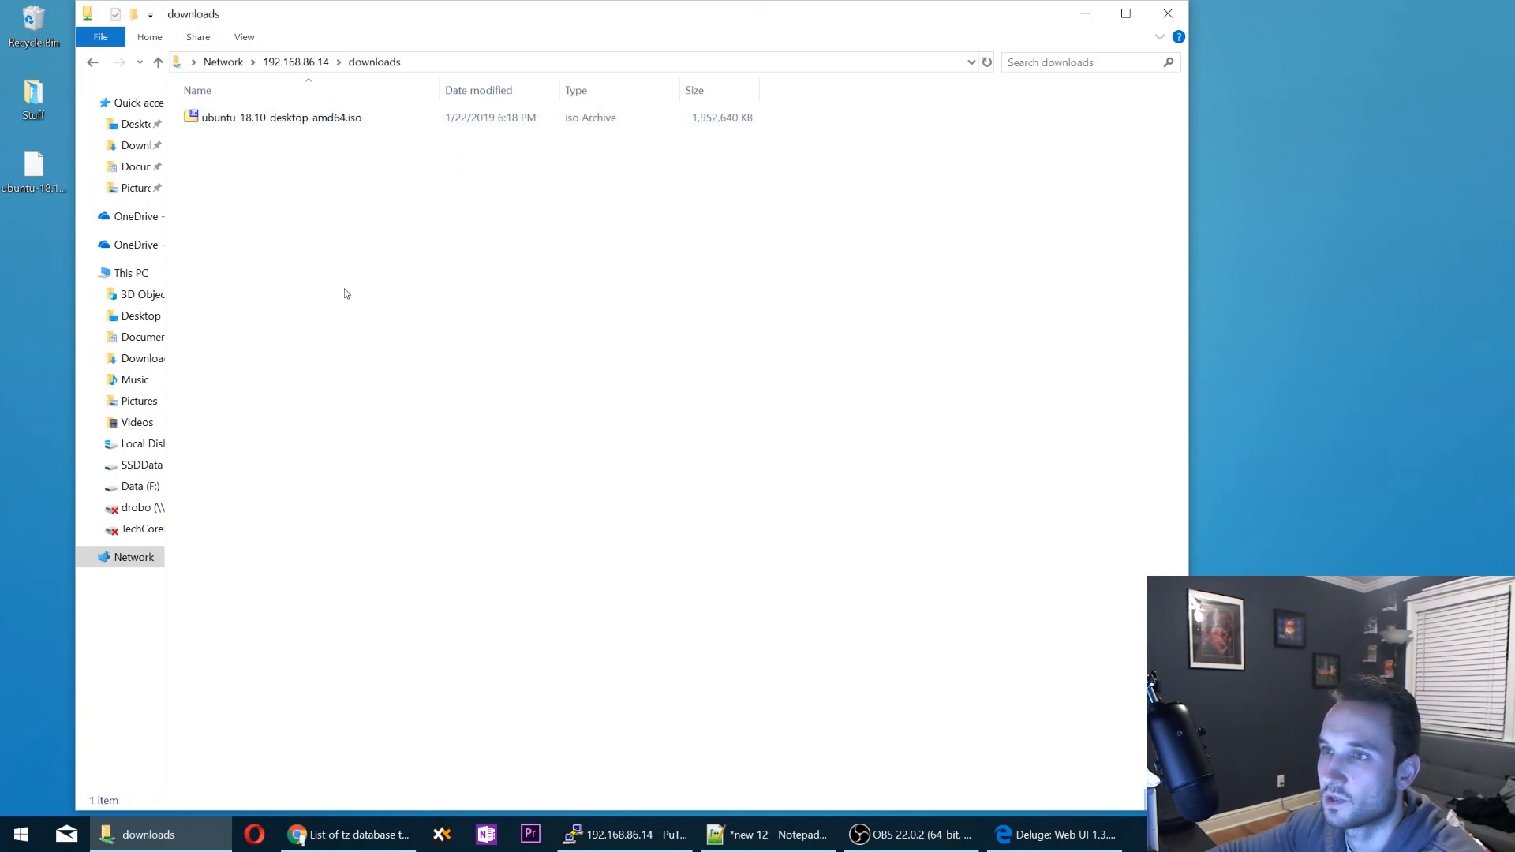
{"action": "left_click", "coordinate": [278, 117]}
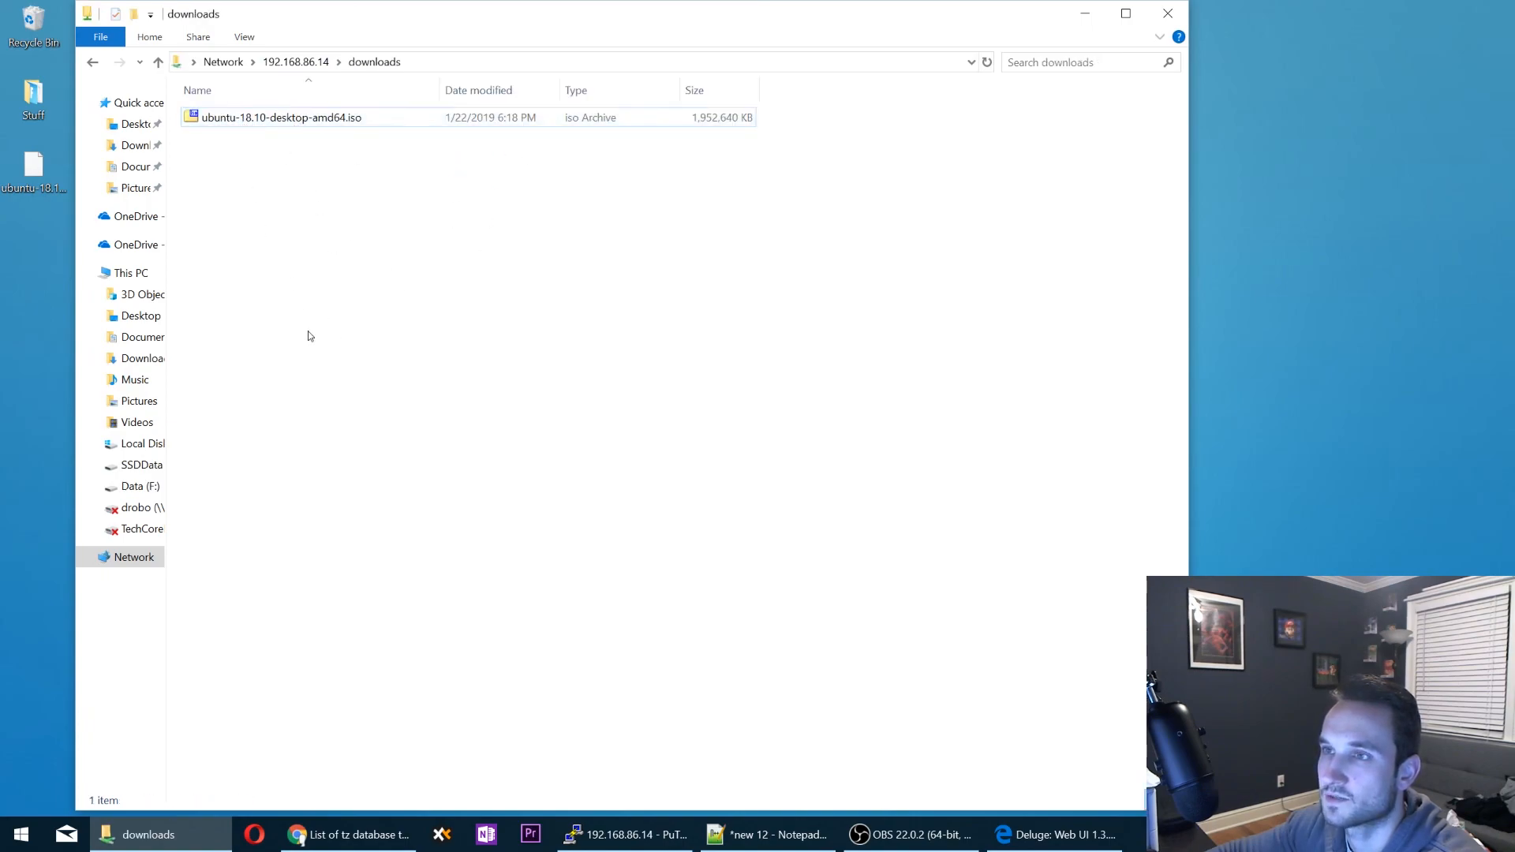